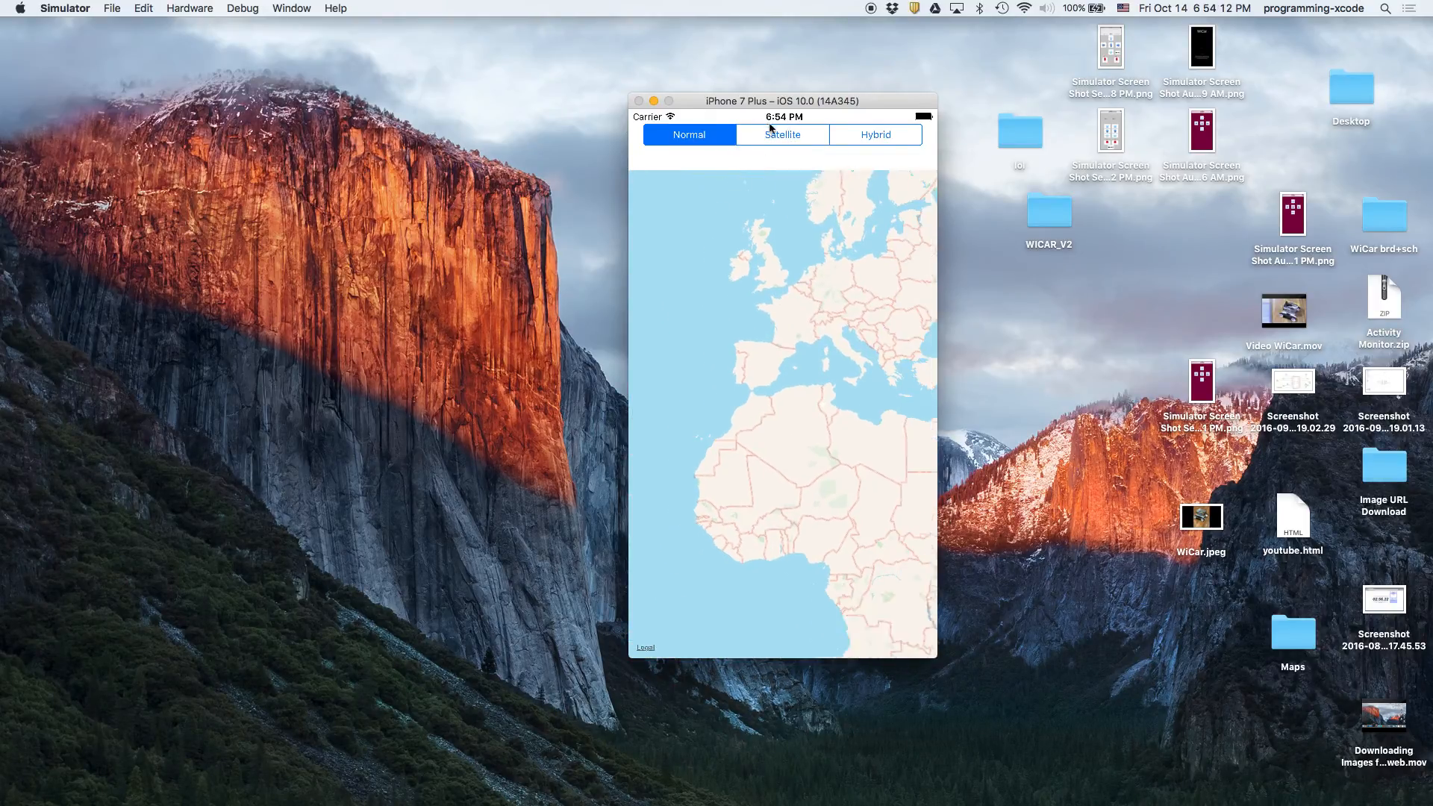
Switch the demo map to Satellite, then Hybrid, then bring up Xcode's welcome window.
left_click(782, 135)
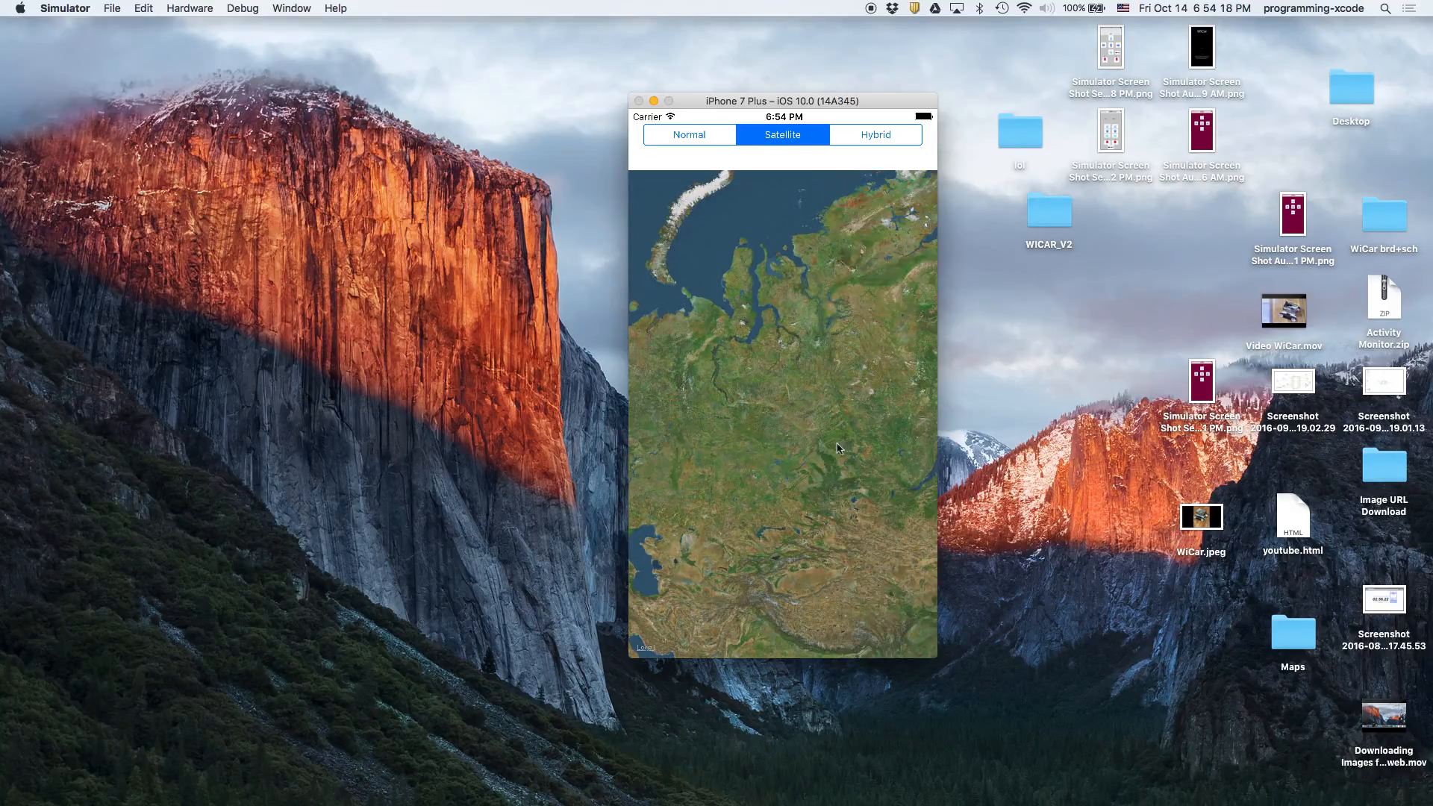
left_click(875, 135)
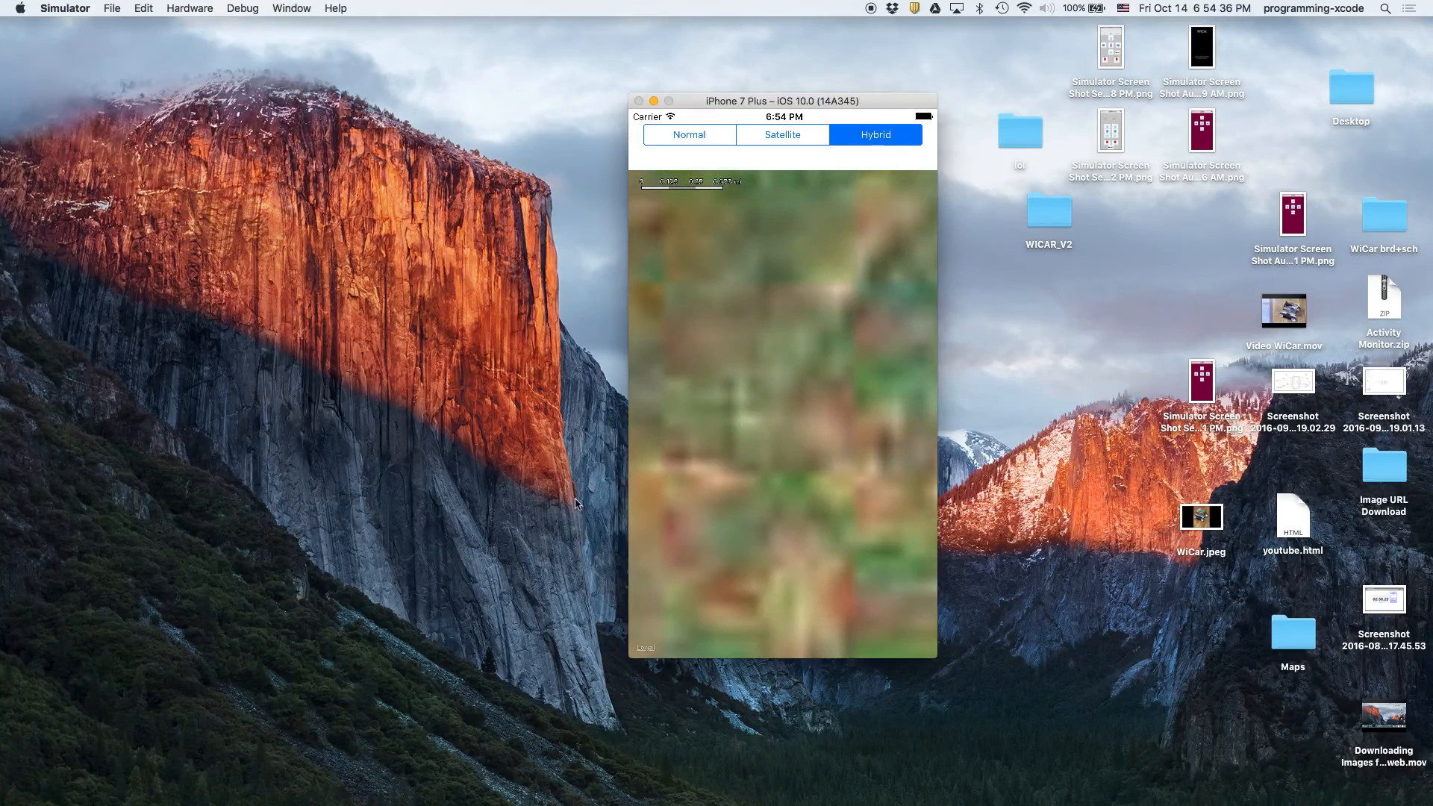
left_click(689, 134)
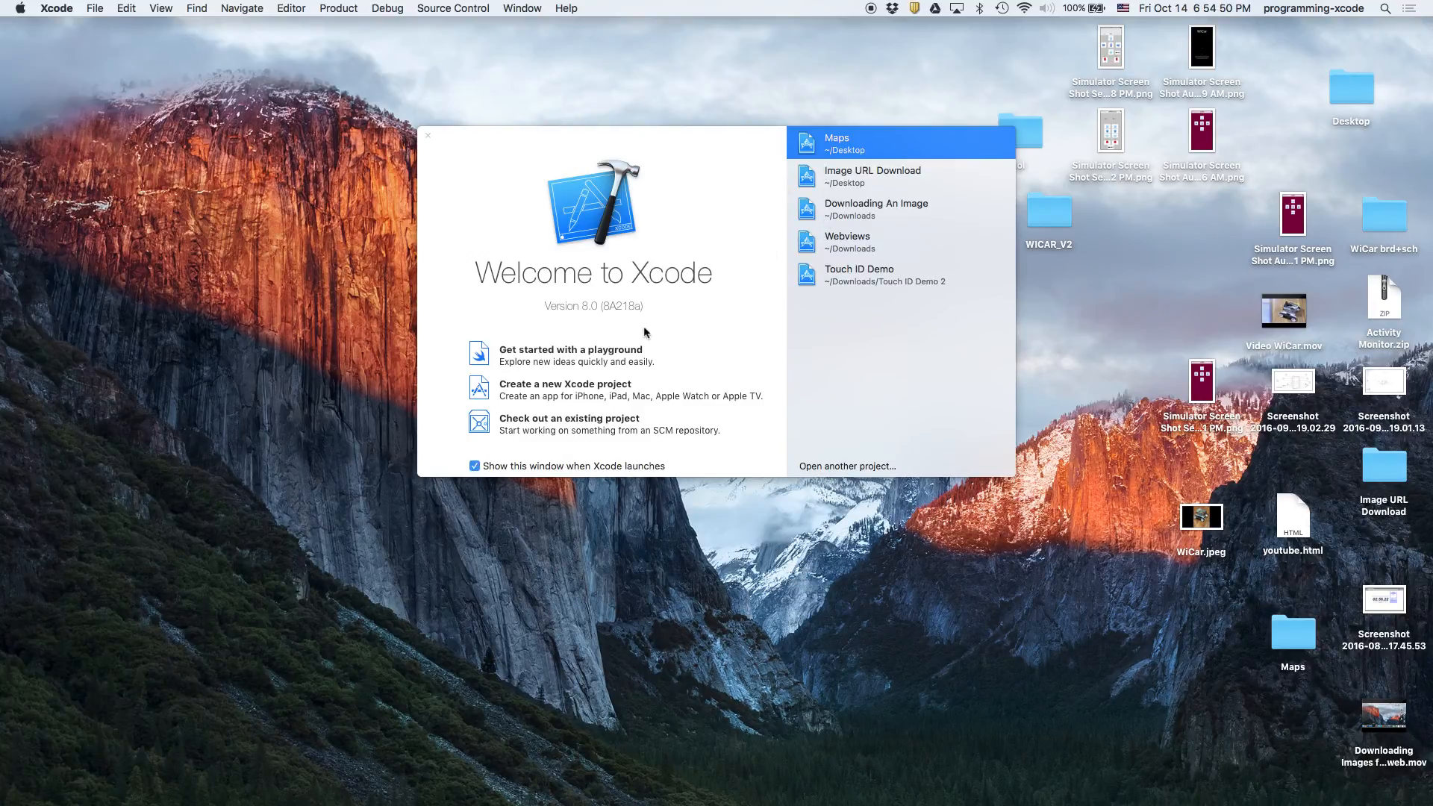
Create the Swift iPhone project 'Maps Tutorial' and save it on the Desktop.
left_click(565, 383)
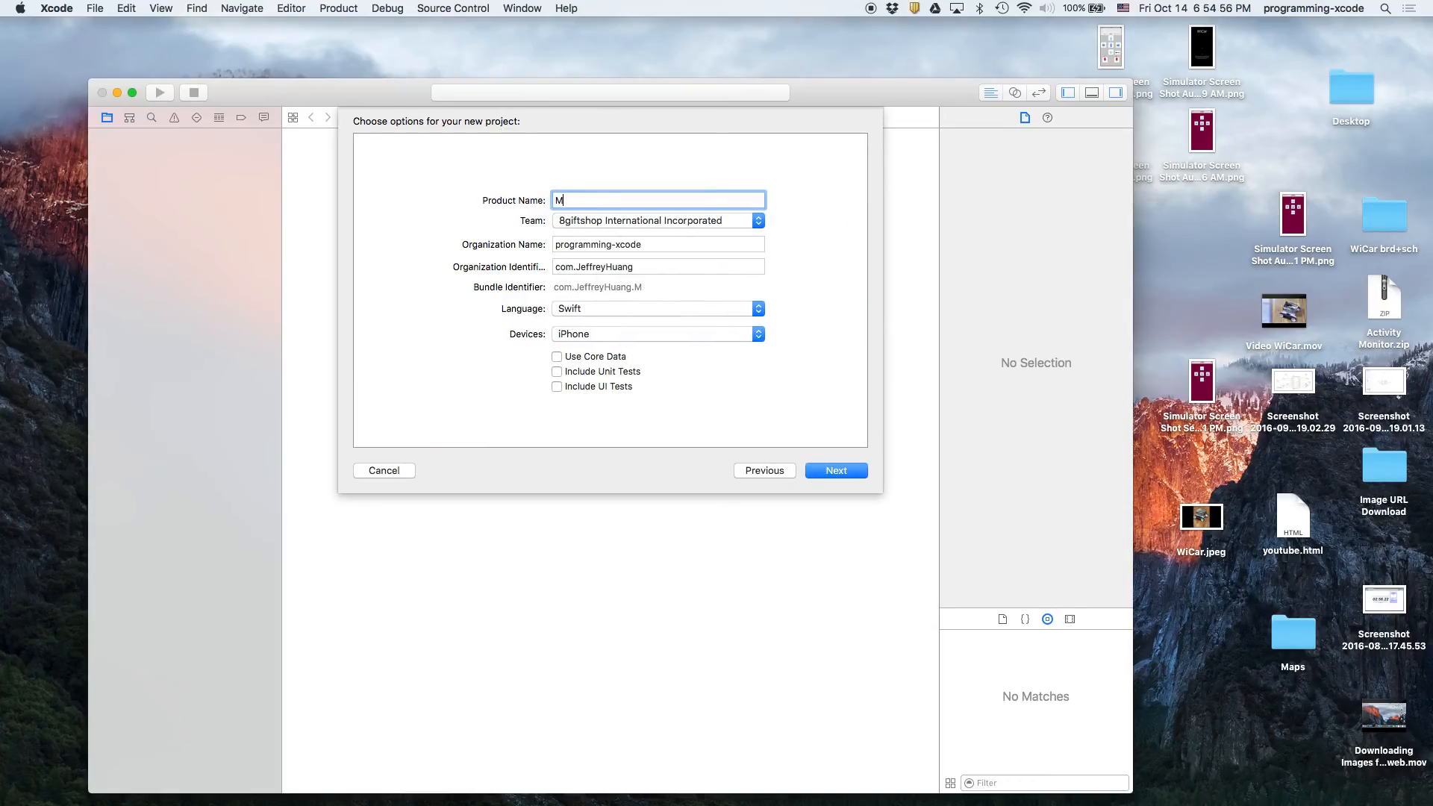
type("aps Tutori")
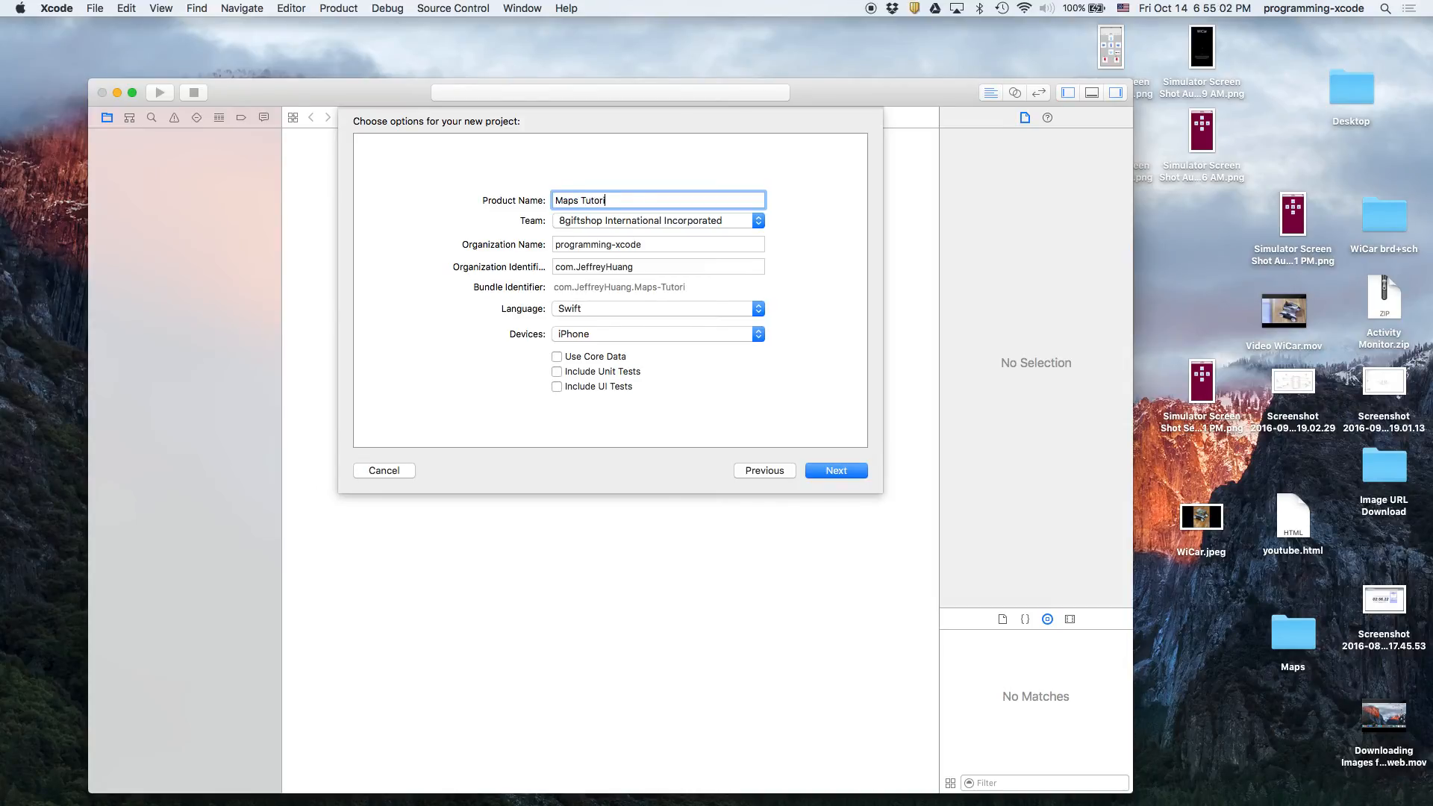
left_click(836, 470)
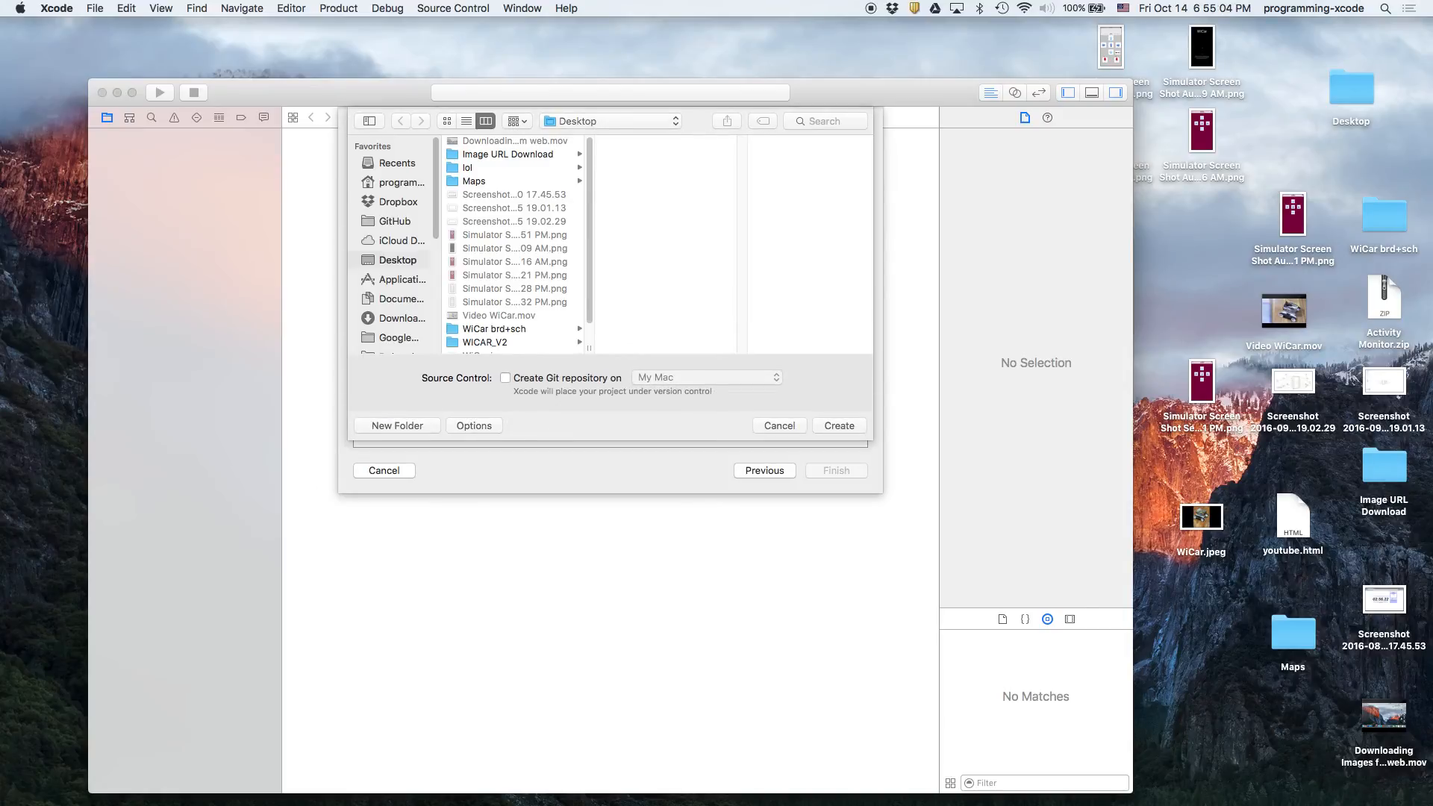
left_click(838, 425)
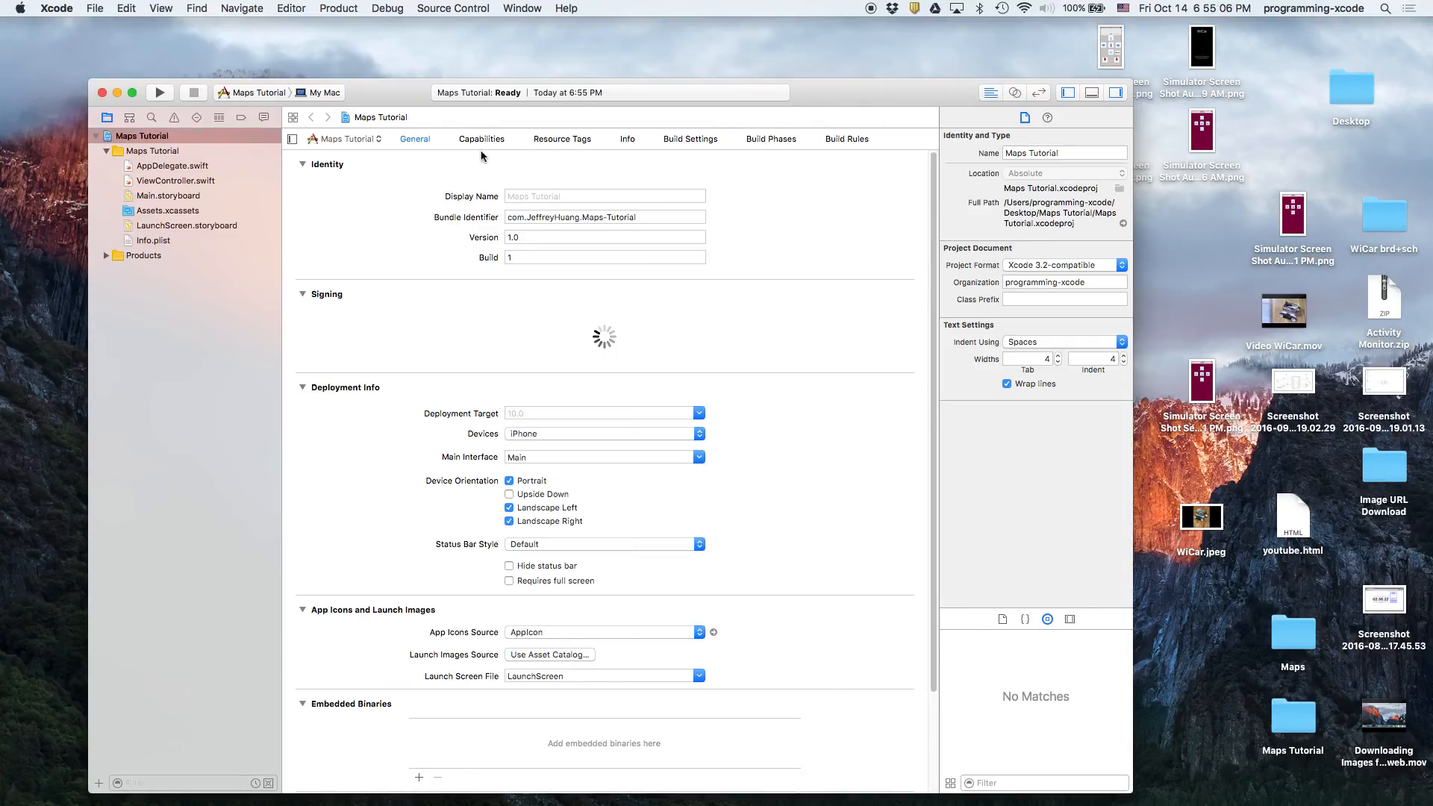
left_click(167, 195)
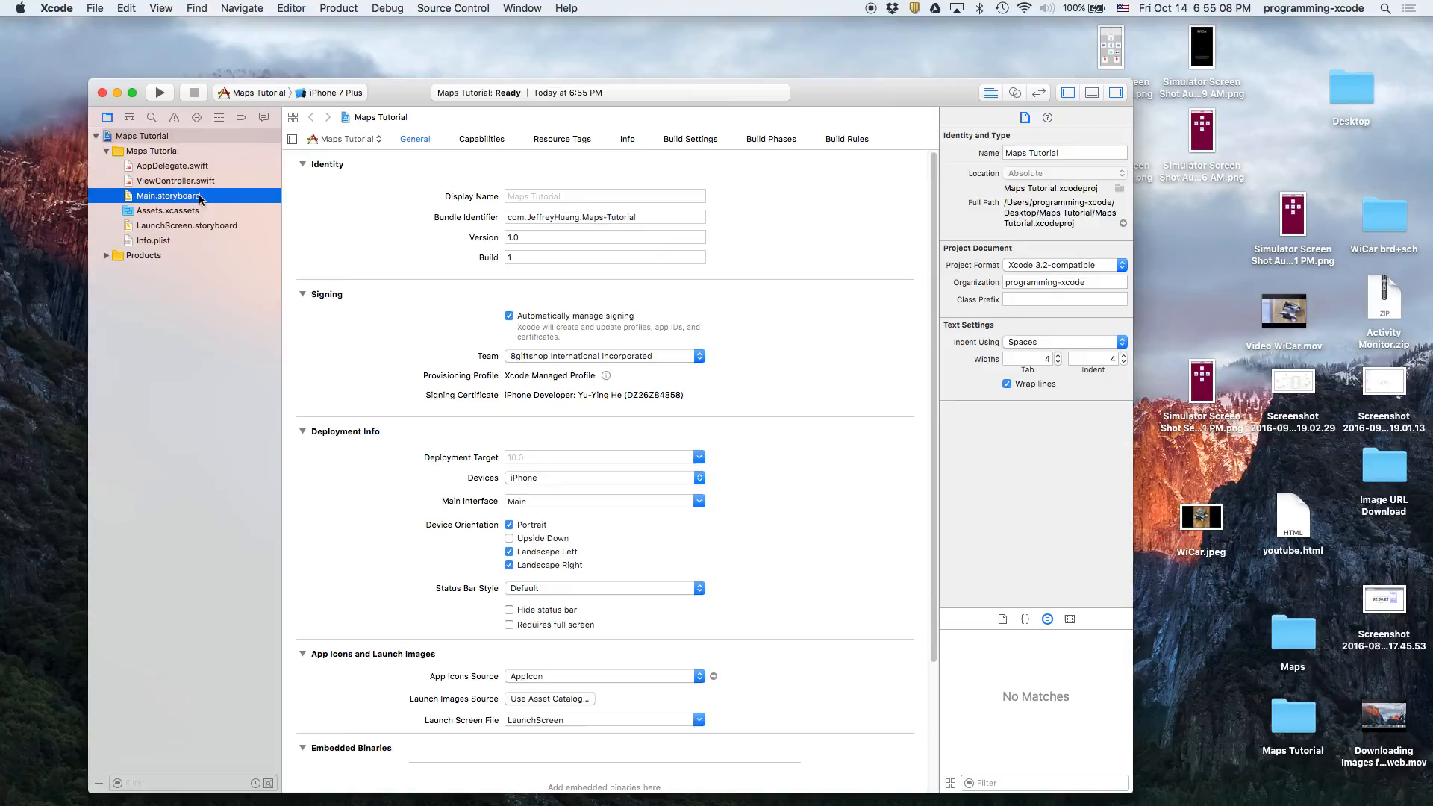
Add a Map Kit View to Main.storyboard and size it to fill the screen.
left_click(167, 196)
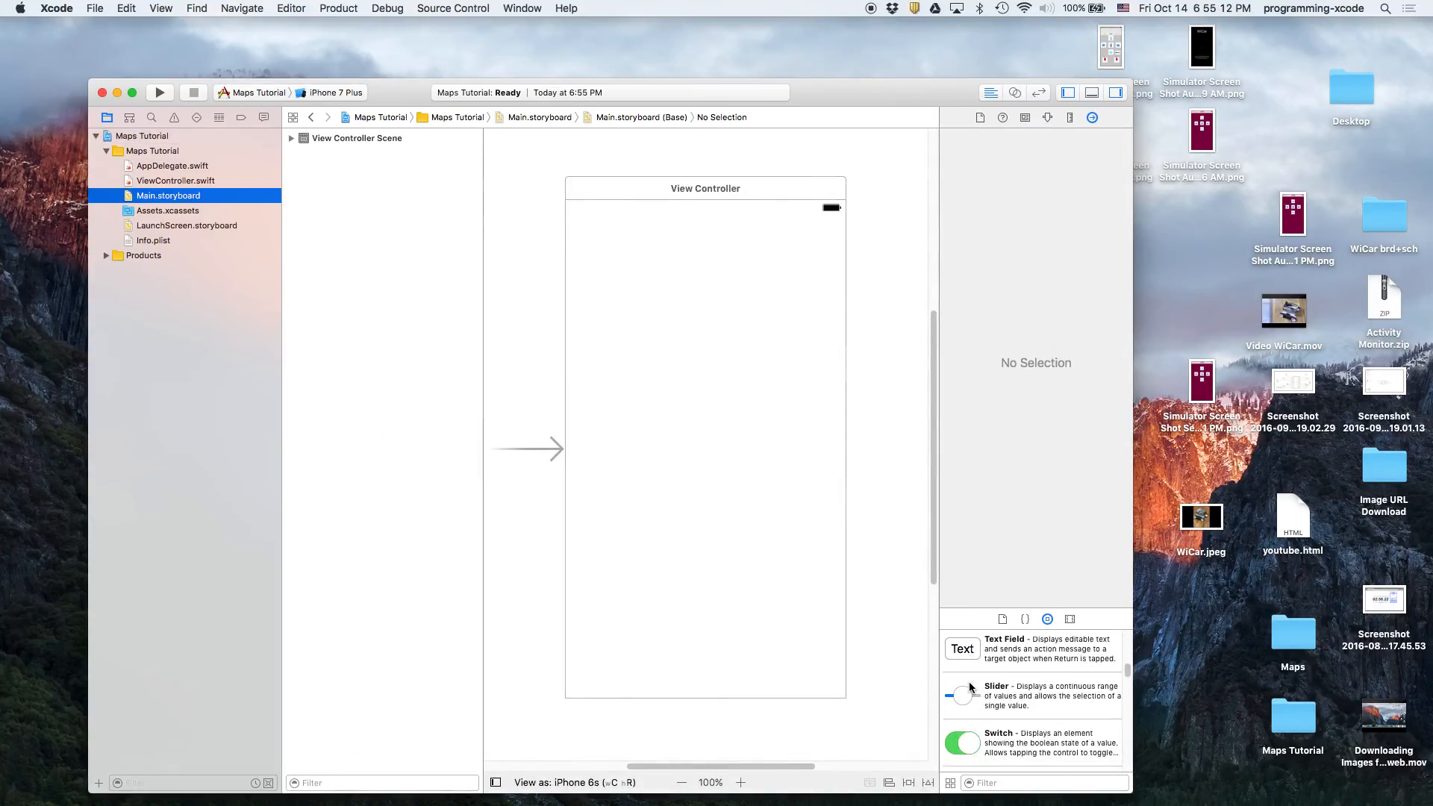
type("map")
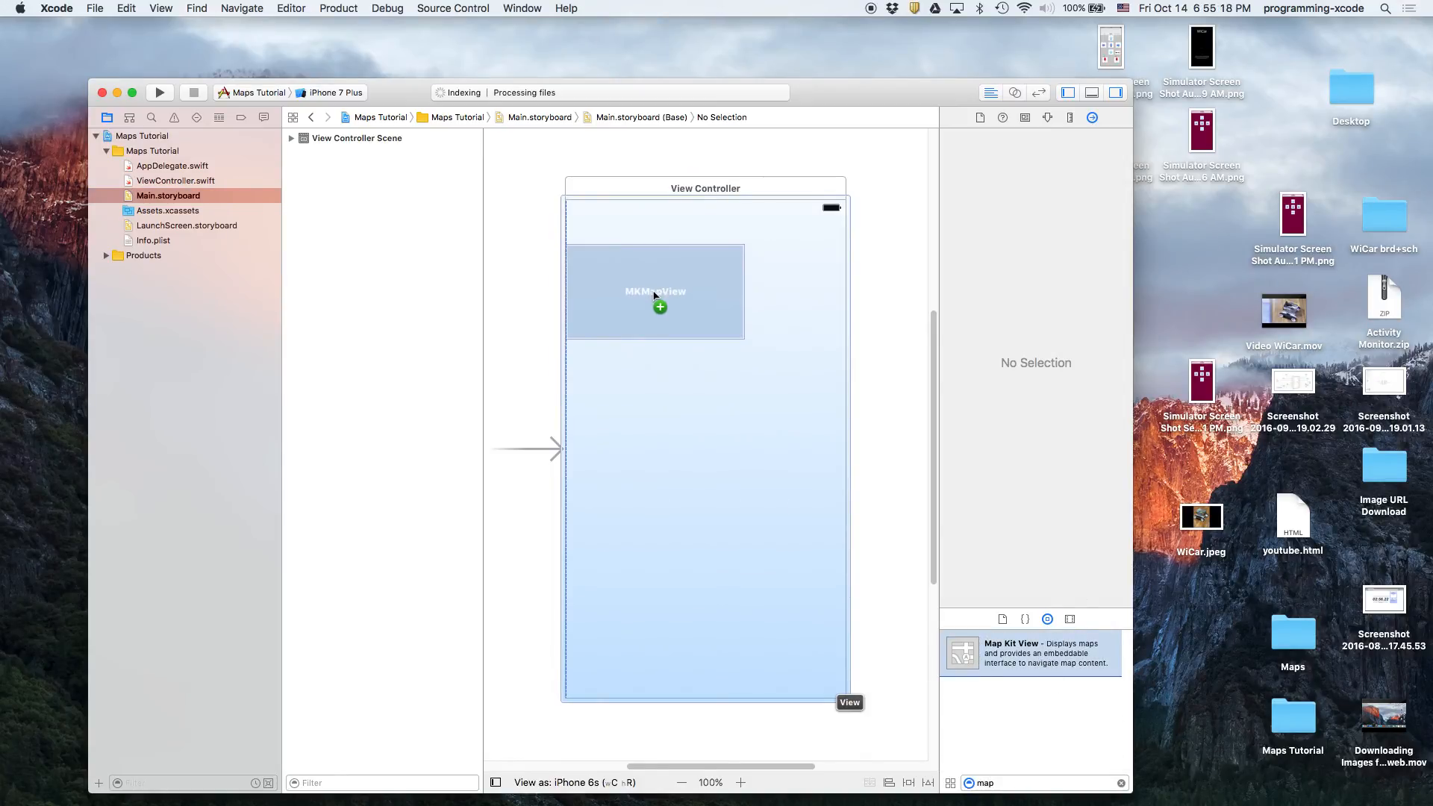
left_click_drag(743, 341, 849, 680)
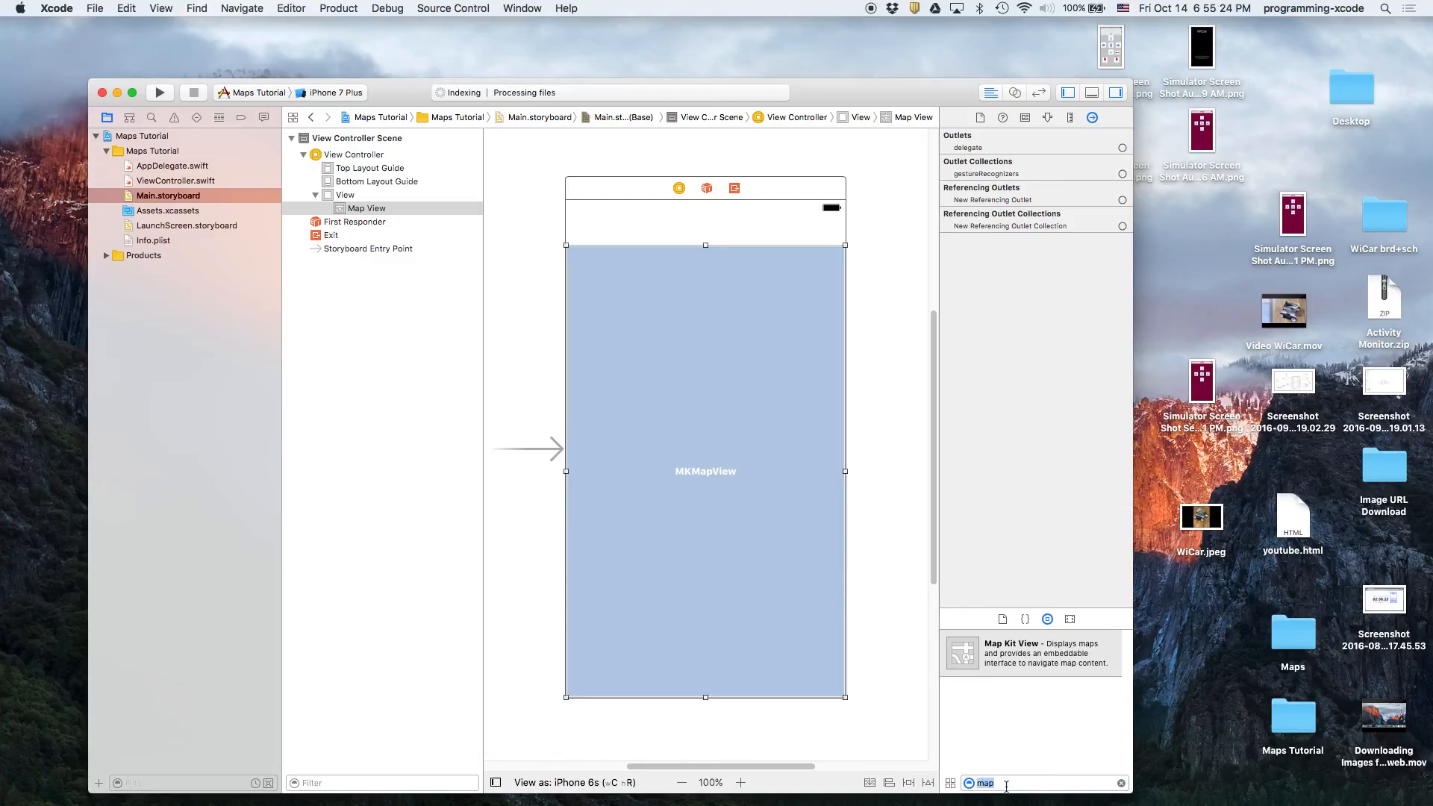
Add a Segmented Control and stretch it across the top of the map.
type("sege")
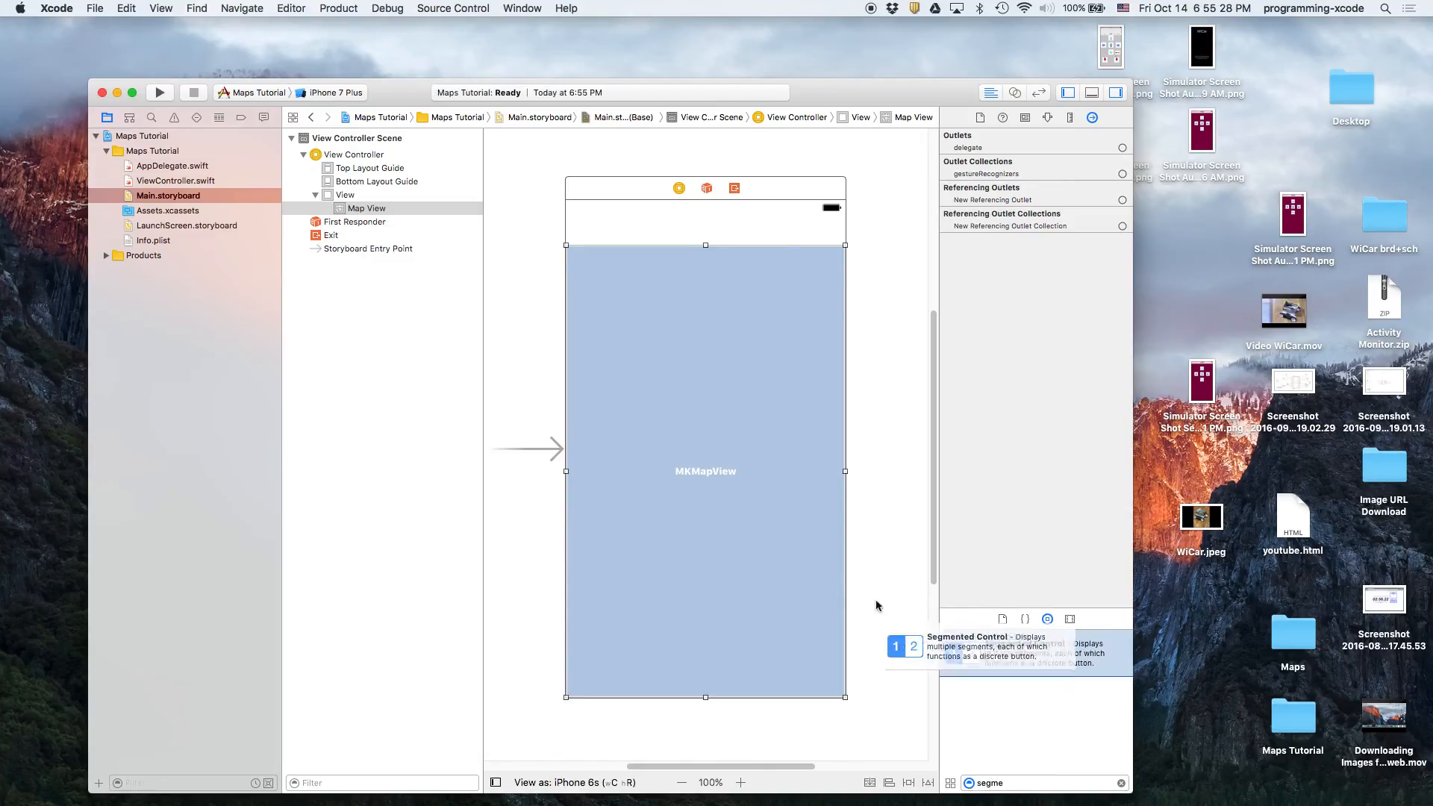
left_click_drag(905, 646, 621, 219)
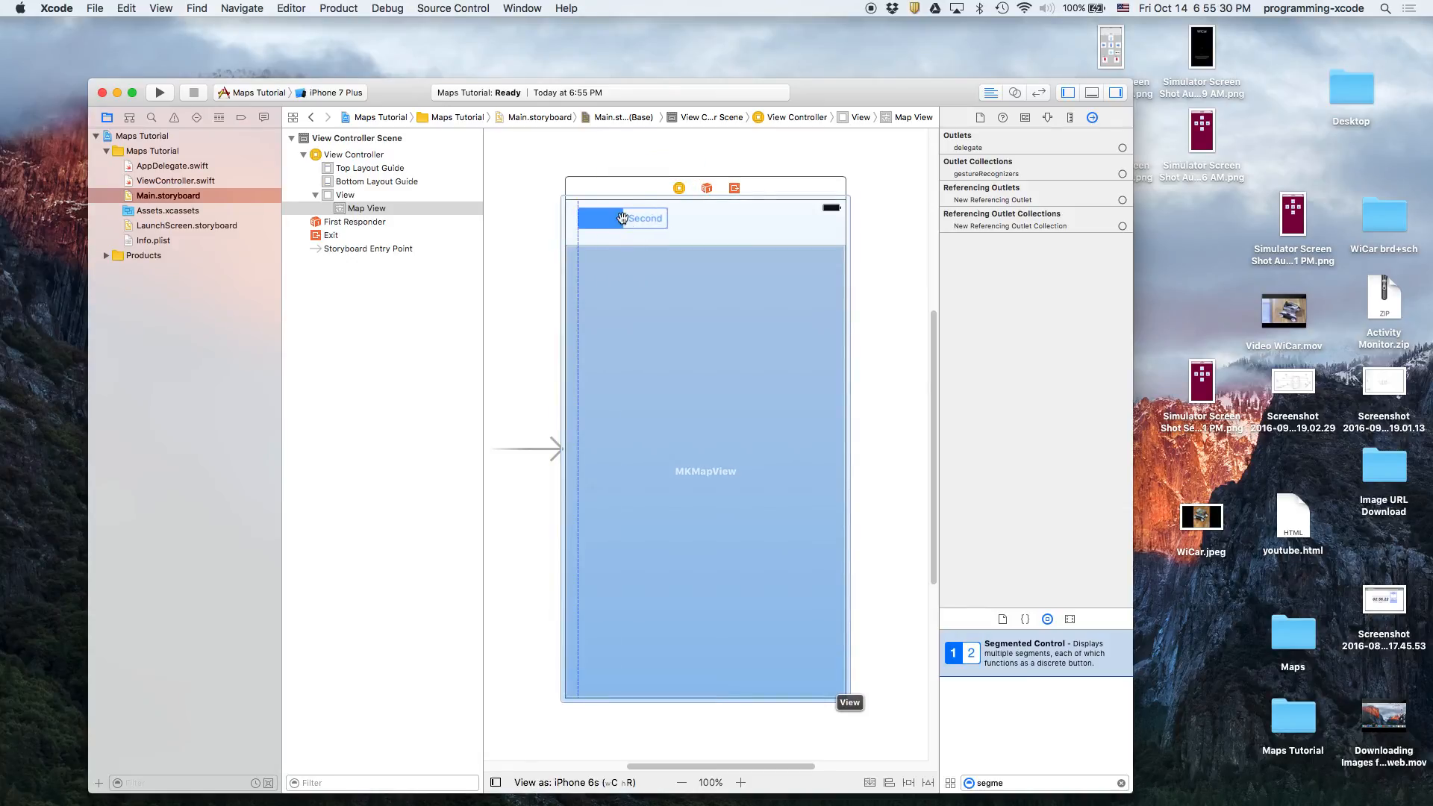
left_click_drag(667, 217, 831, 218)
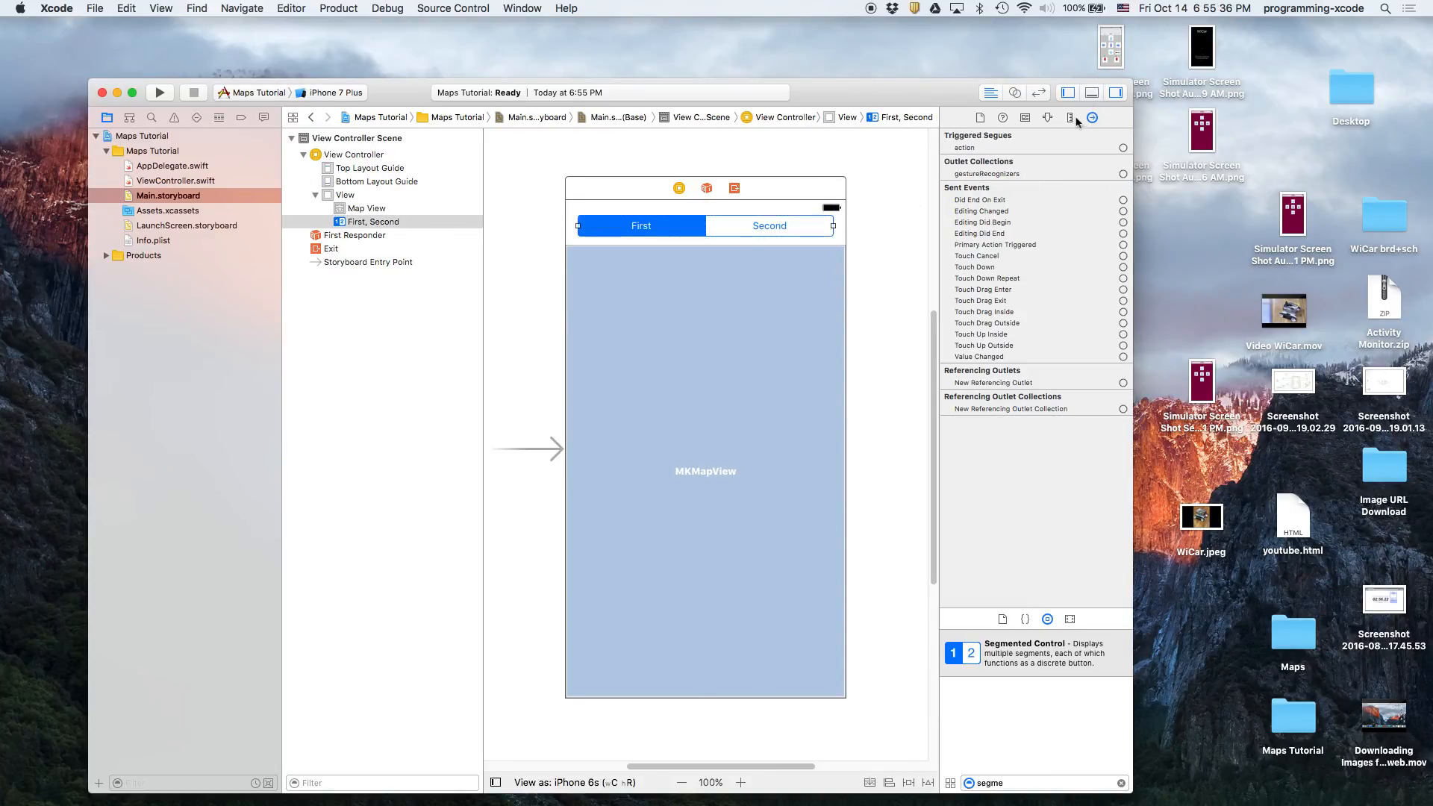
In the Attributes inspector, set 3 segments titled Normal, Satellite and Hybrid.
left_click(1047, 117)
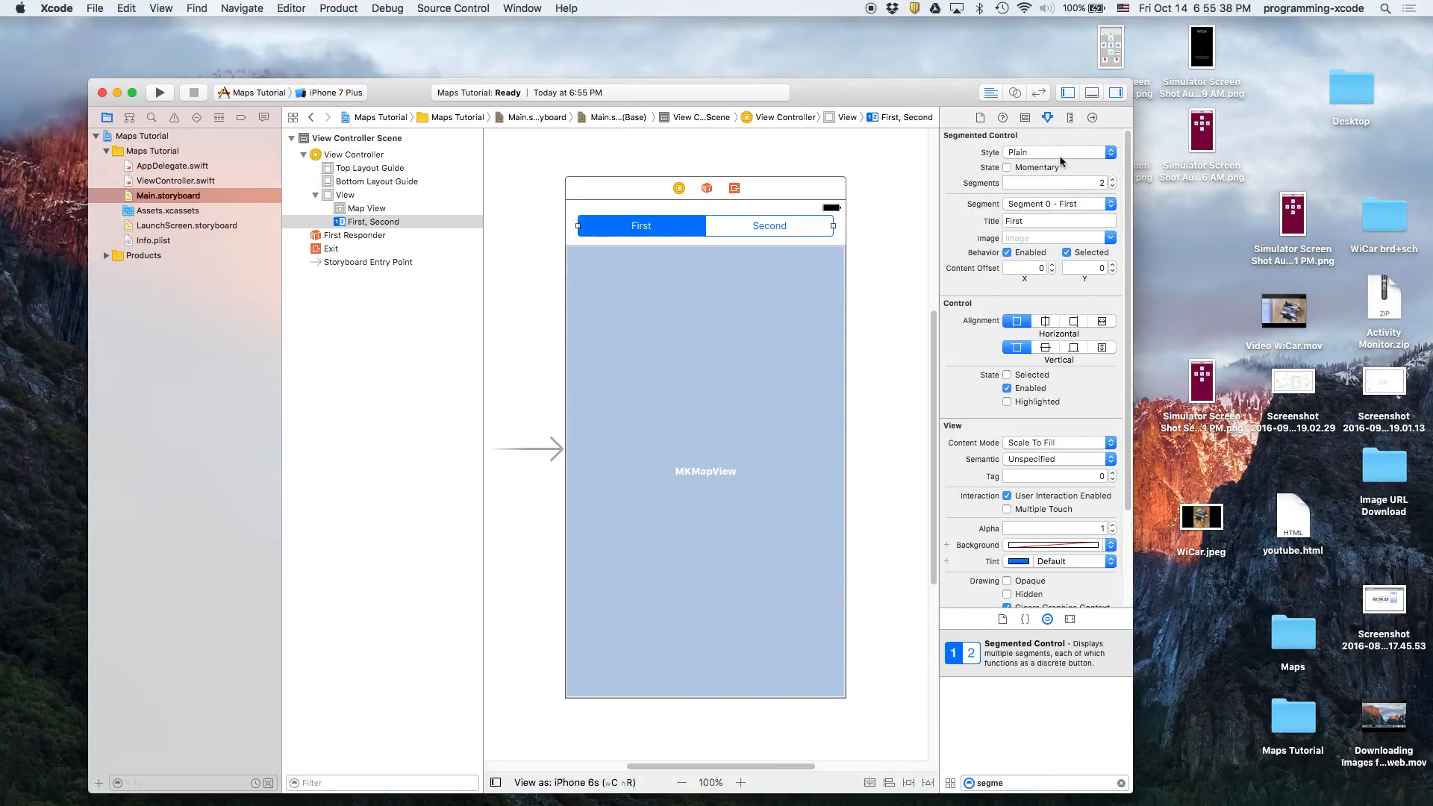
left_click(1110, 180)
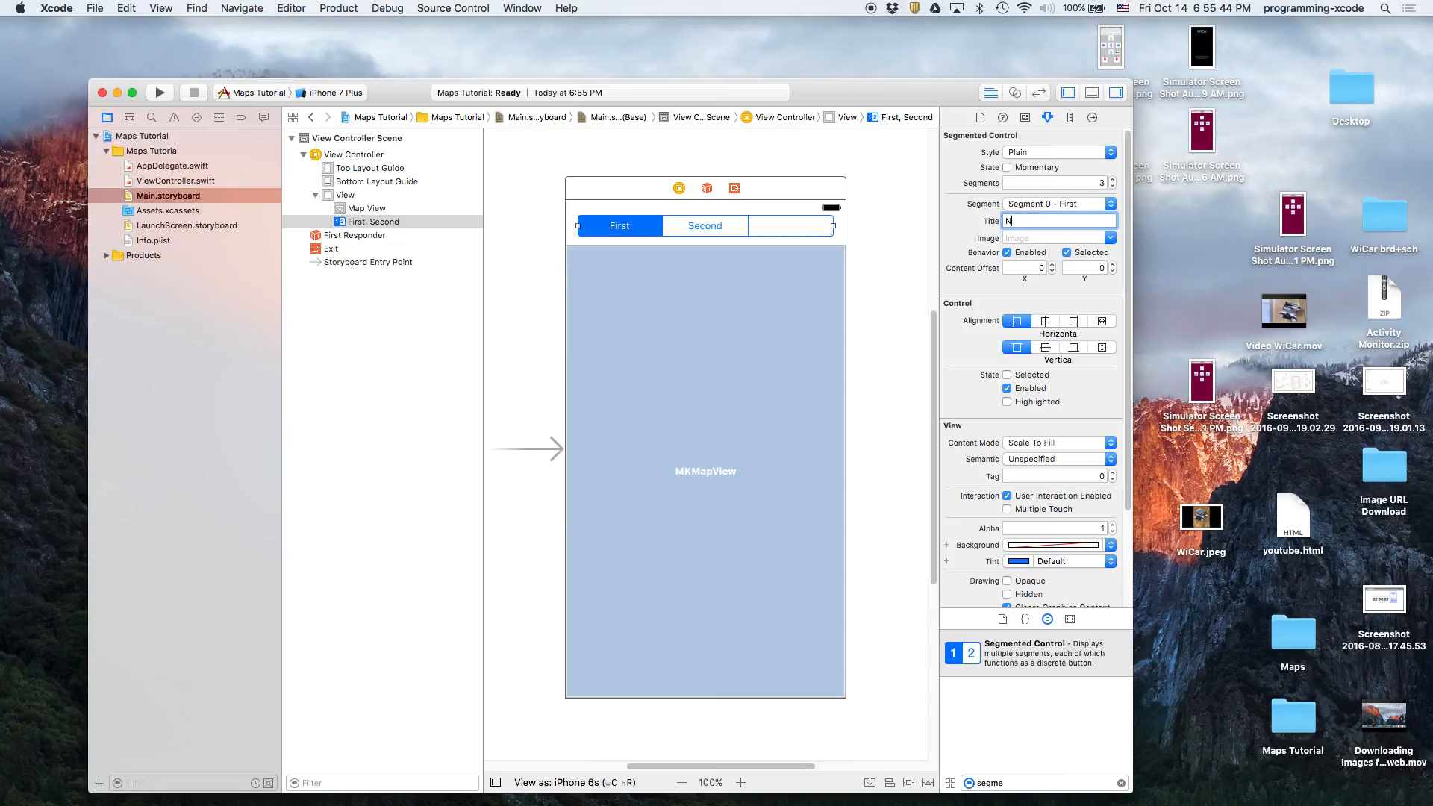
type("Normal")
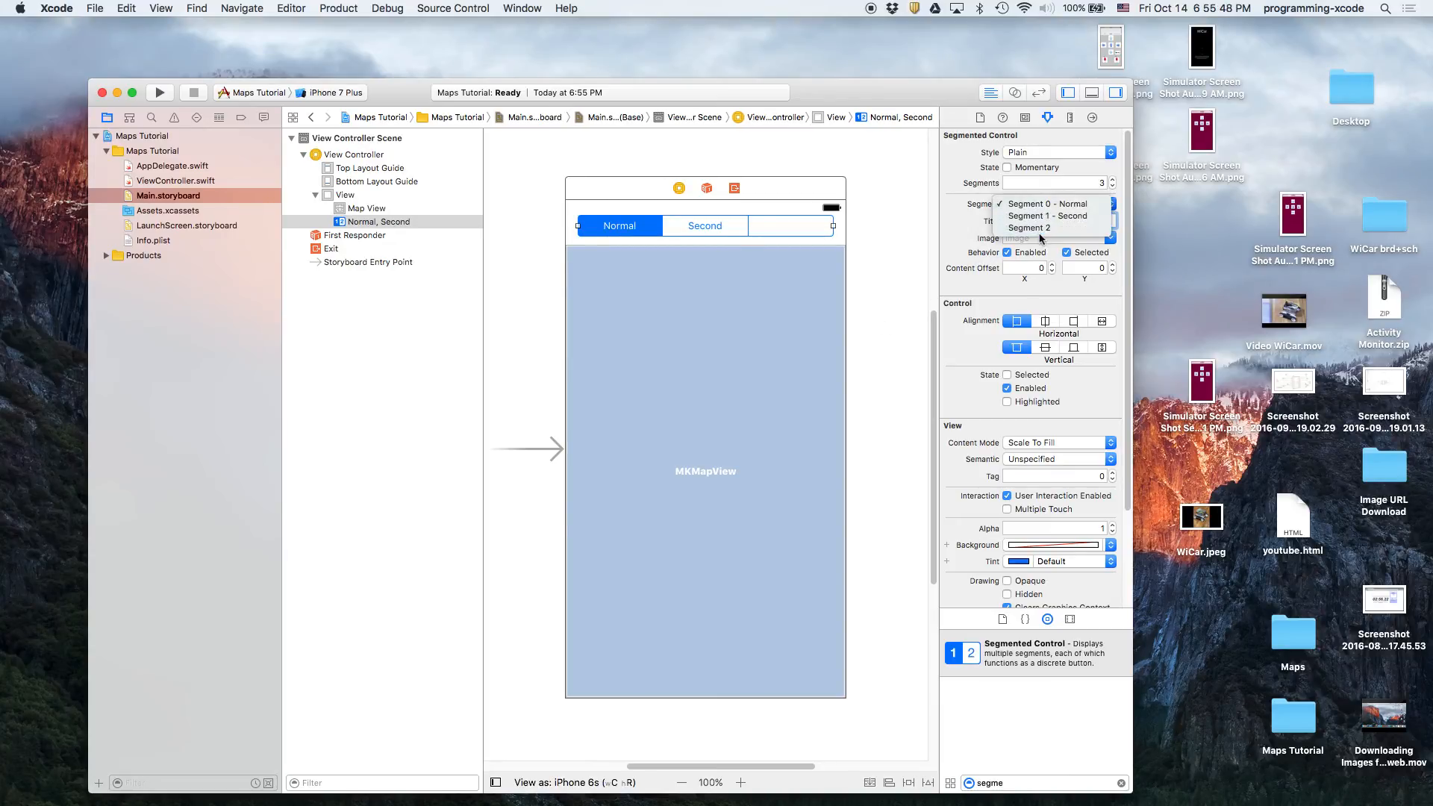
left_click(1048, 215)
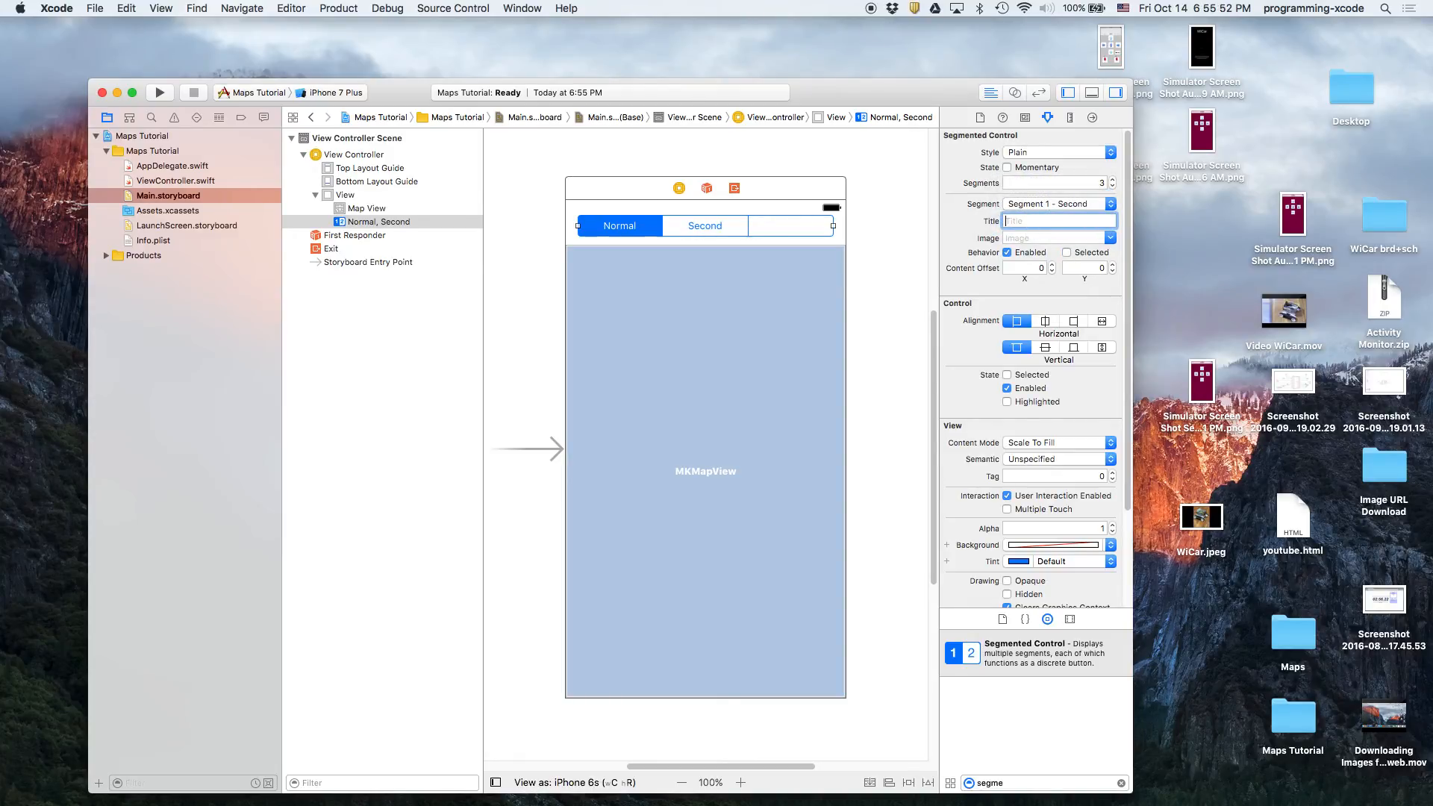
type("Sa")
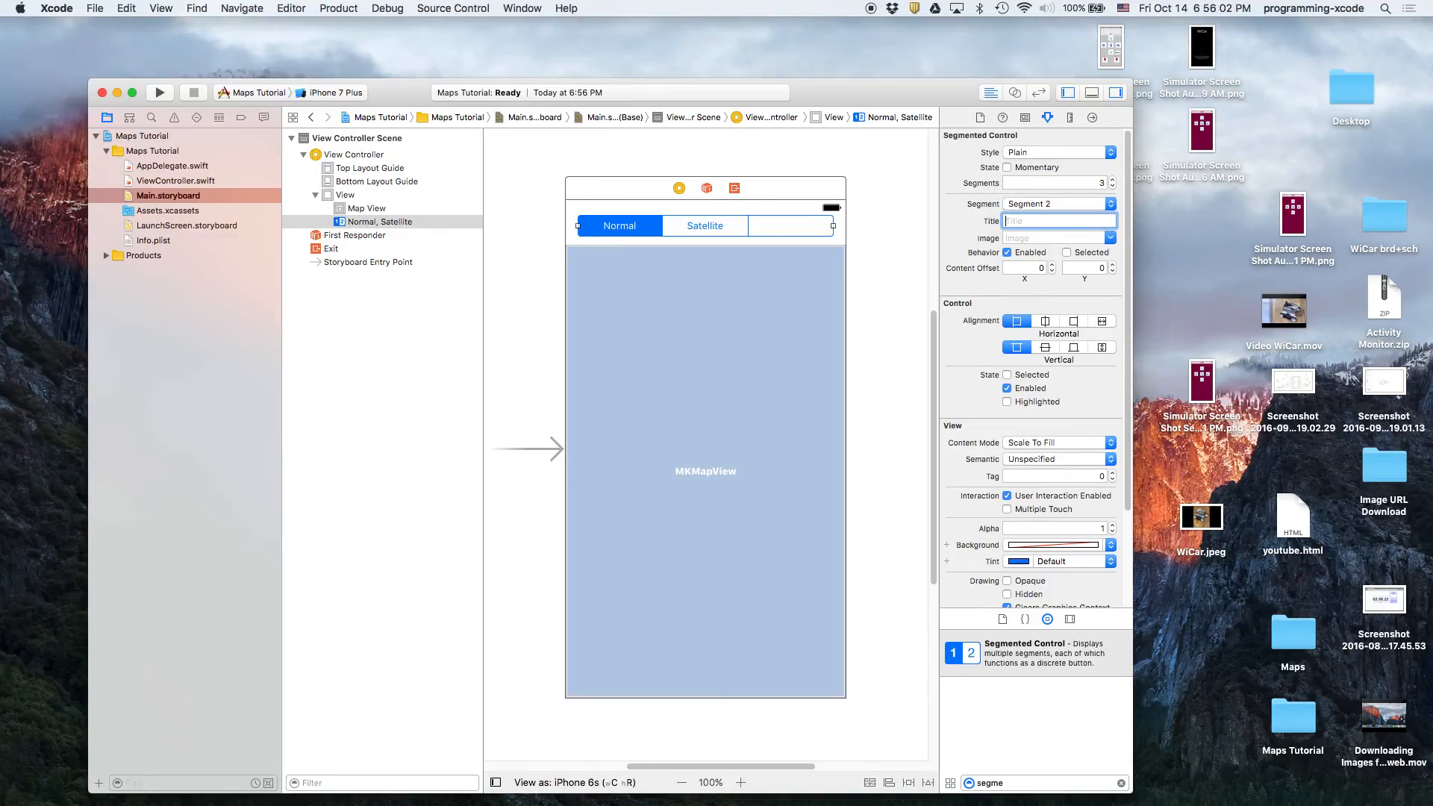
type("Hybrid")
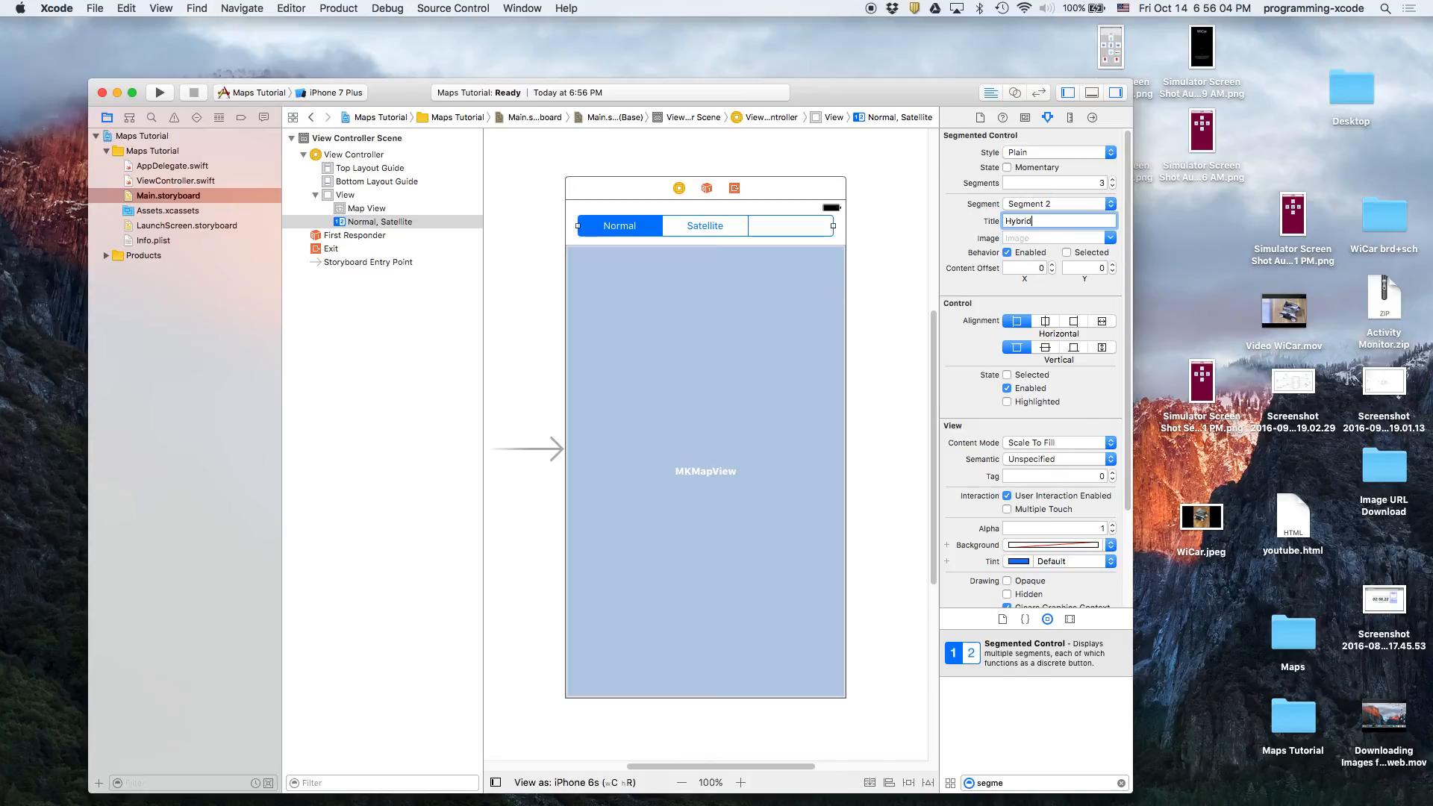
left_click(884, 417)
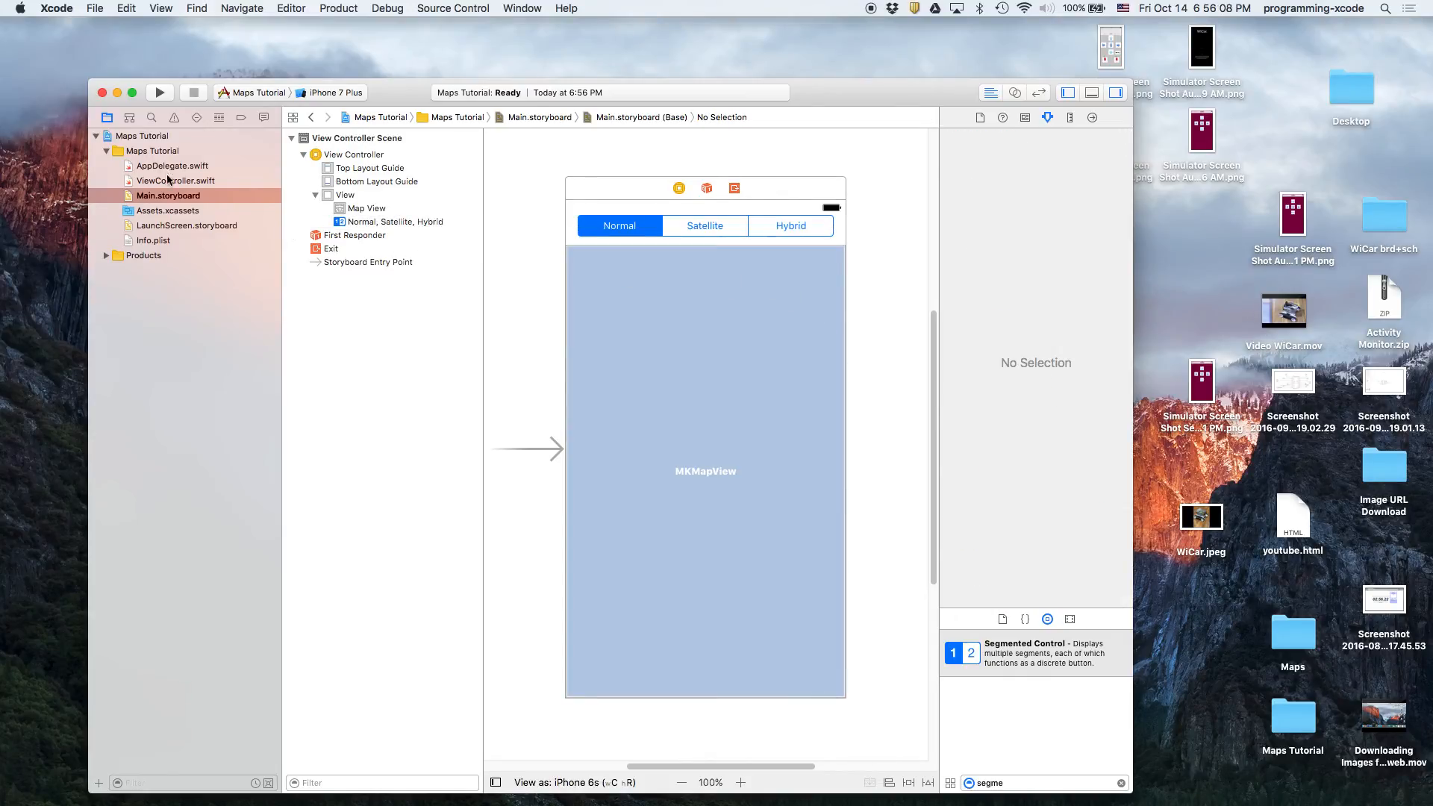
Declare outlets map: MKMapView! and segmentedcontrol: UISegmentedControl! in ViewController.swift.
left_click(176, 181)
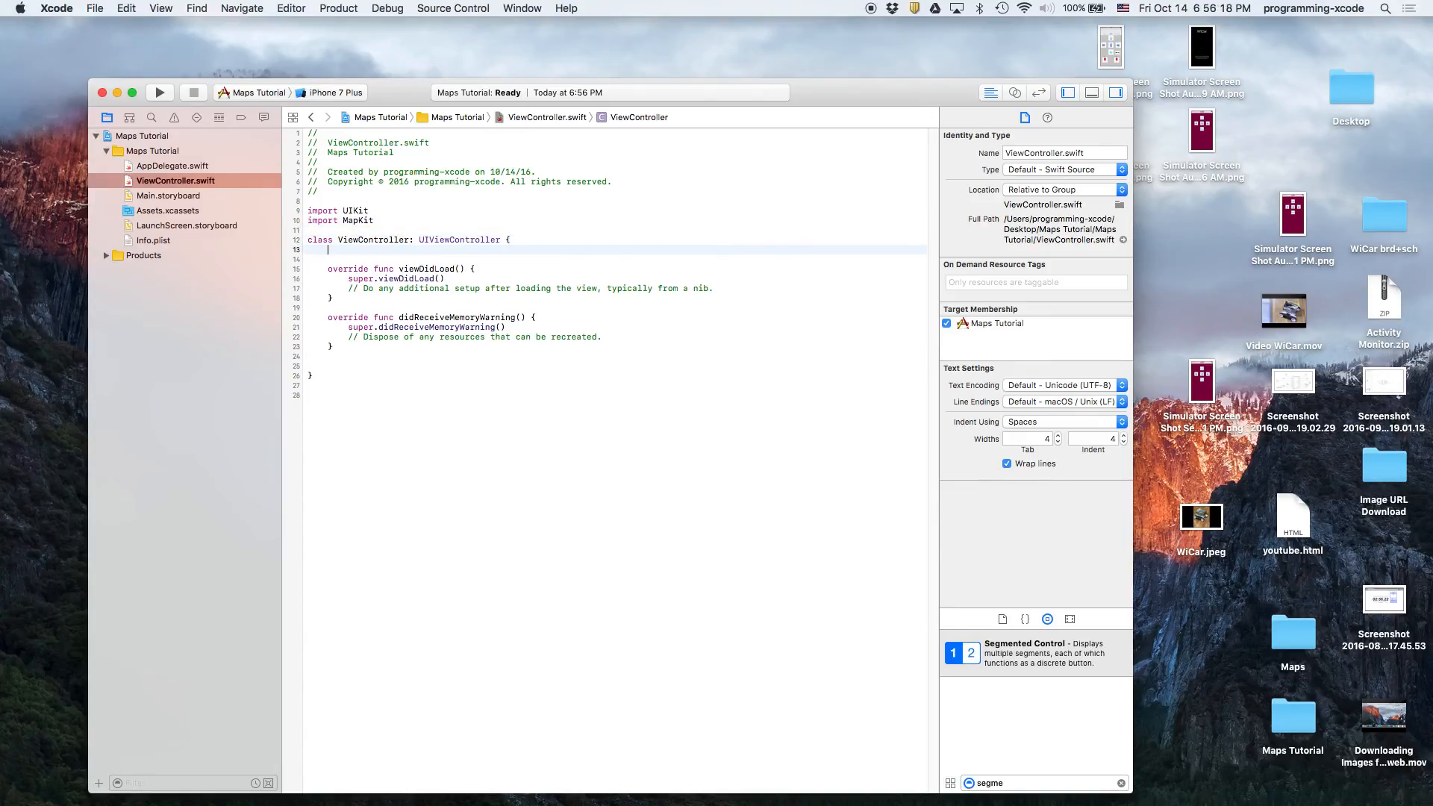
key("return")
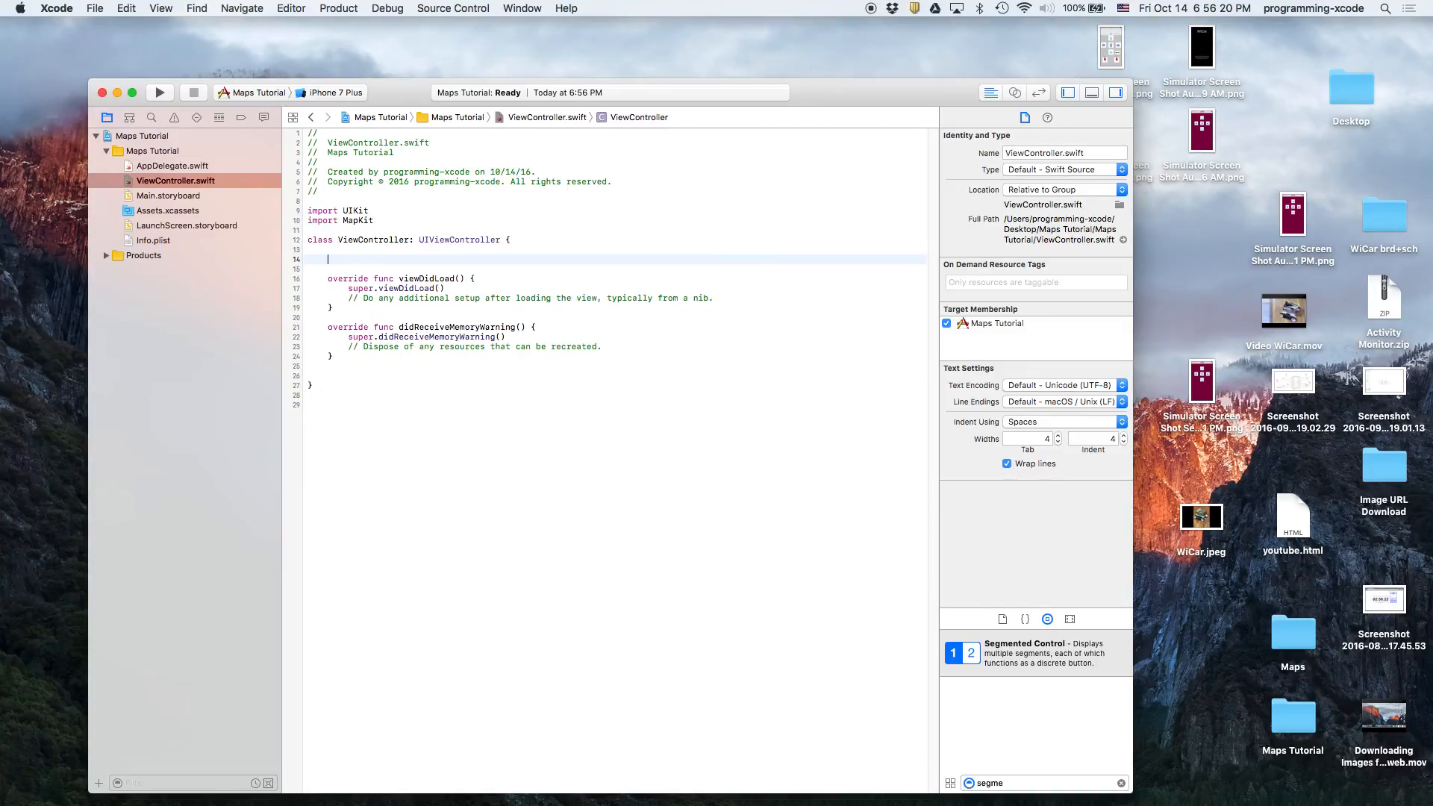
type("@IBOutlet")
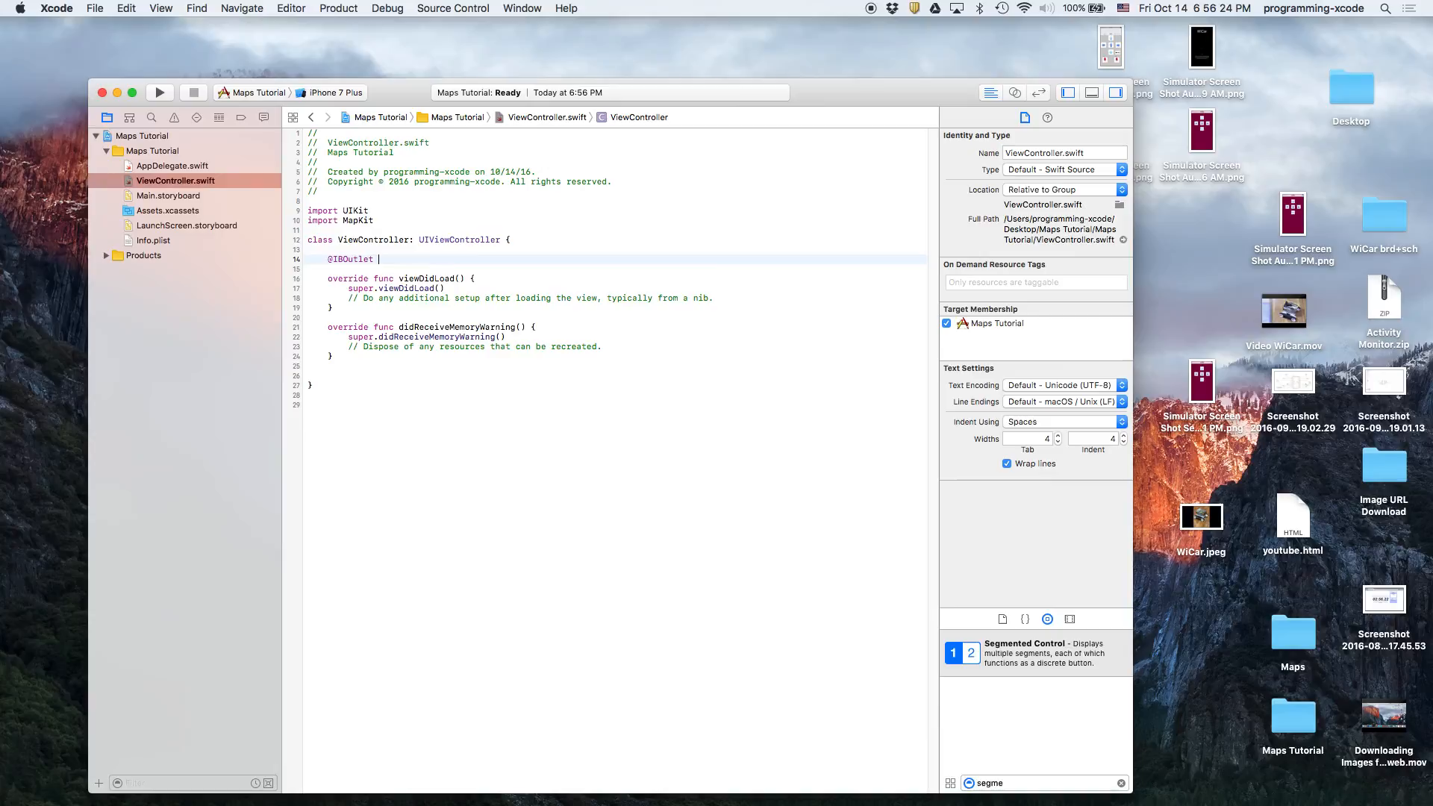
type("var")
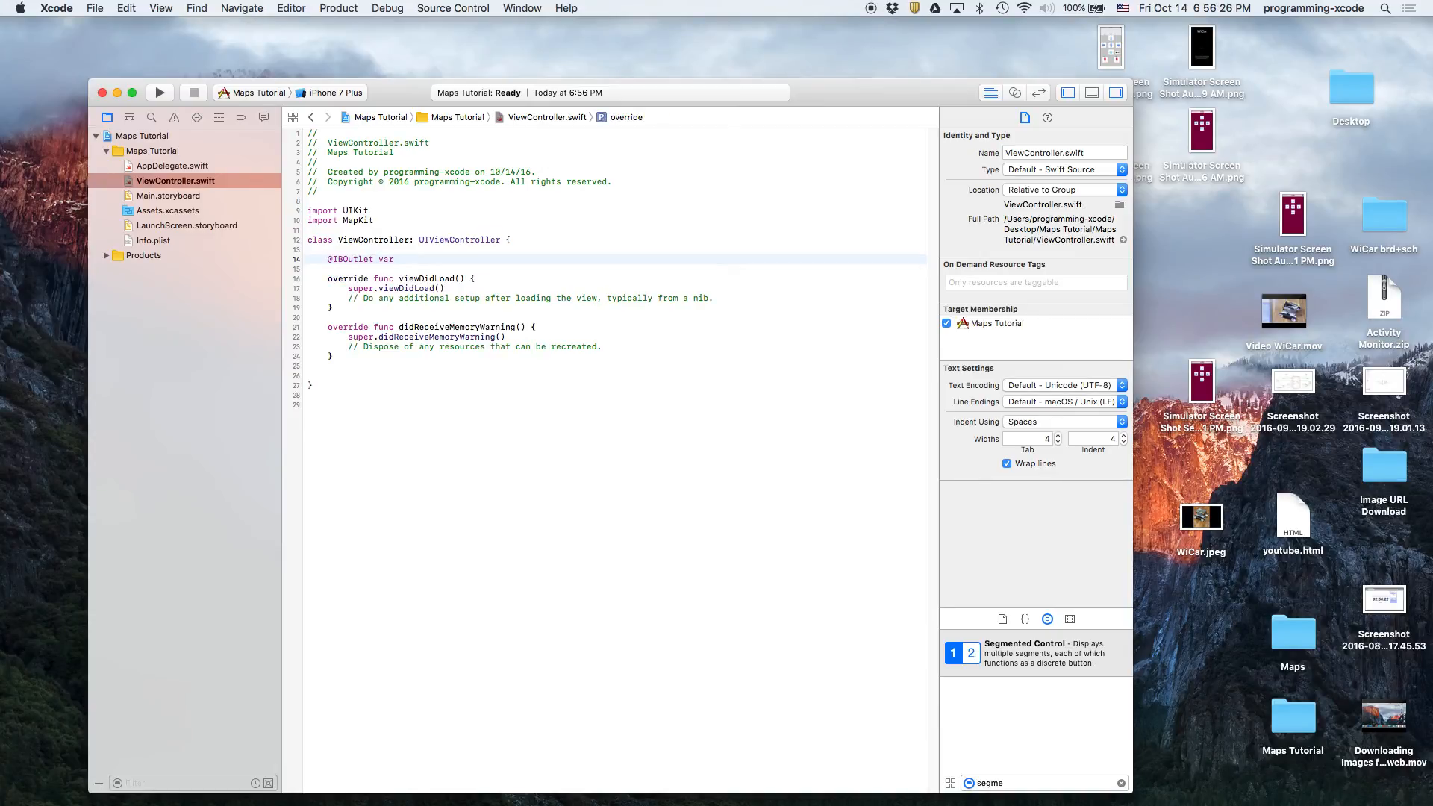
type("map:")
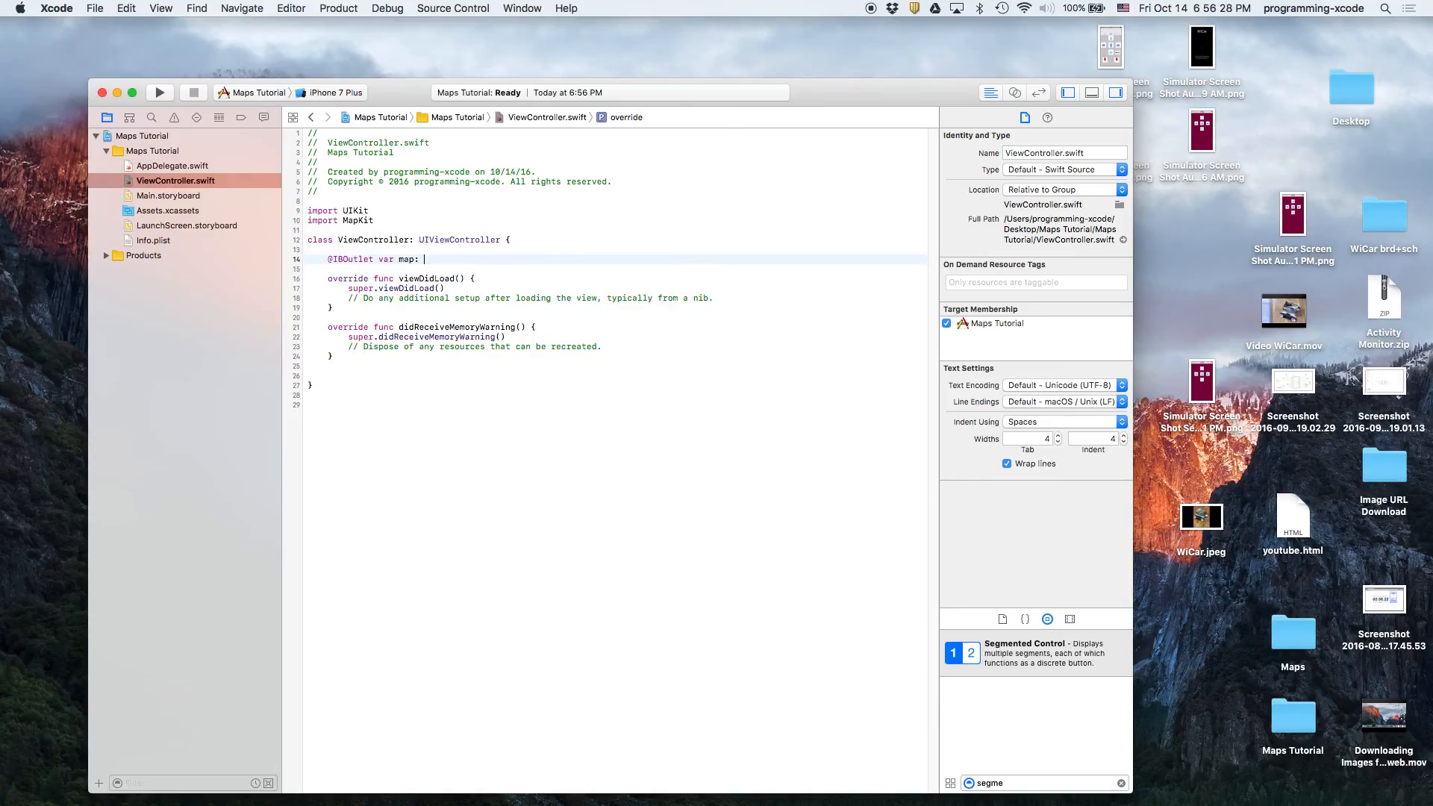
type("N")
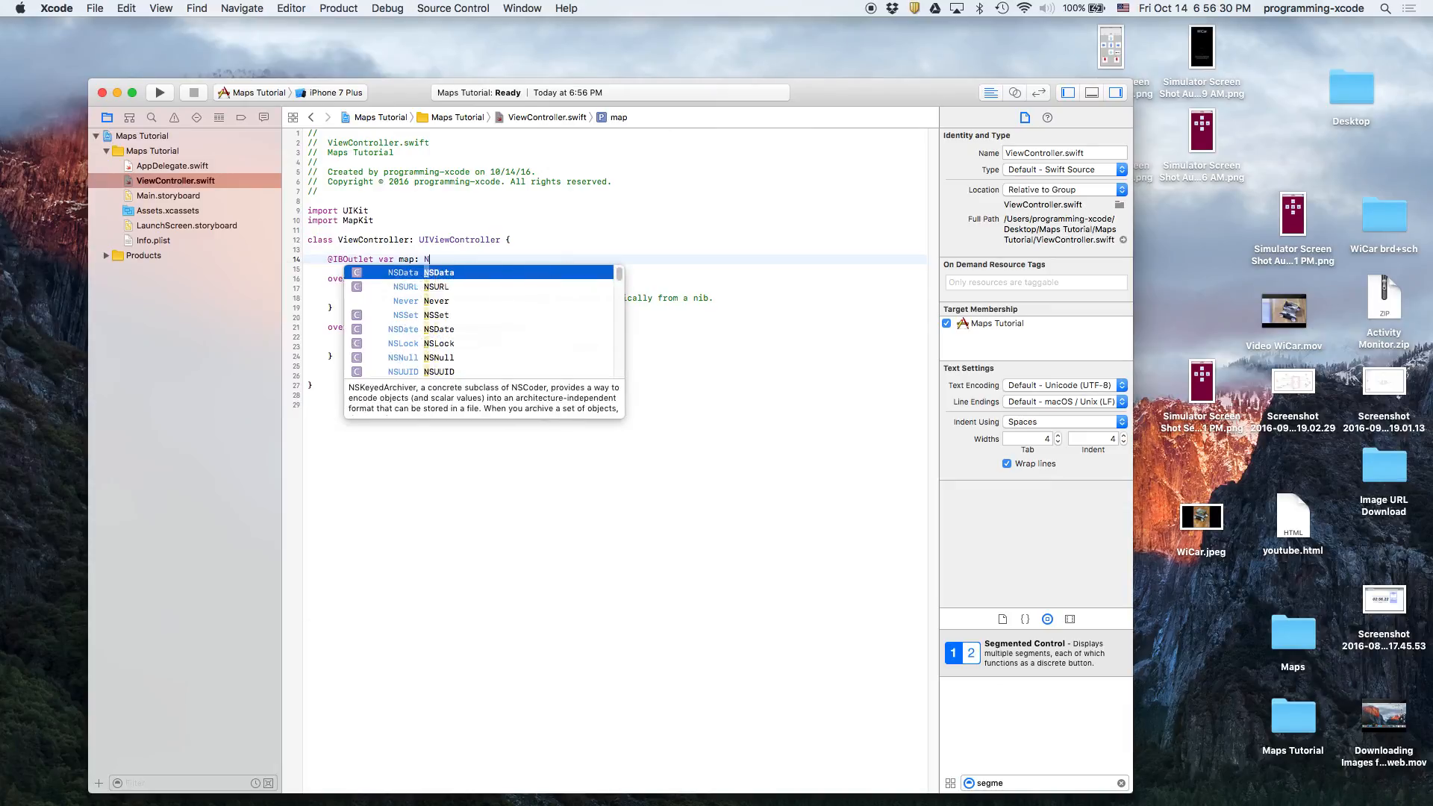
type("MKMapView!")
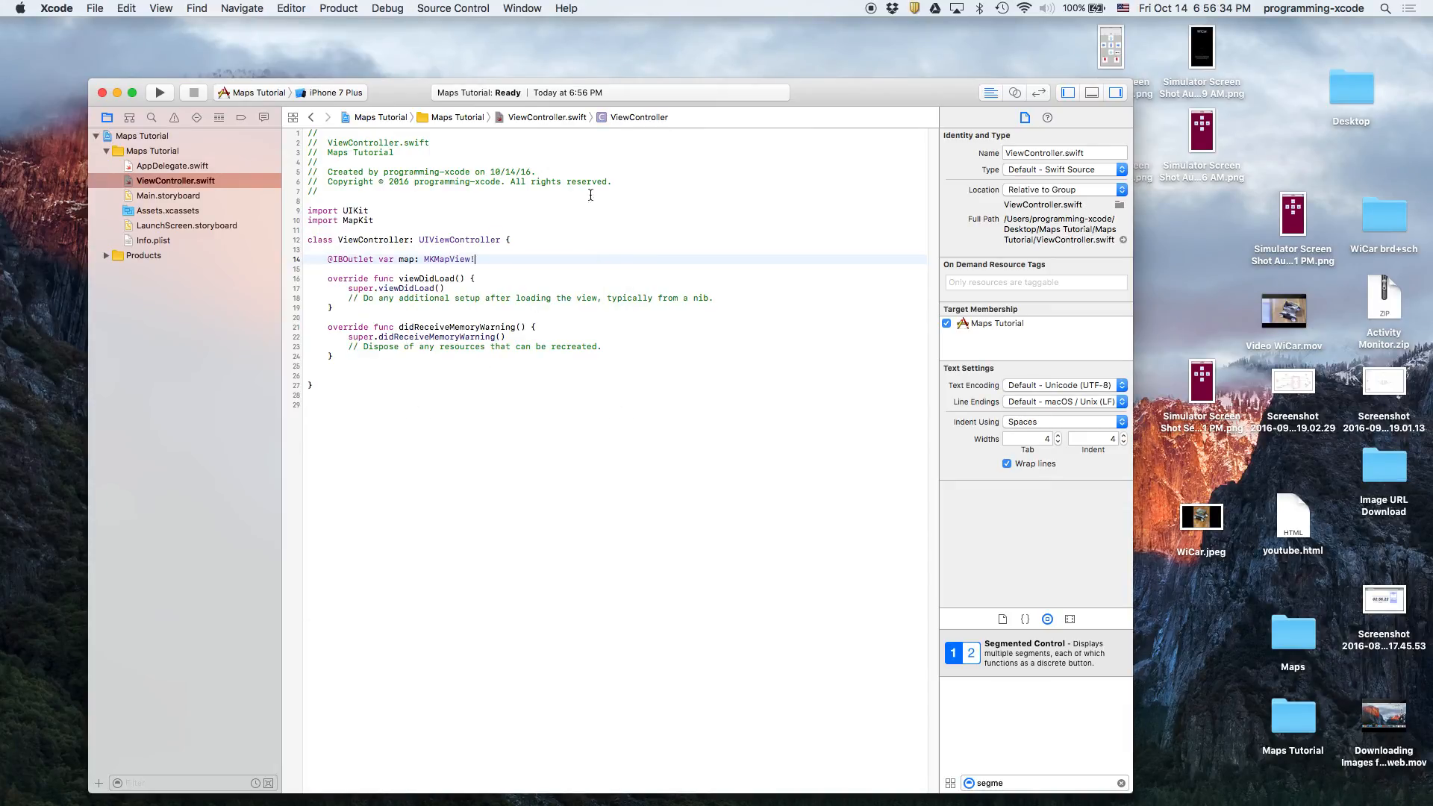
key("Return")
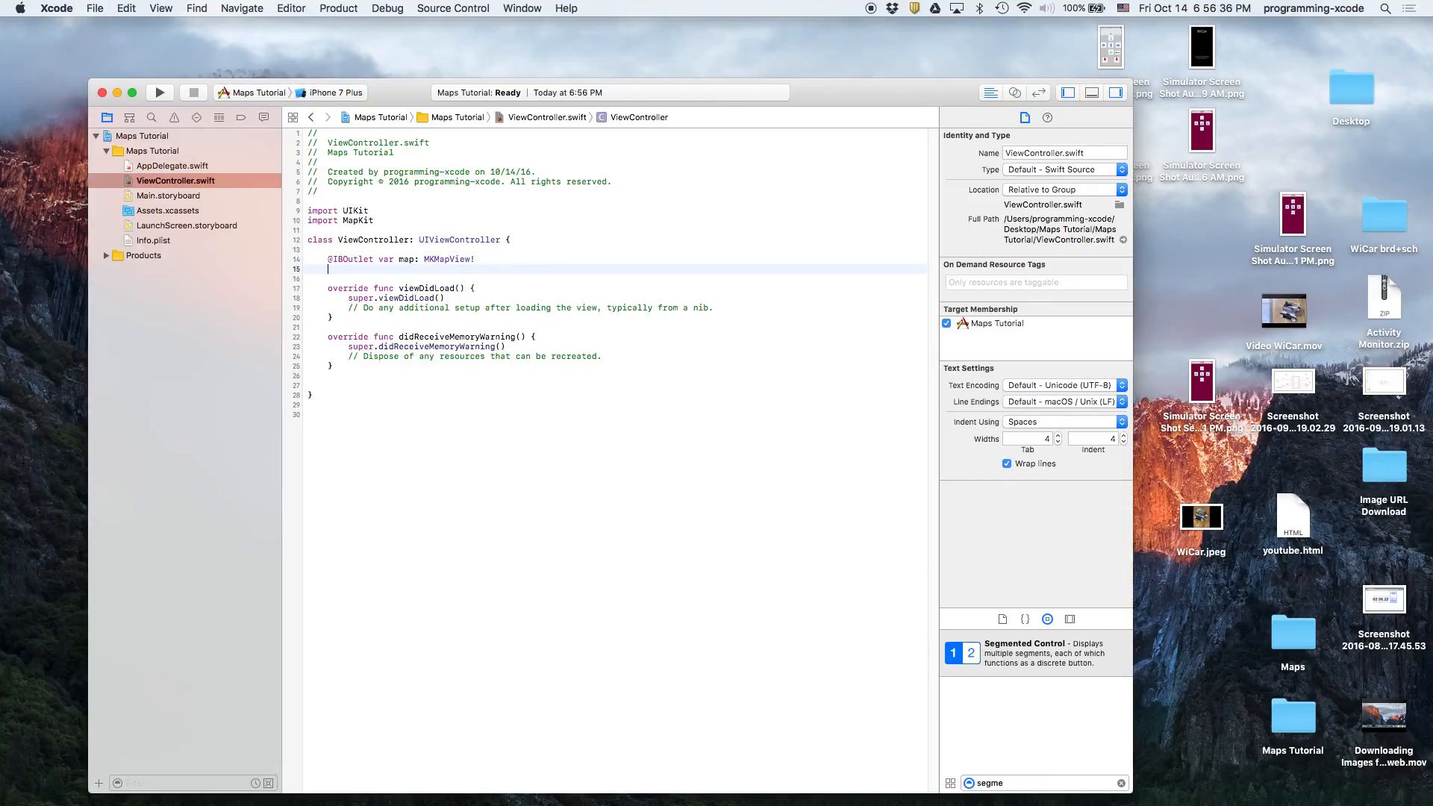
type("@IBOutletc")
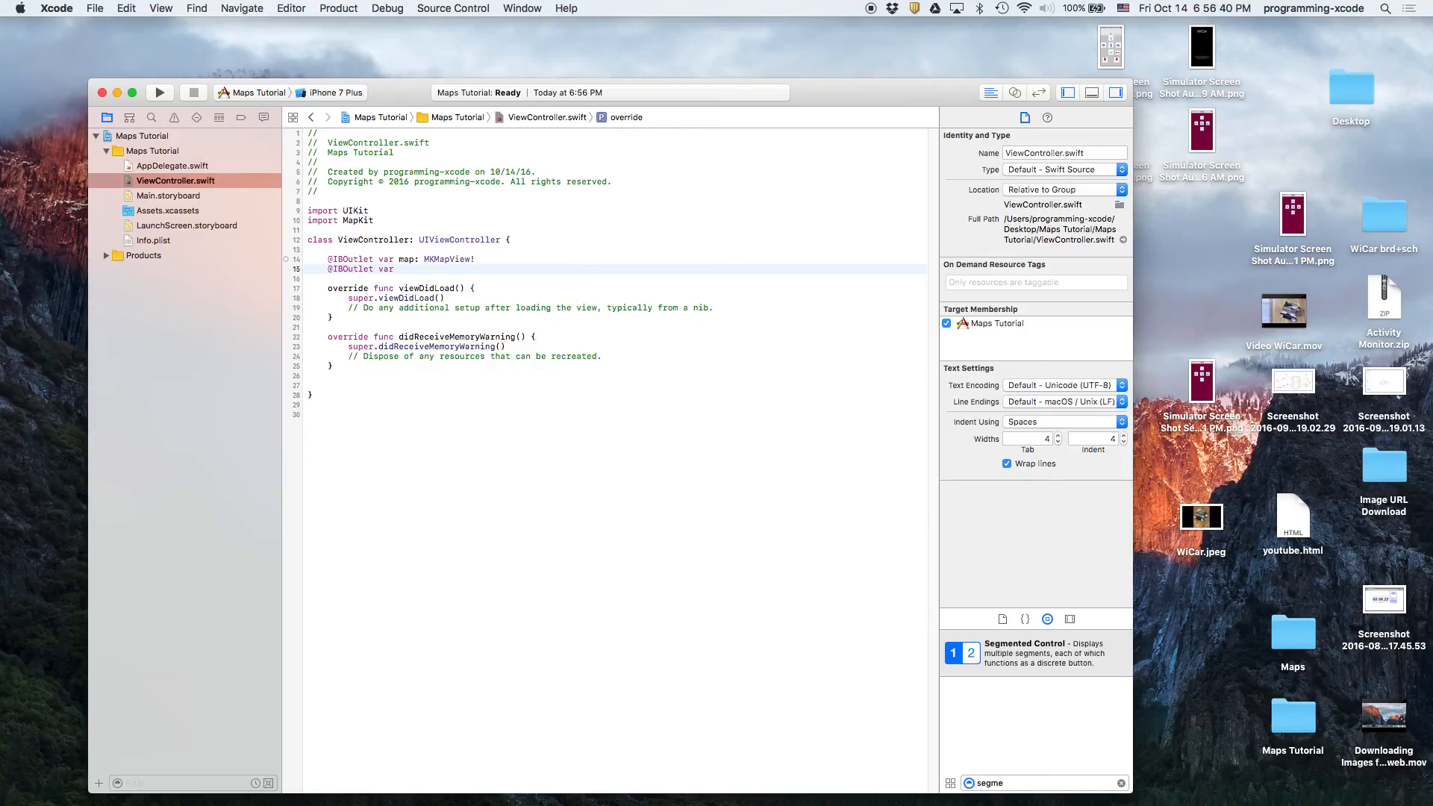
type("segmena")
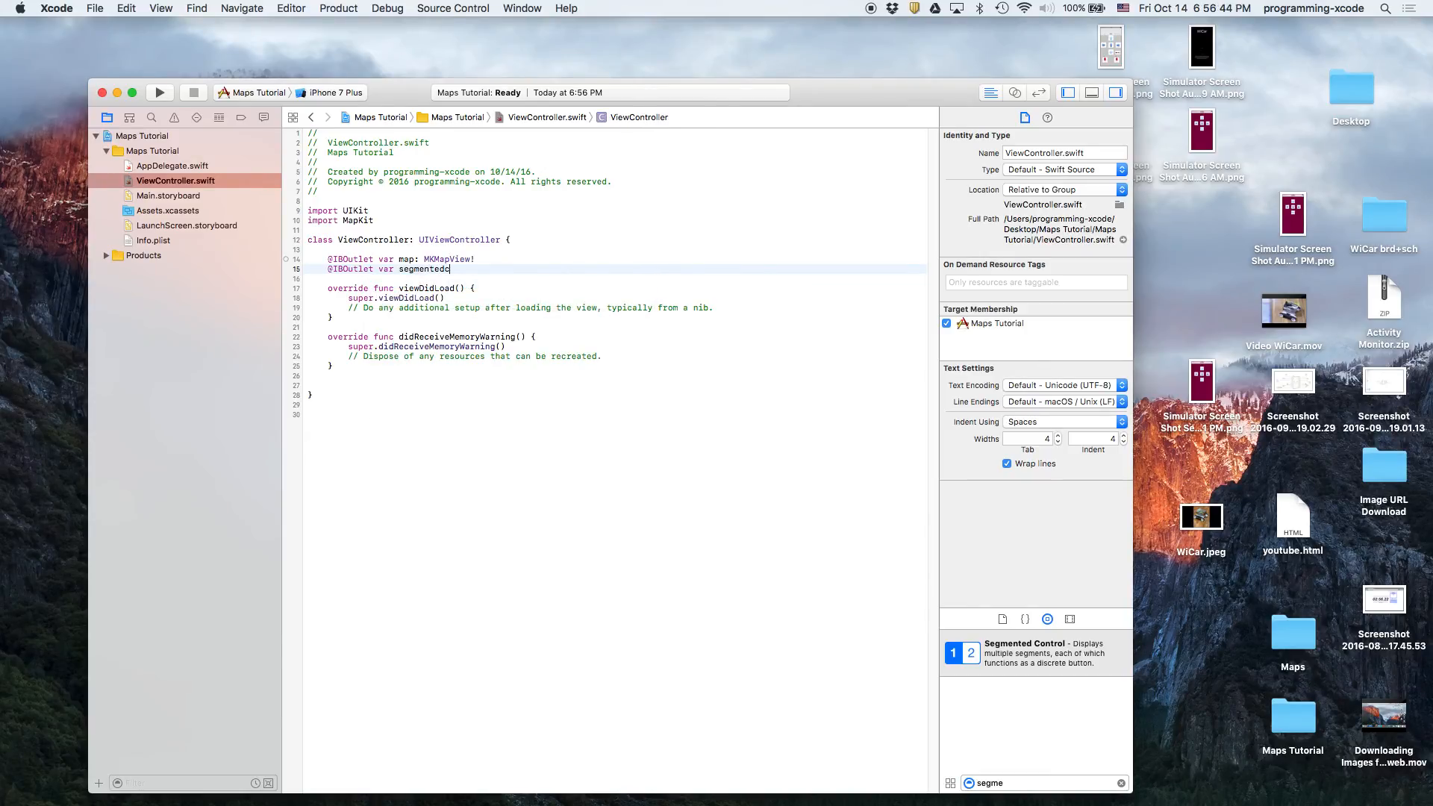
type("control:")
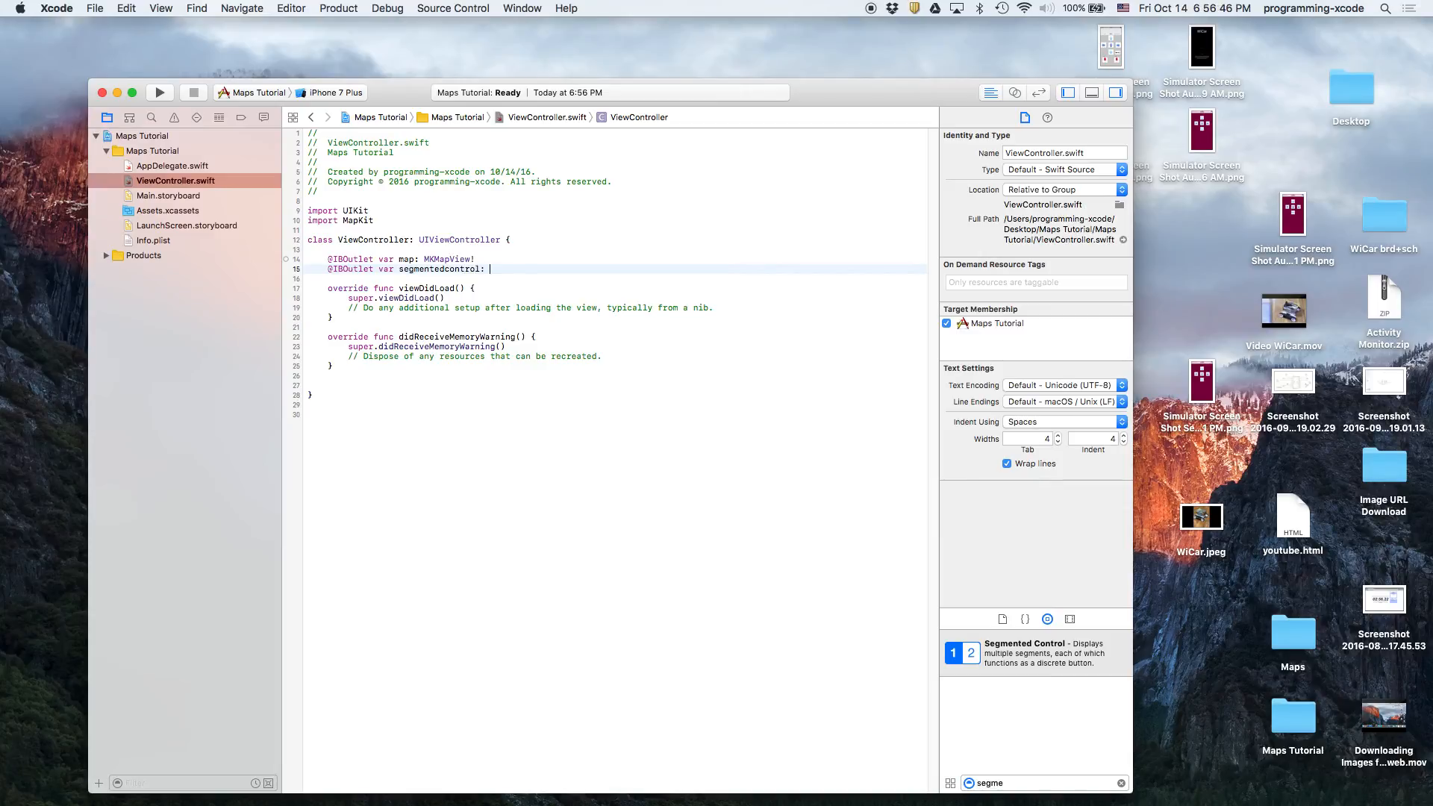
type("UISegmentedControl!")
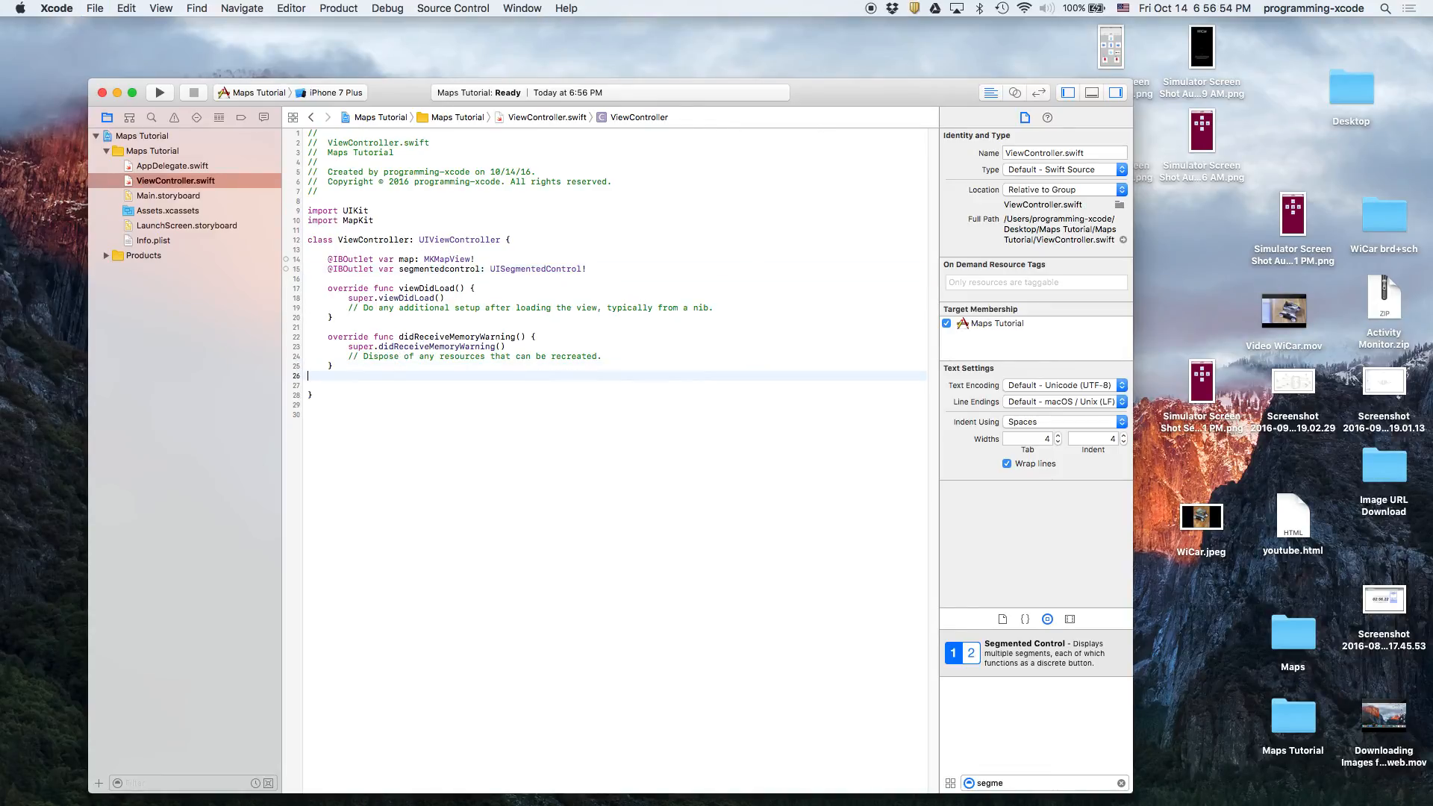
type("@IB")
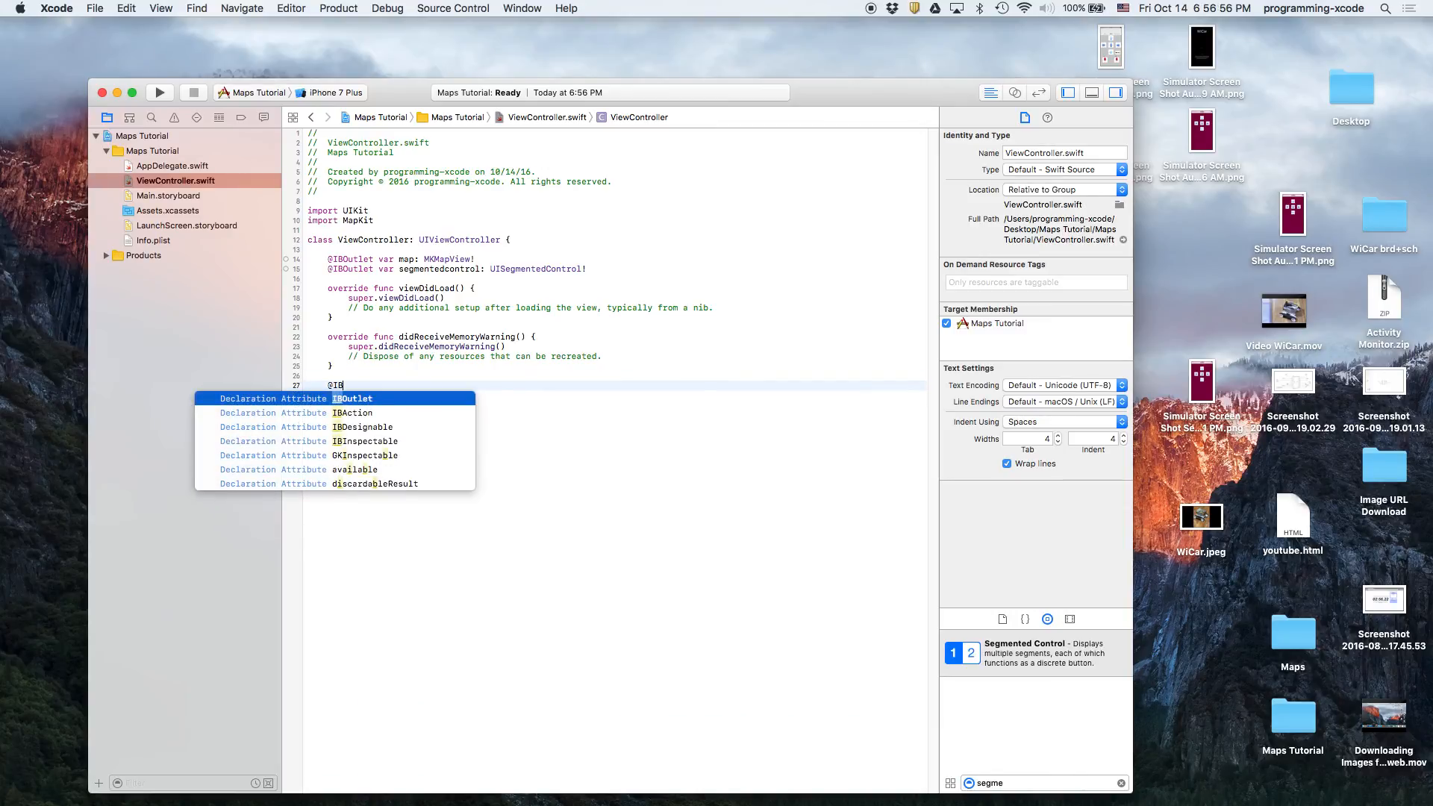
type("Action f")
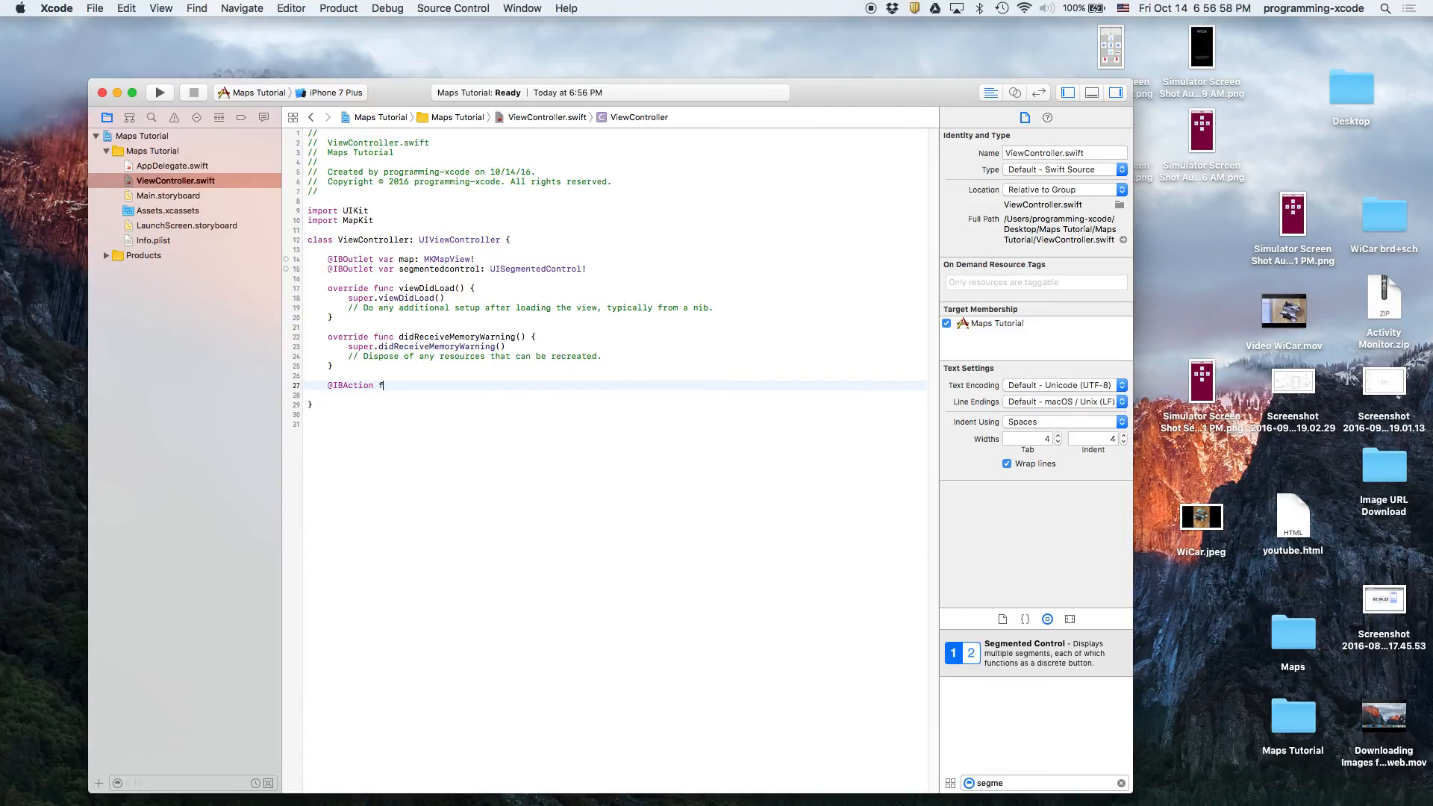
type("unc ()")
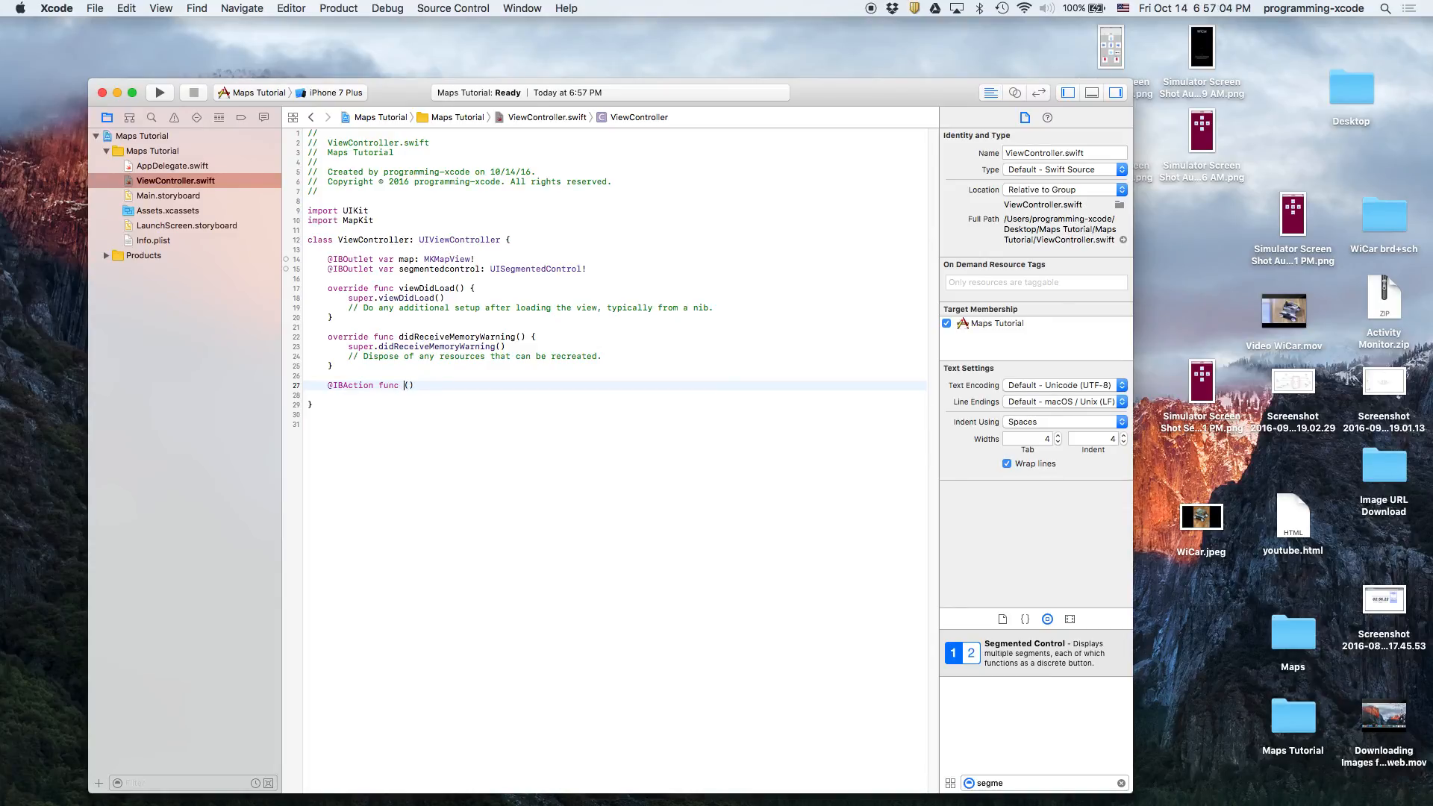
type("segment")
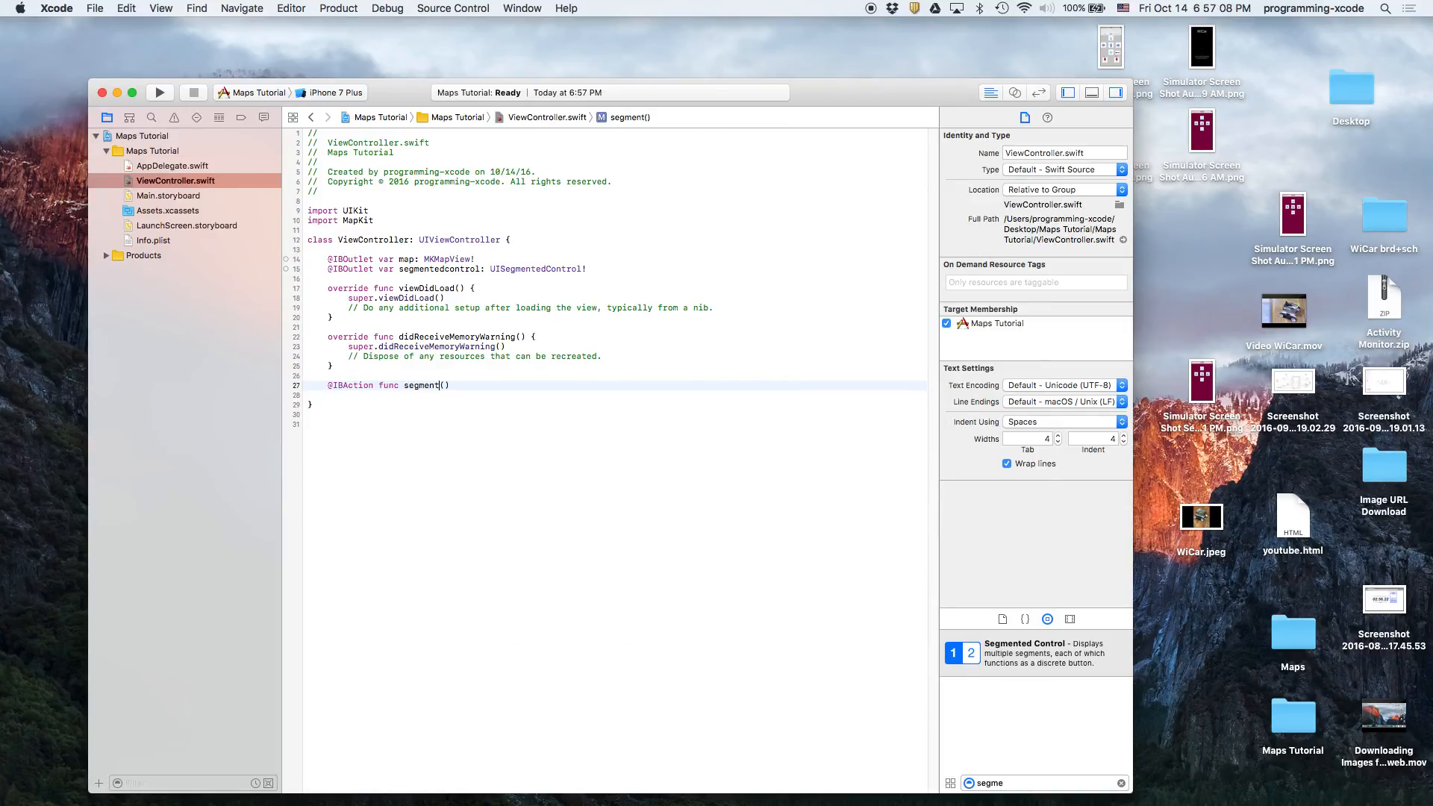
type("changed")
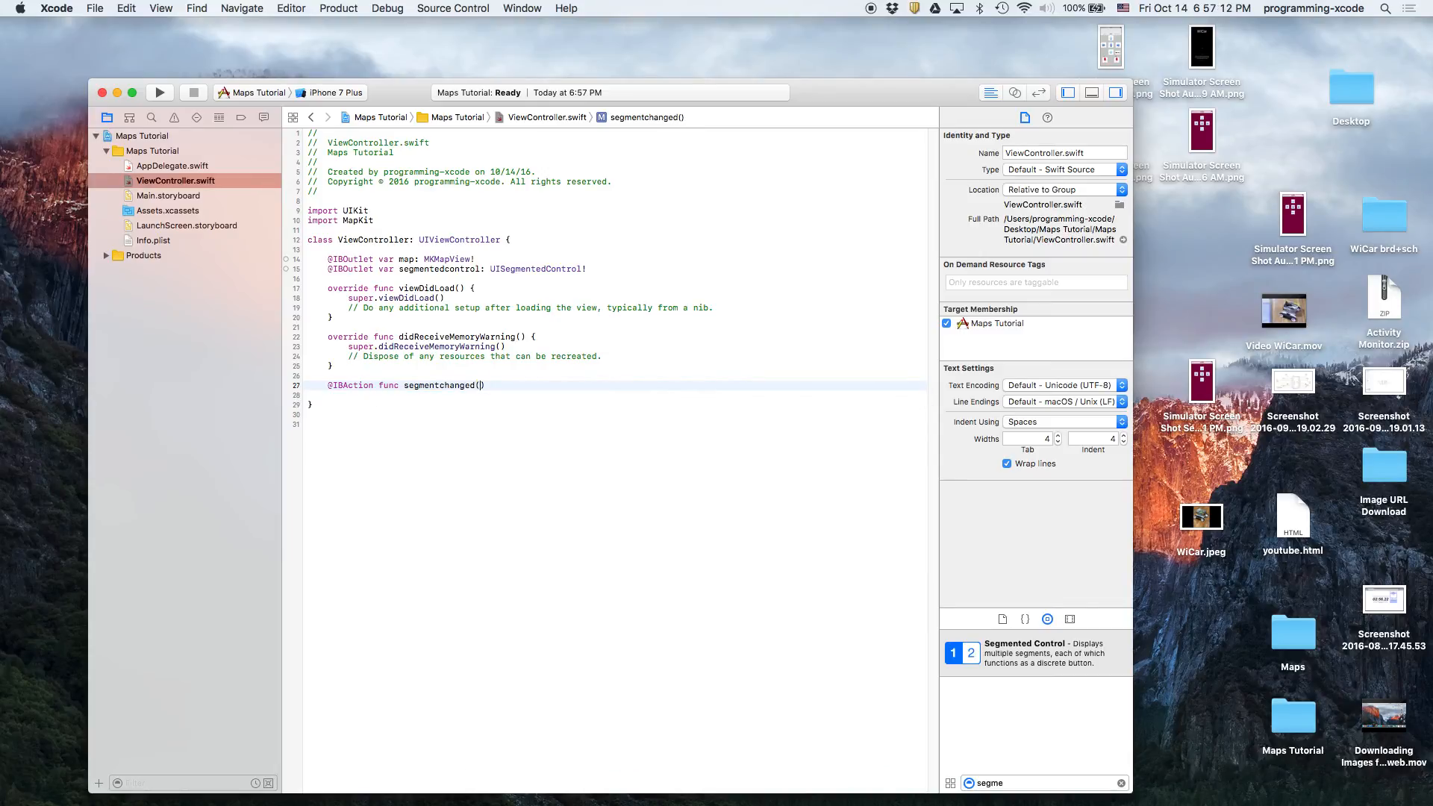
type("_ sender: AnyObject")
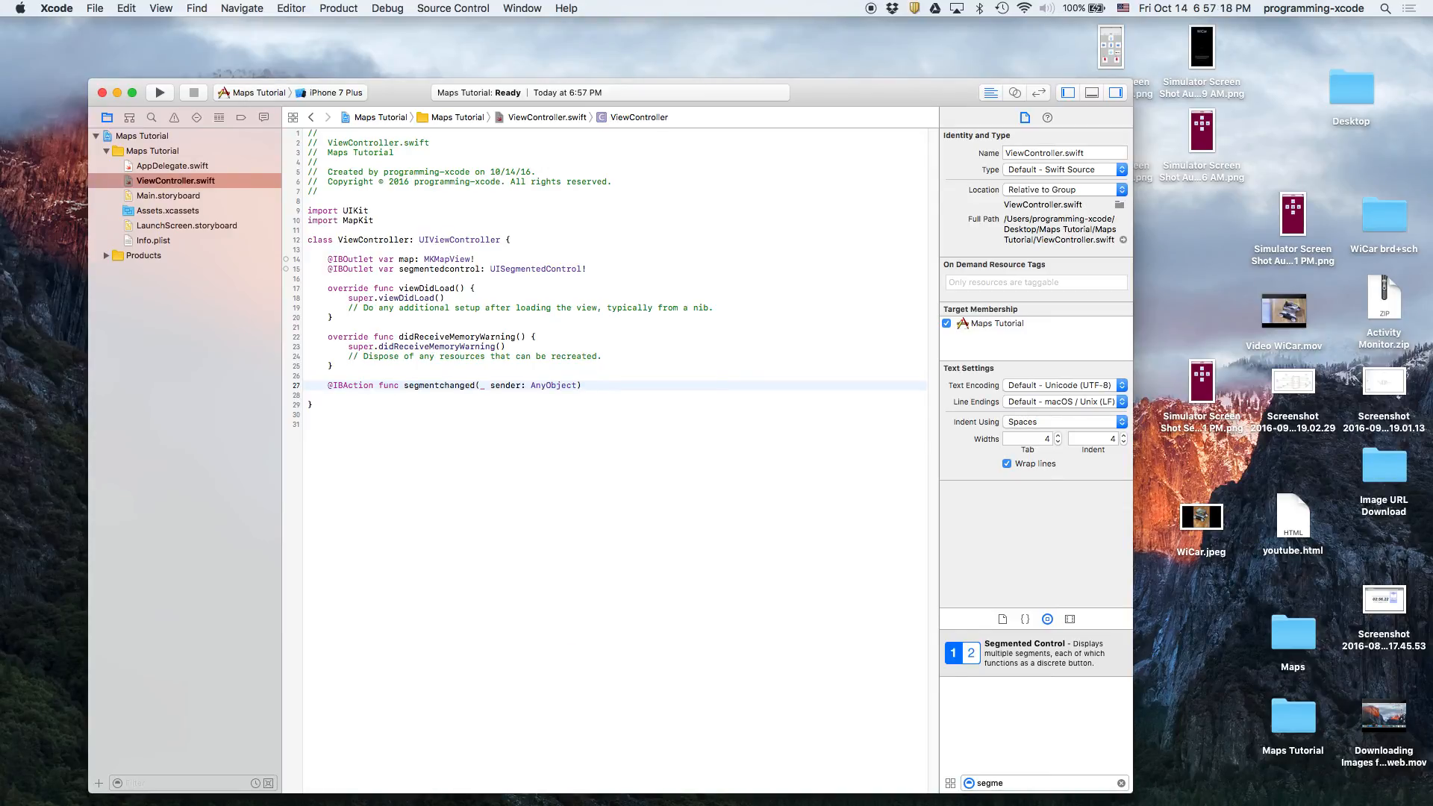
type("{")
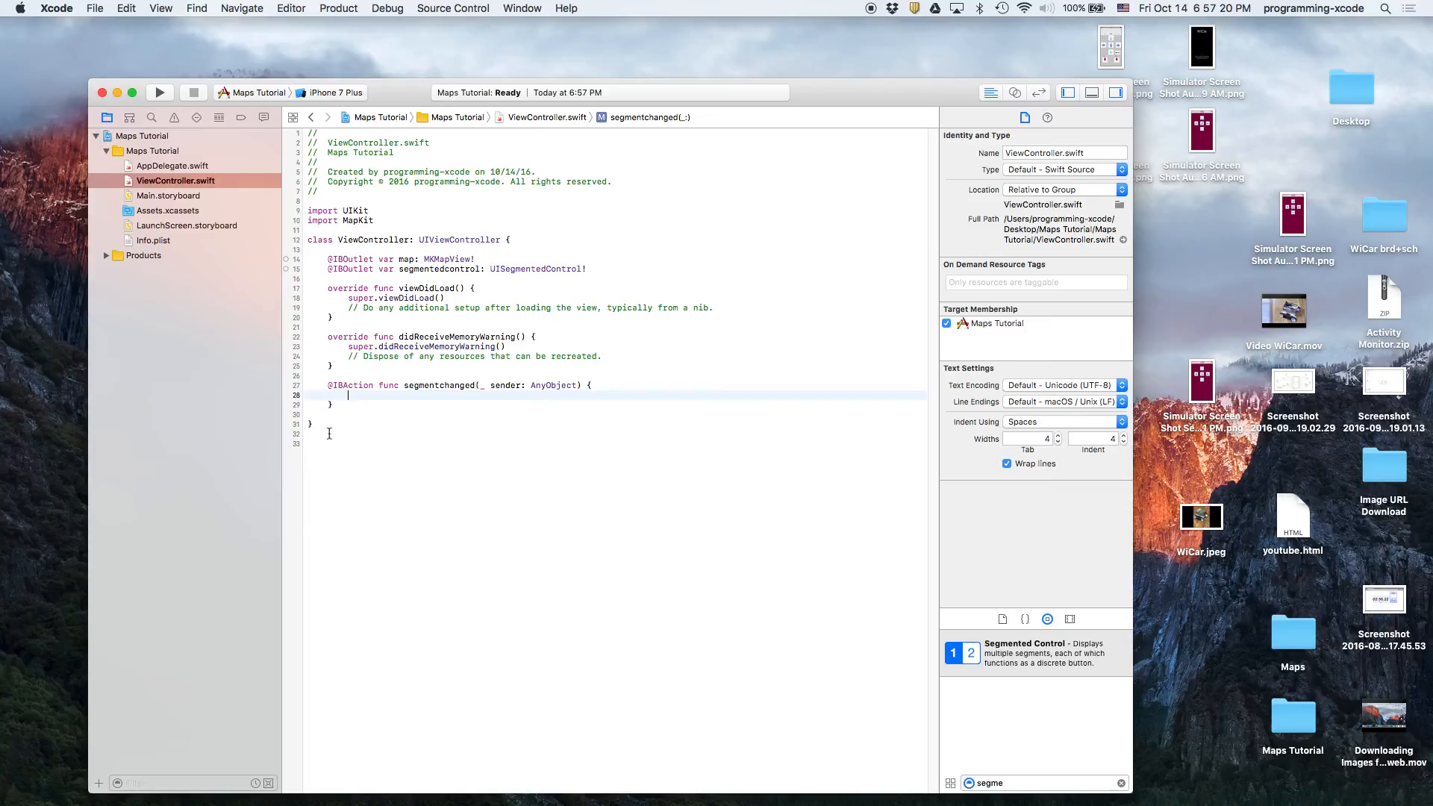
Start a switch on segmentedcontrol.selectedSegmentIndex inside segmentchanged.
type("s")
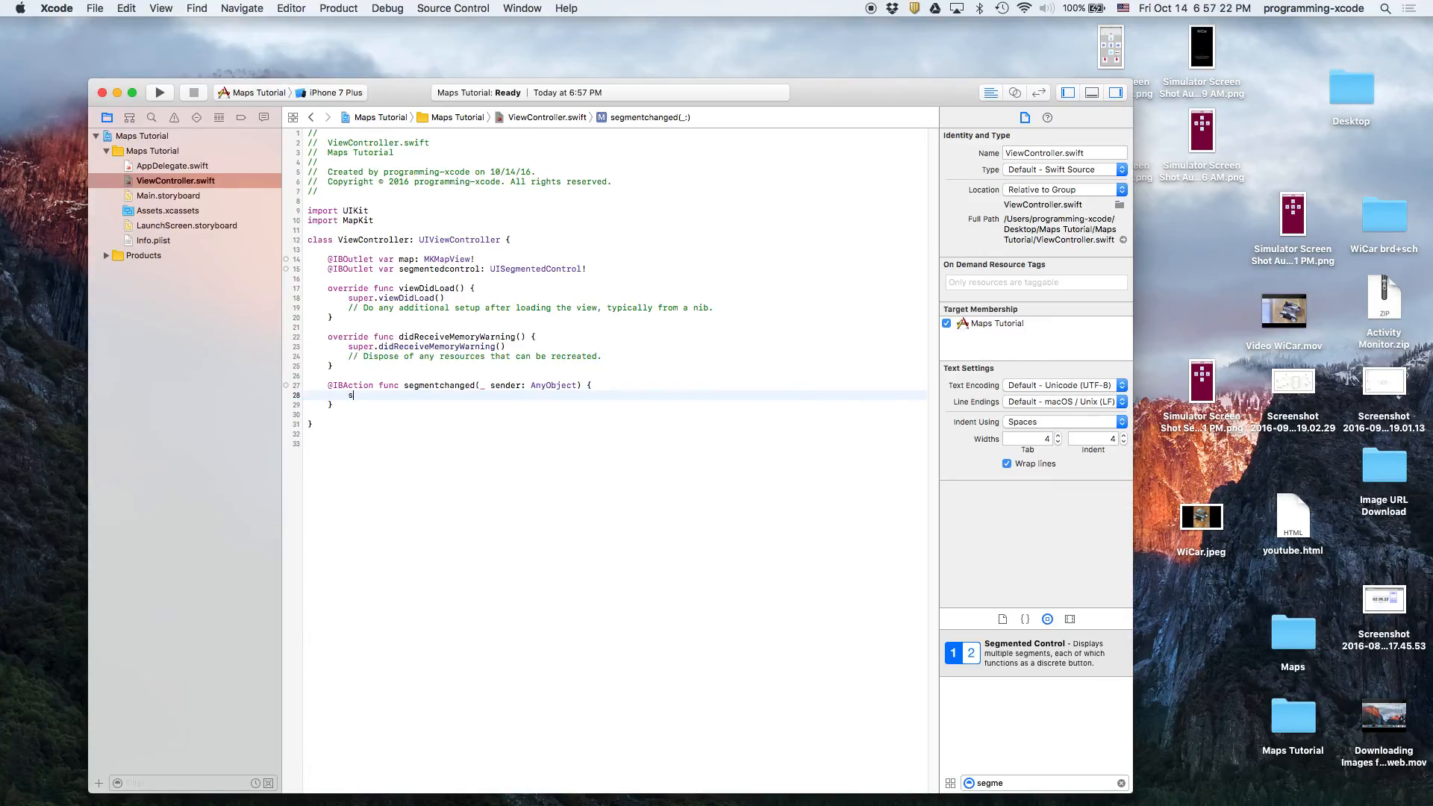
type("witch  {")
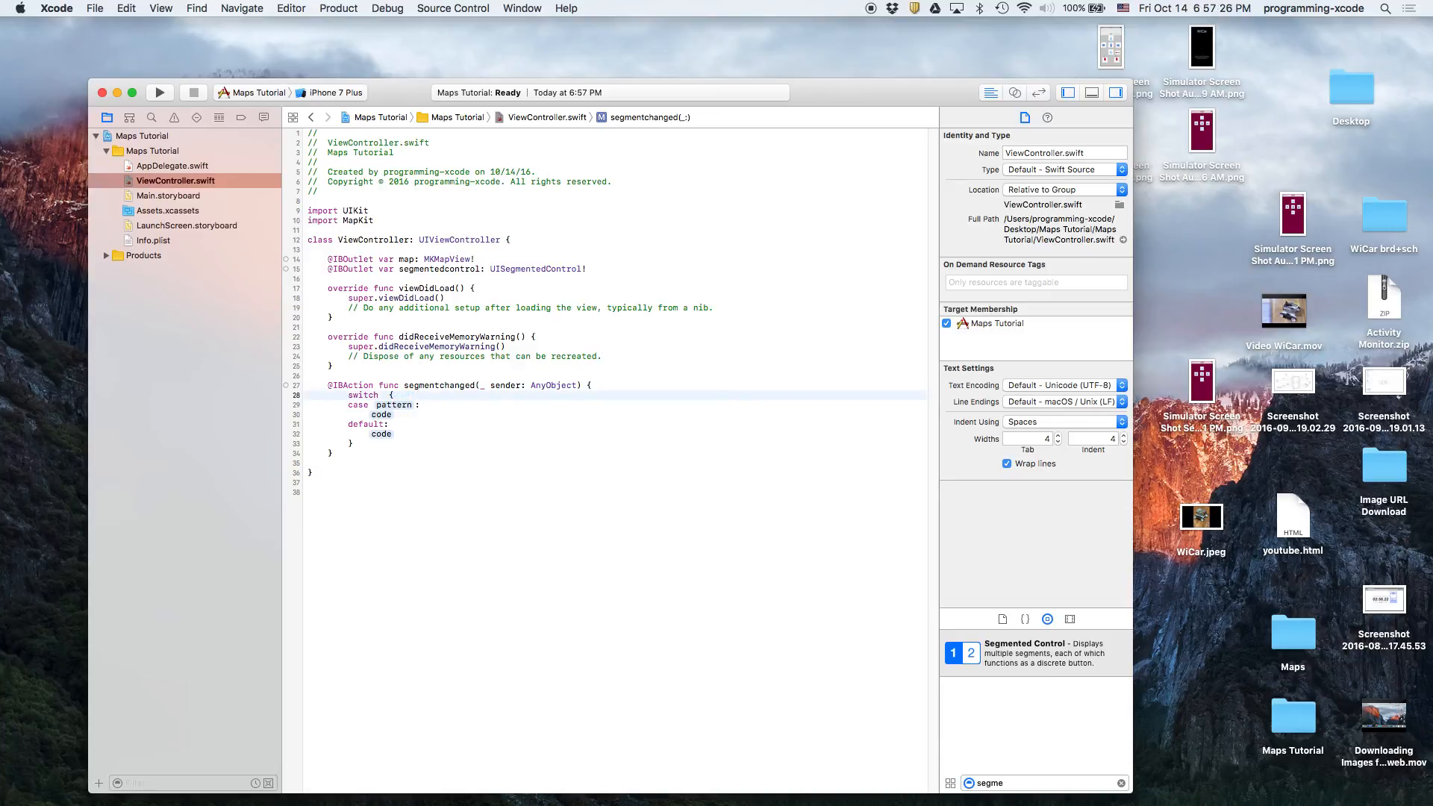
type("seg")
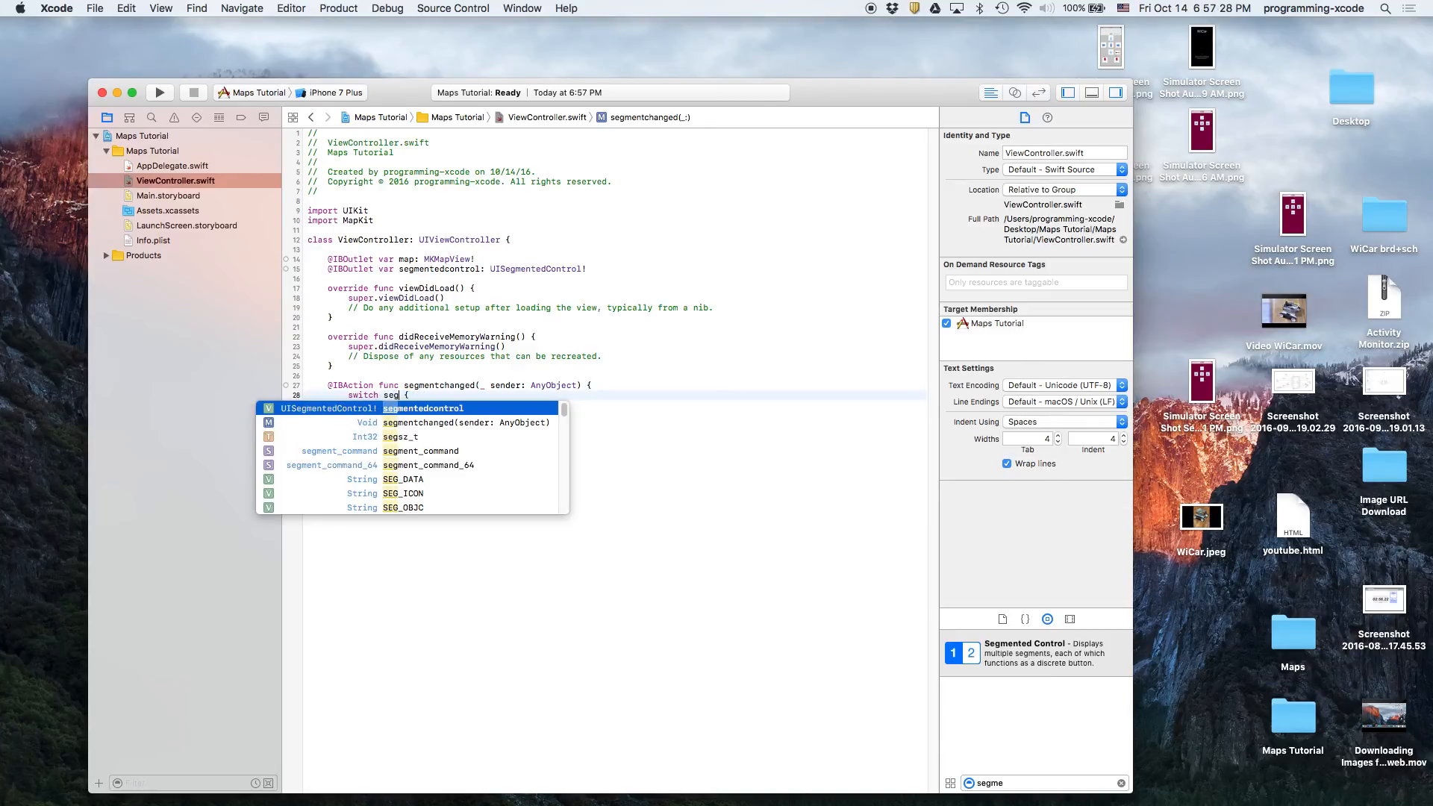
type("segmentedcontrol.")
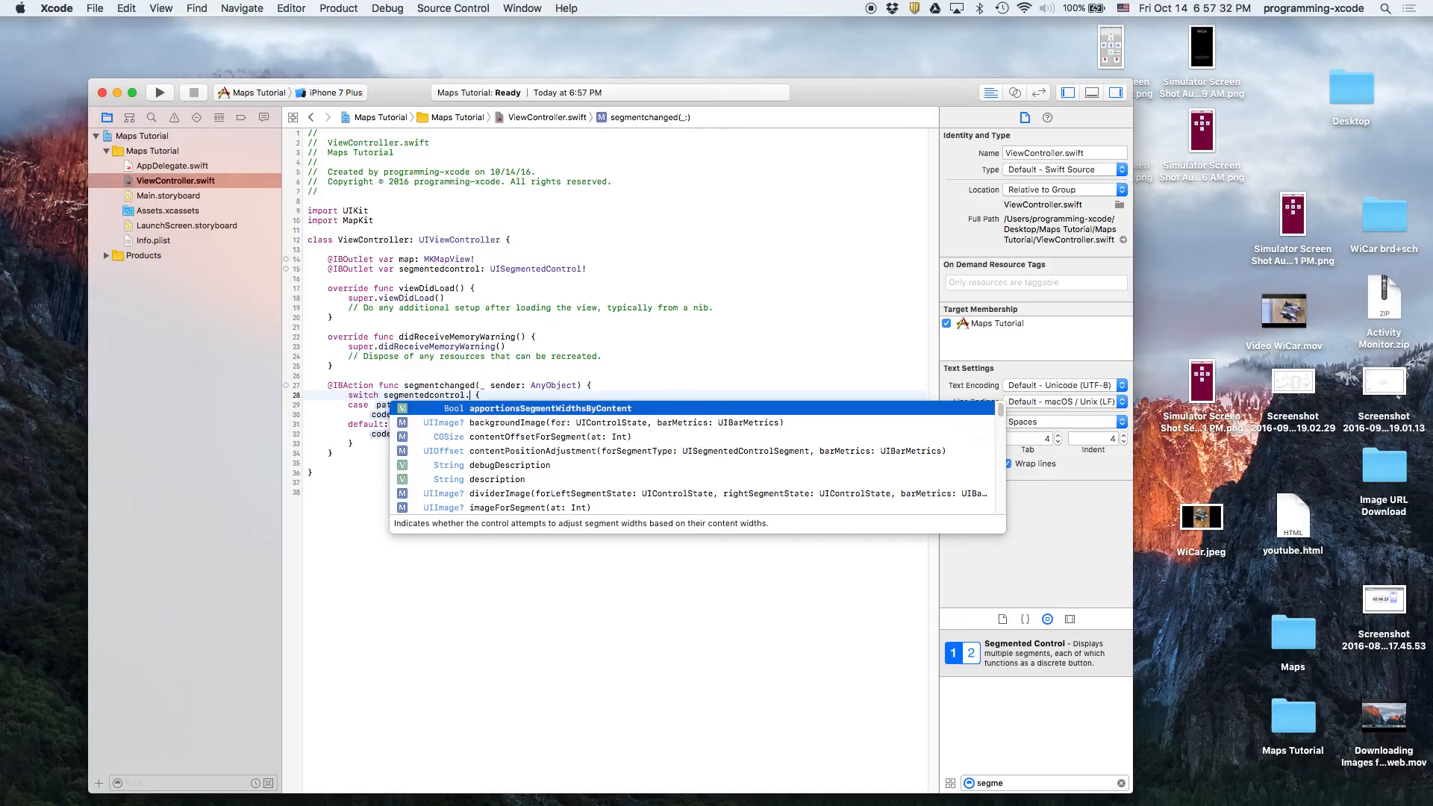
type("se")
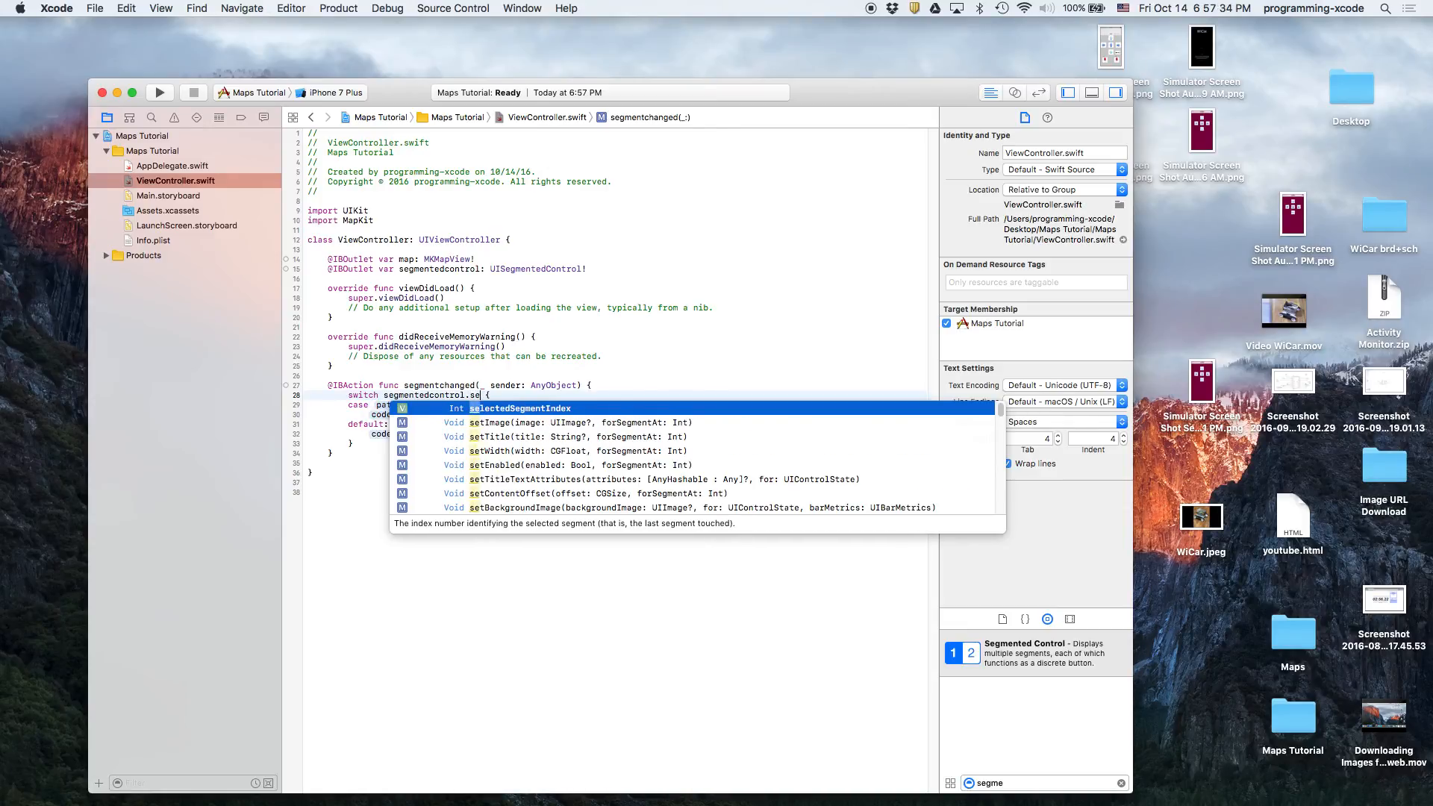
key("Return")
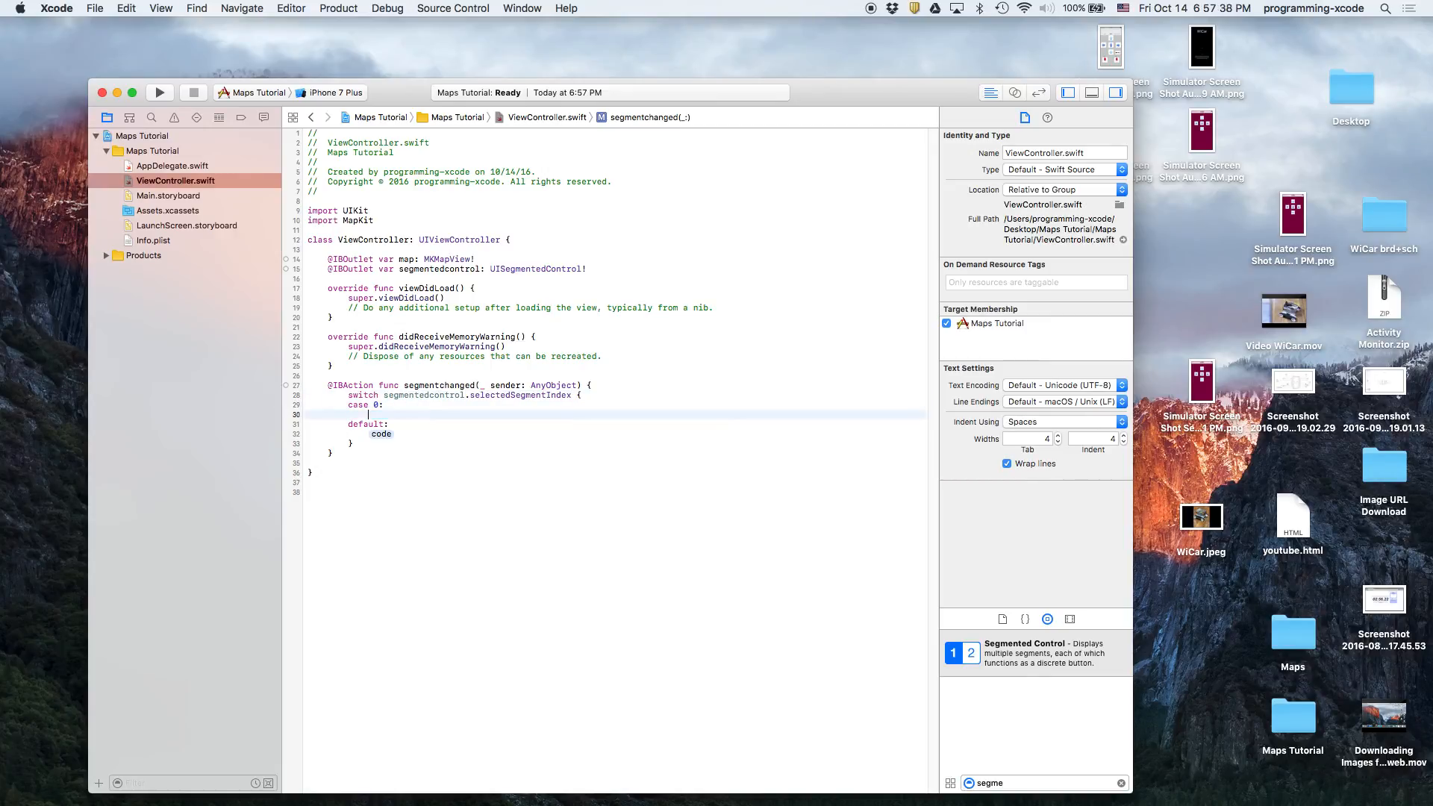
Under case 0, set map.mapType = MKMapType.standard followed by break.
type("ma")
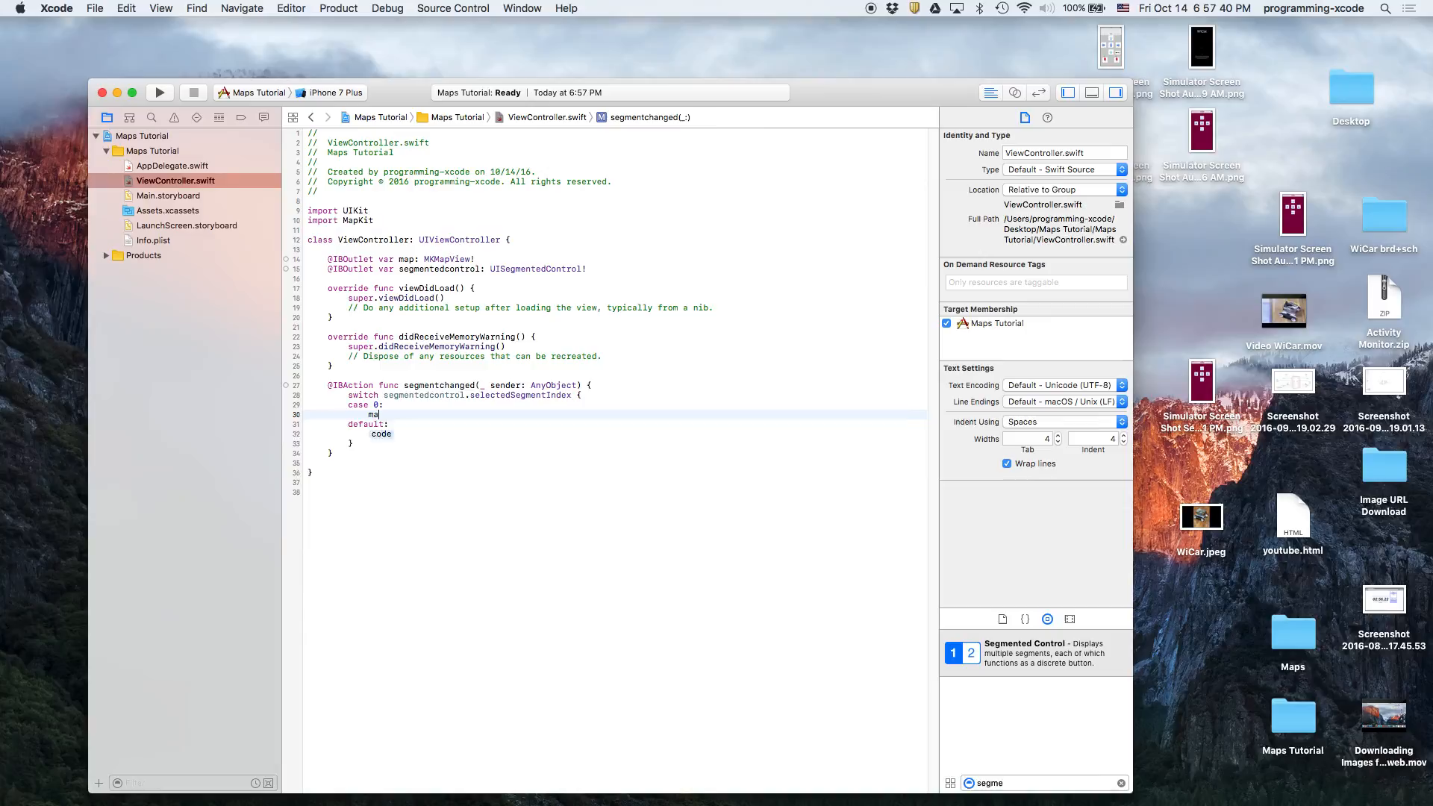
type("p.mapType =")
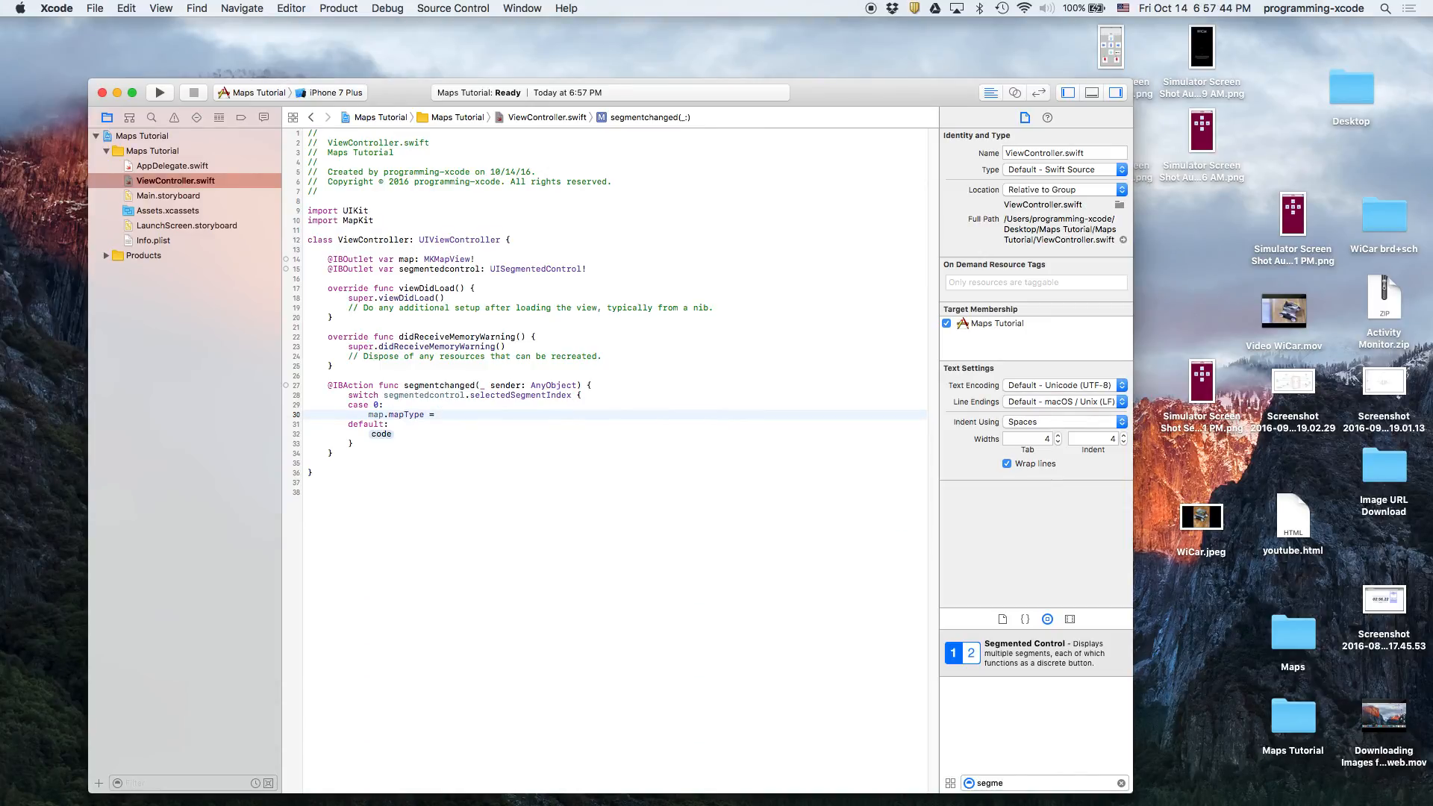
type("MK")
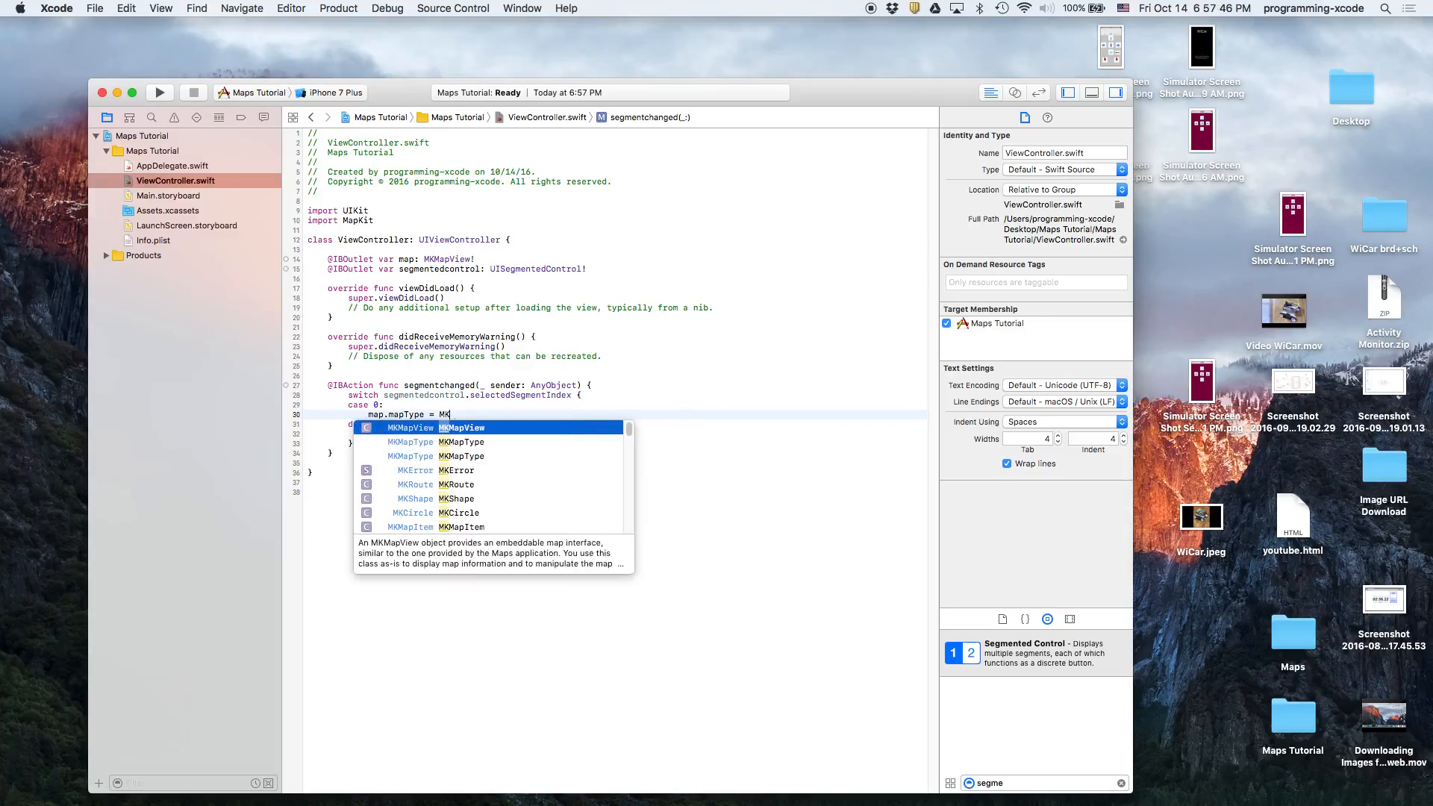
type("MKMapType.standard")
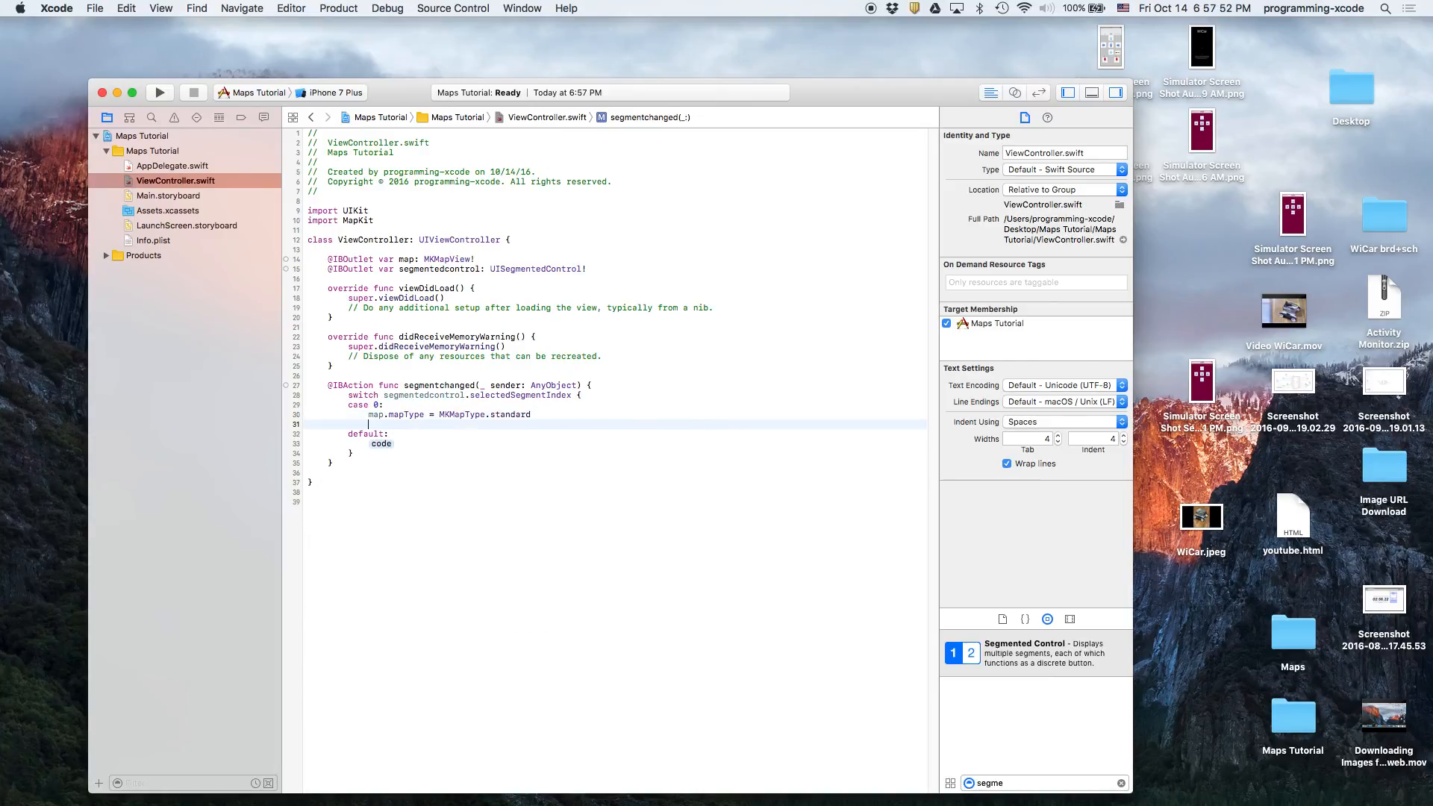
type("break")
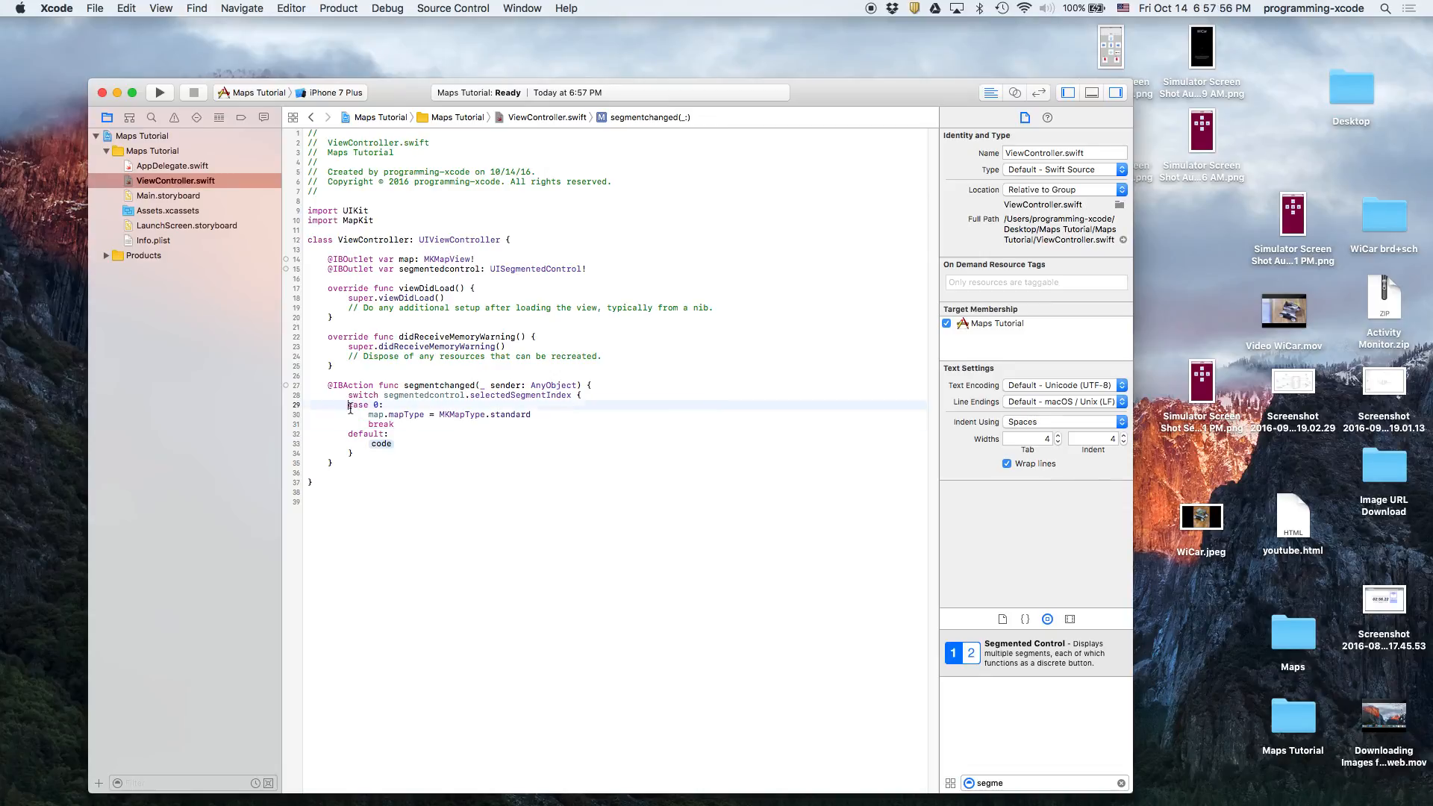
Duplicate case 0 into cases 1 and 2 using satellite and hybrid, and make default break.
left_click_drag(366, 414, 397, 424)
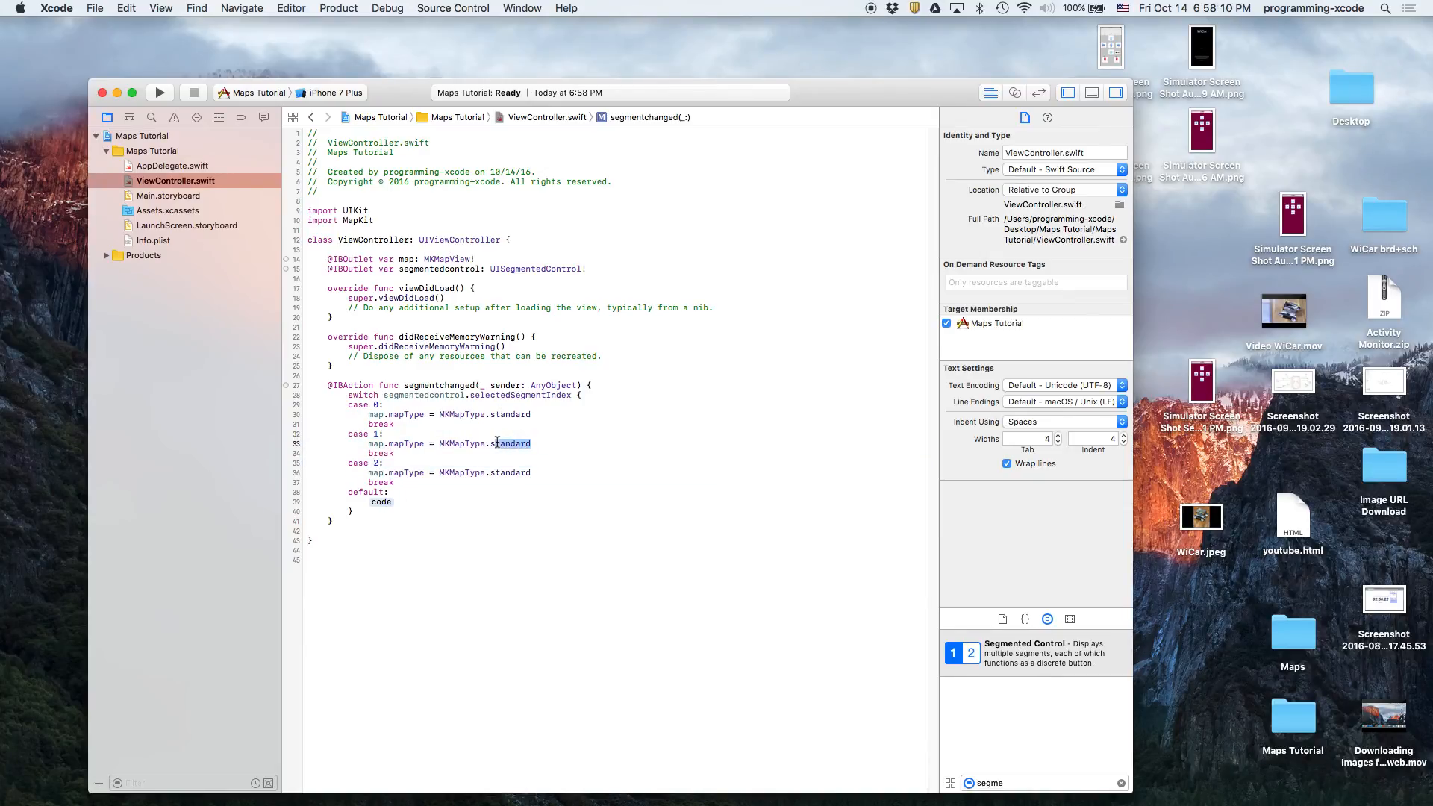
type("satellite")
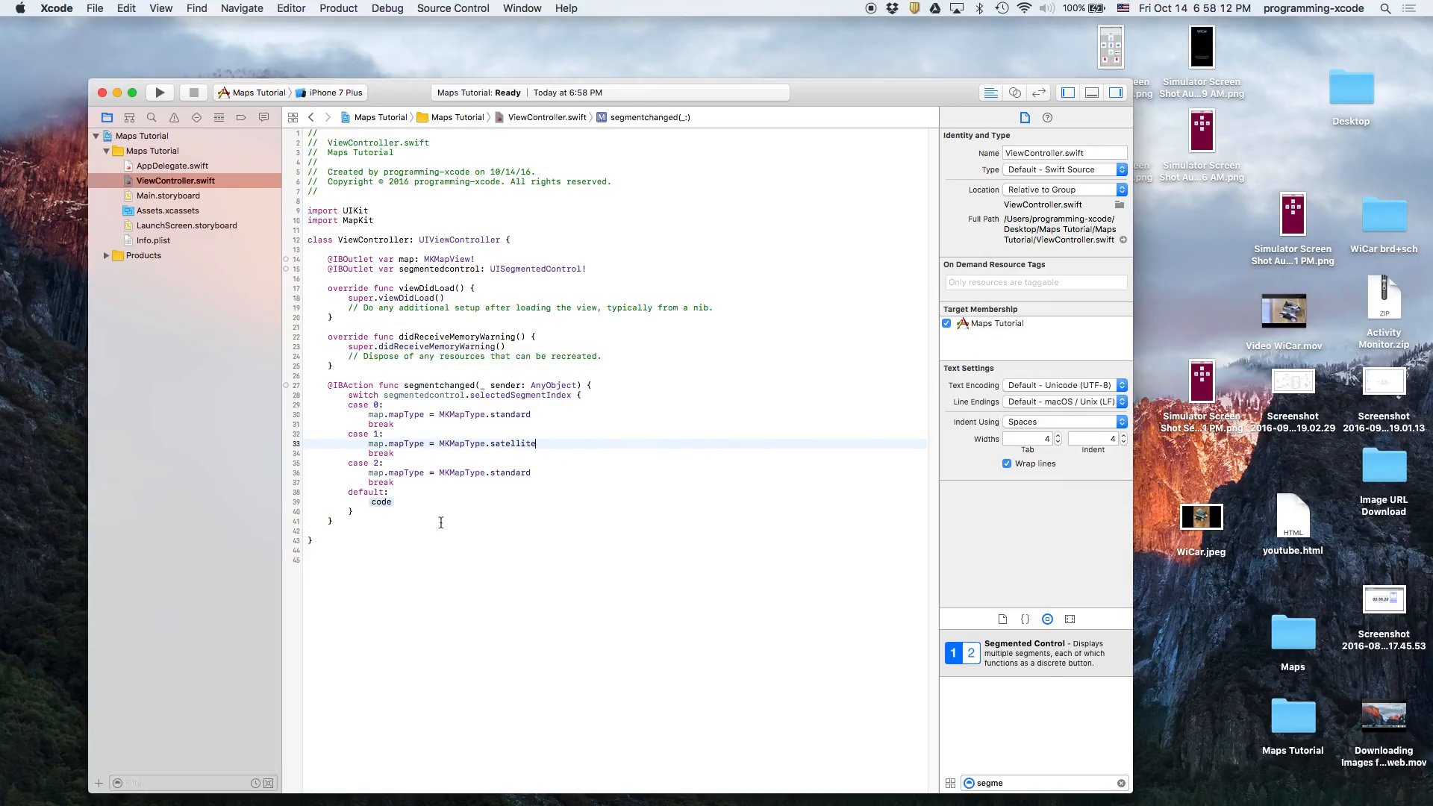
double_click(511, 472)
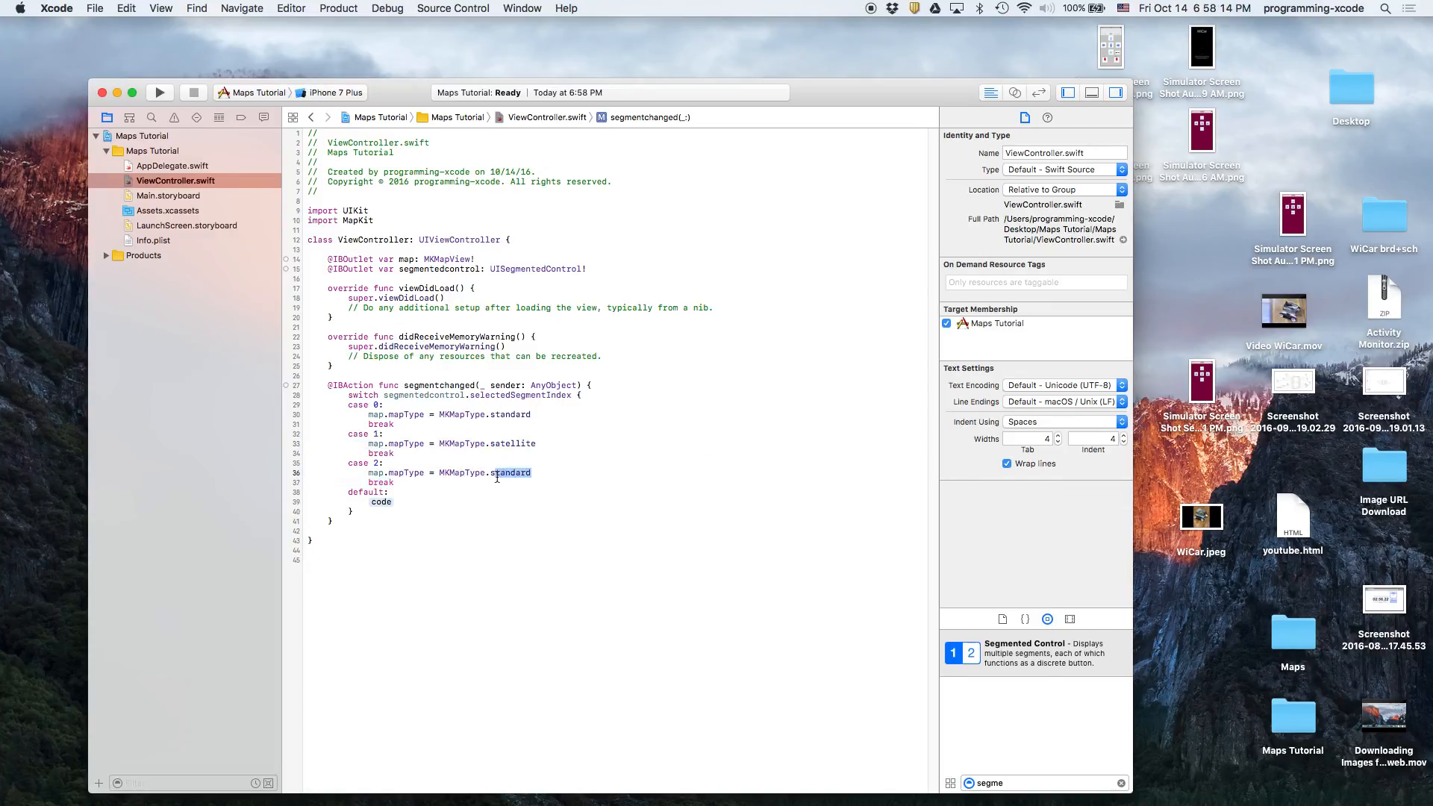
type("hybrid")
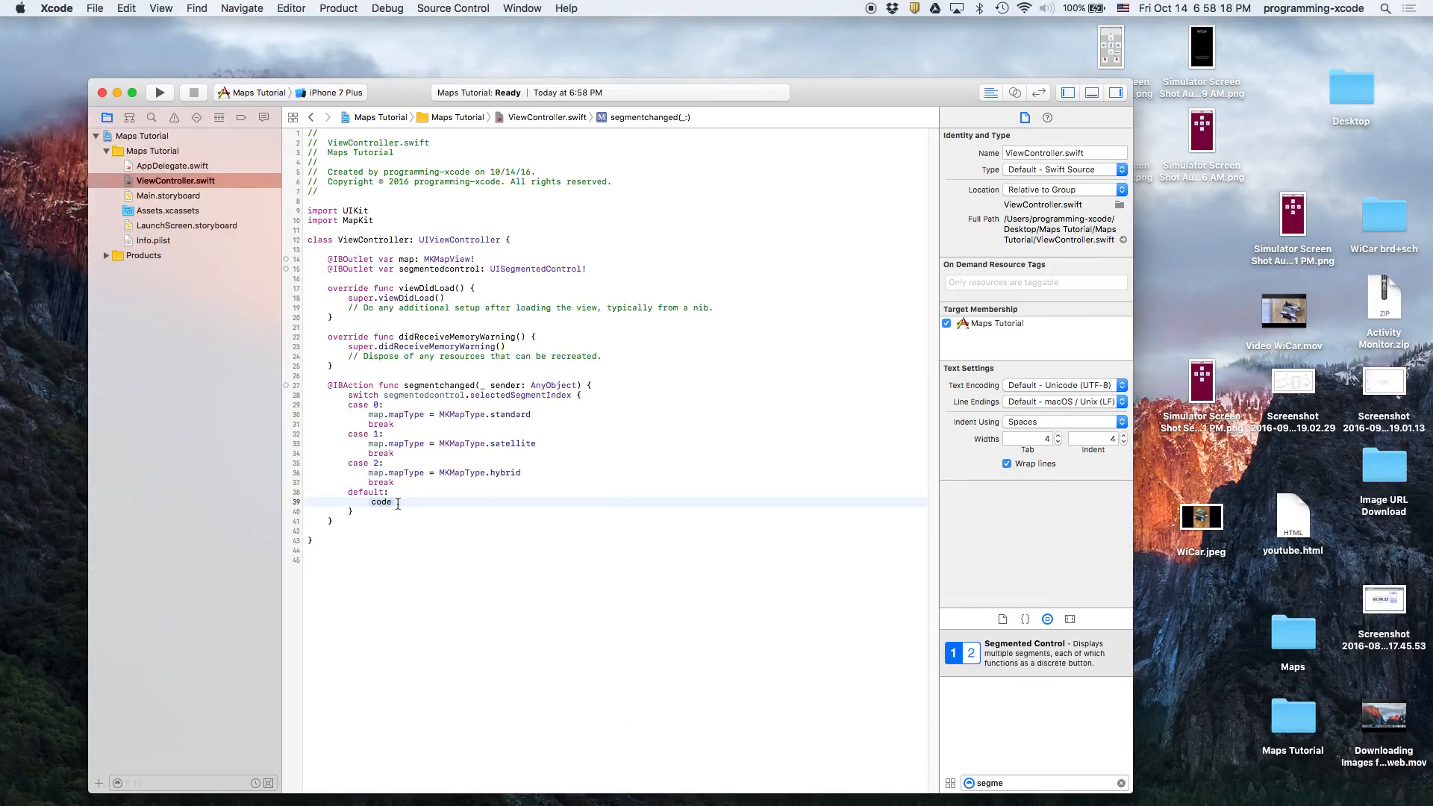
type("break")
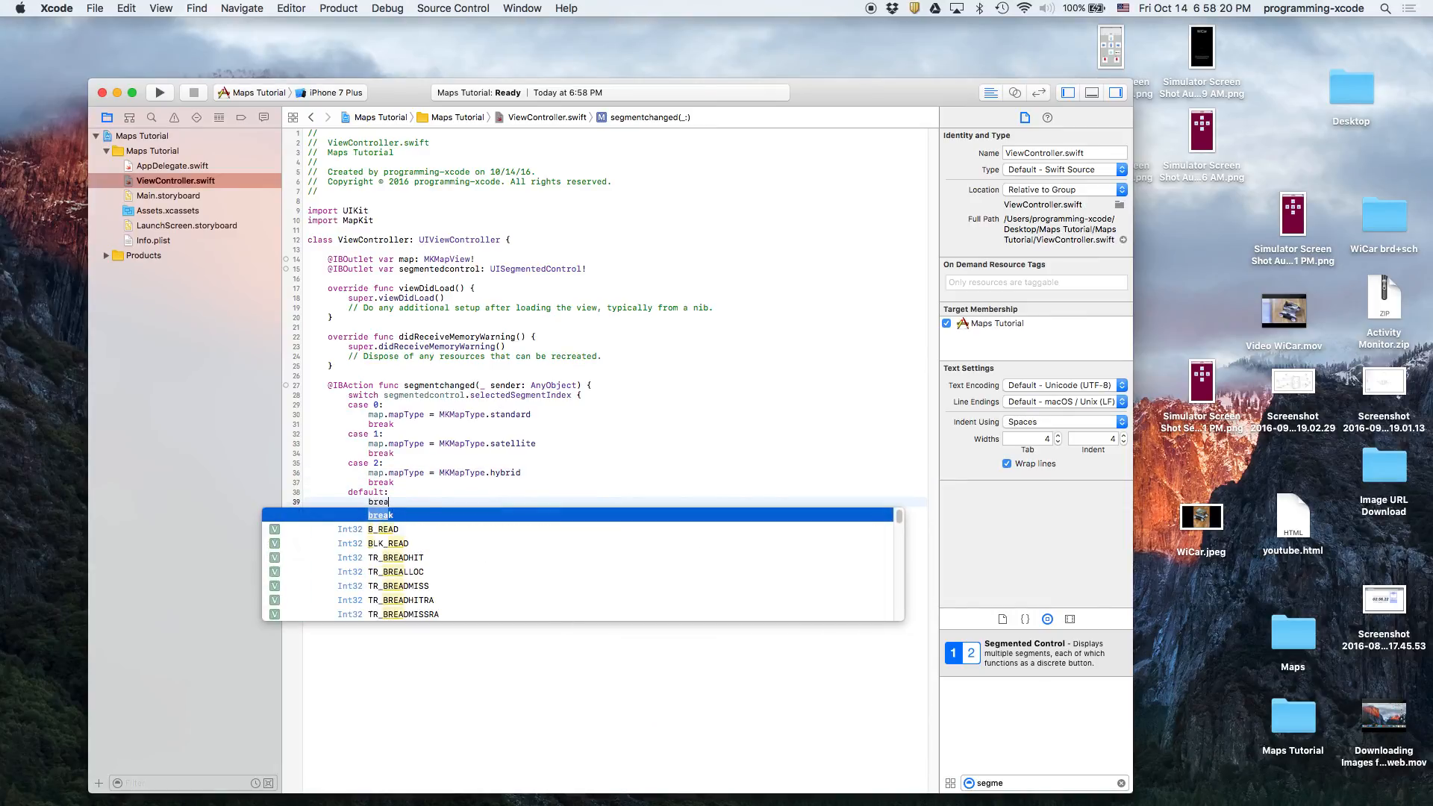
key("Escape")
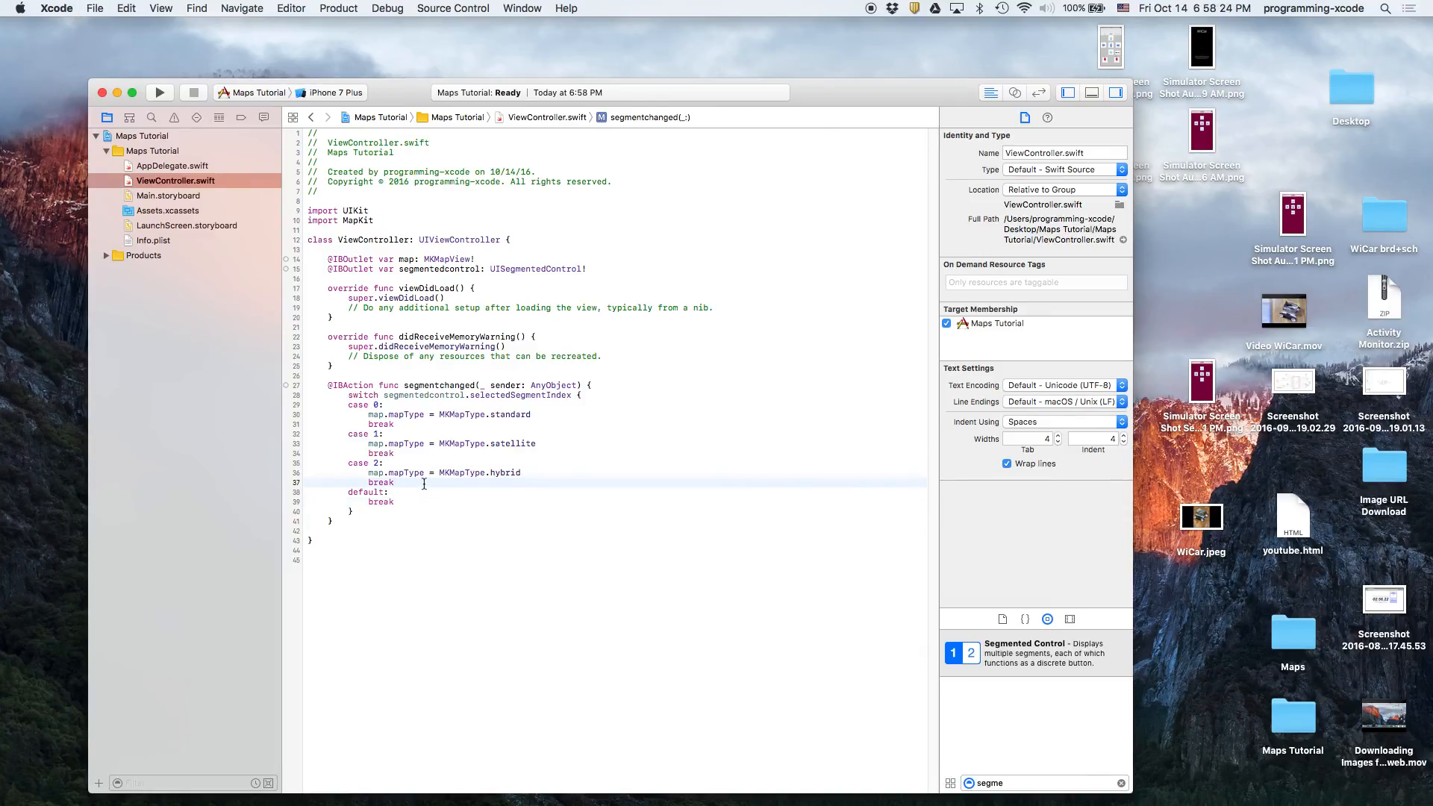
Add case 3 setting map.mapType = MKMapType.hybridFlyover.
type("ca")
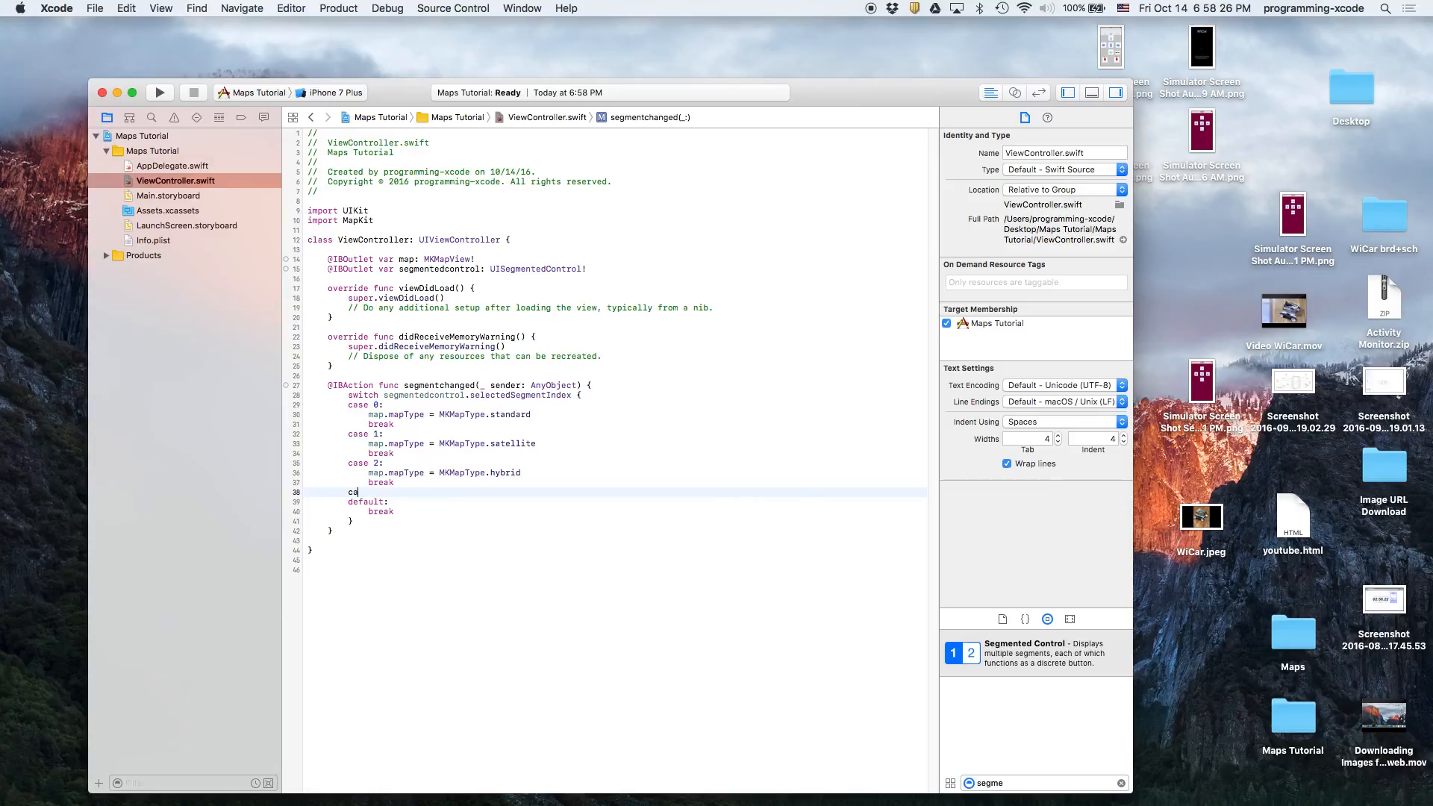
type("case 3:")
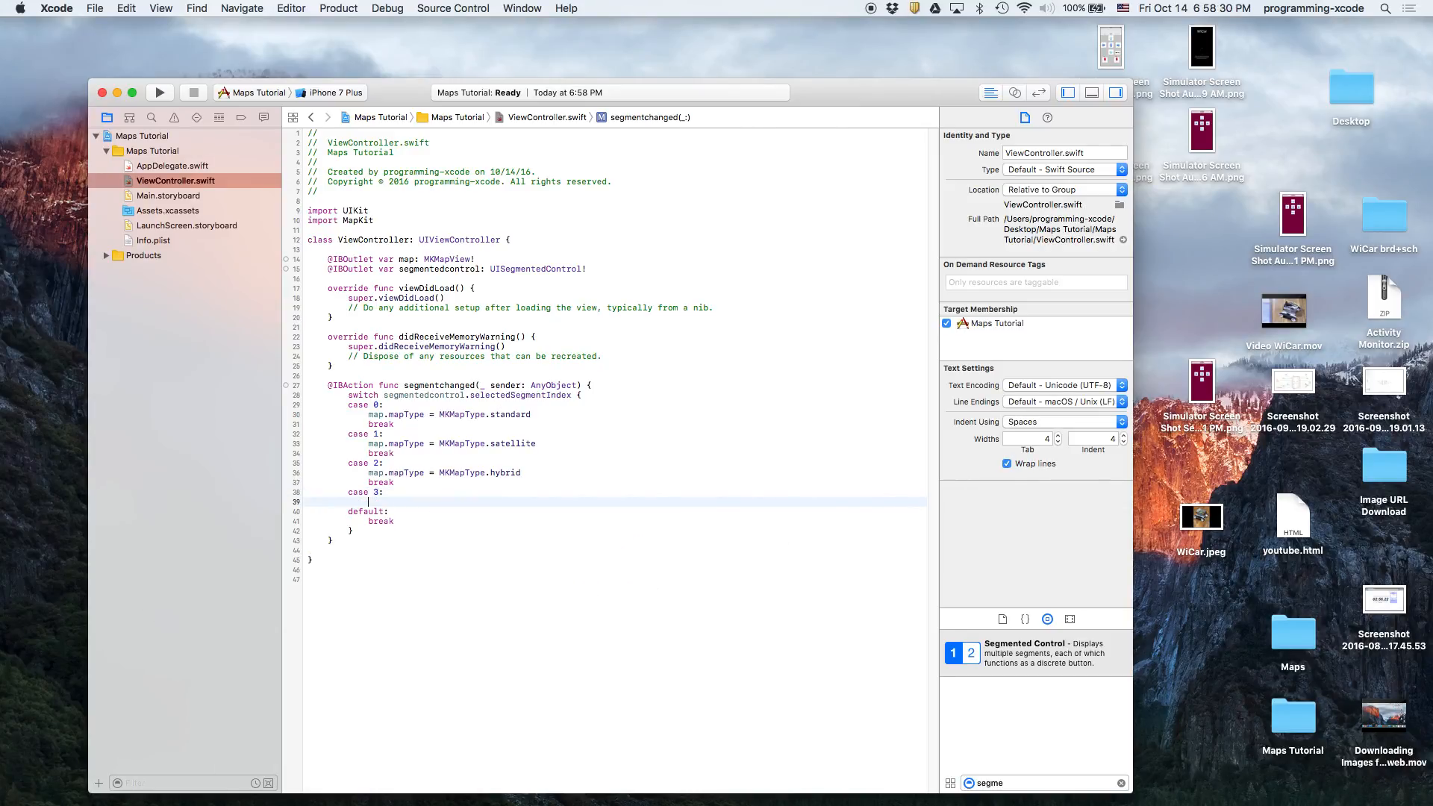
type("map.")
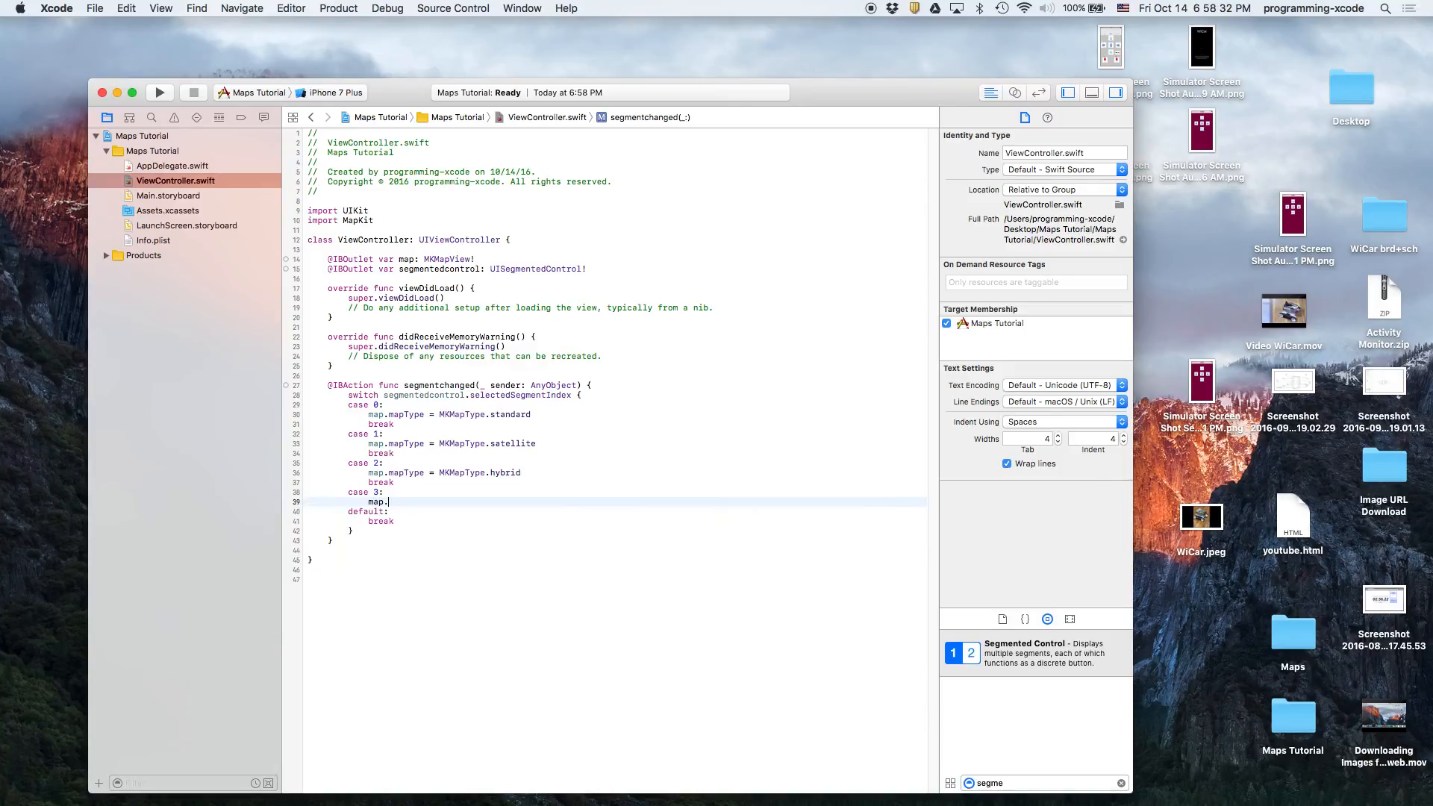
type("mapType =")
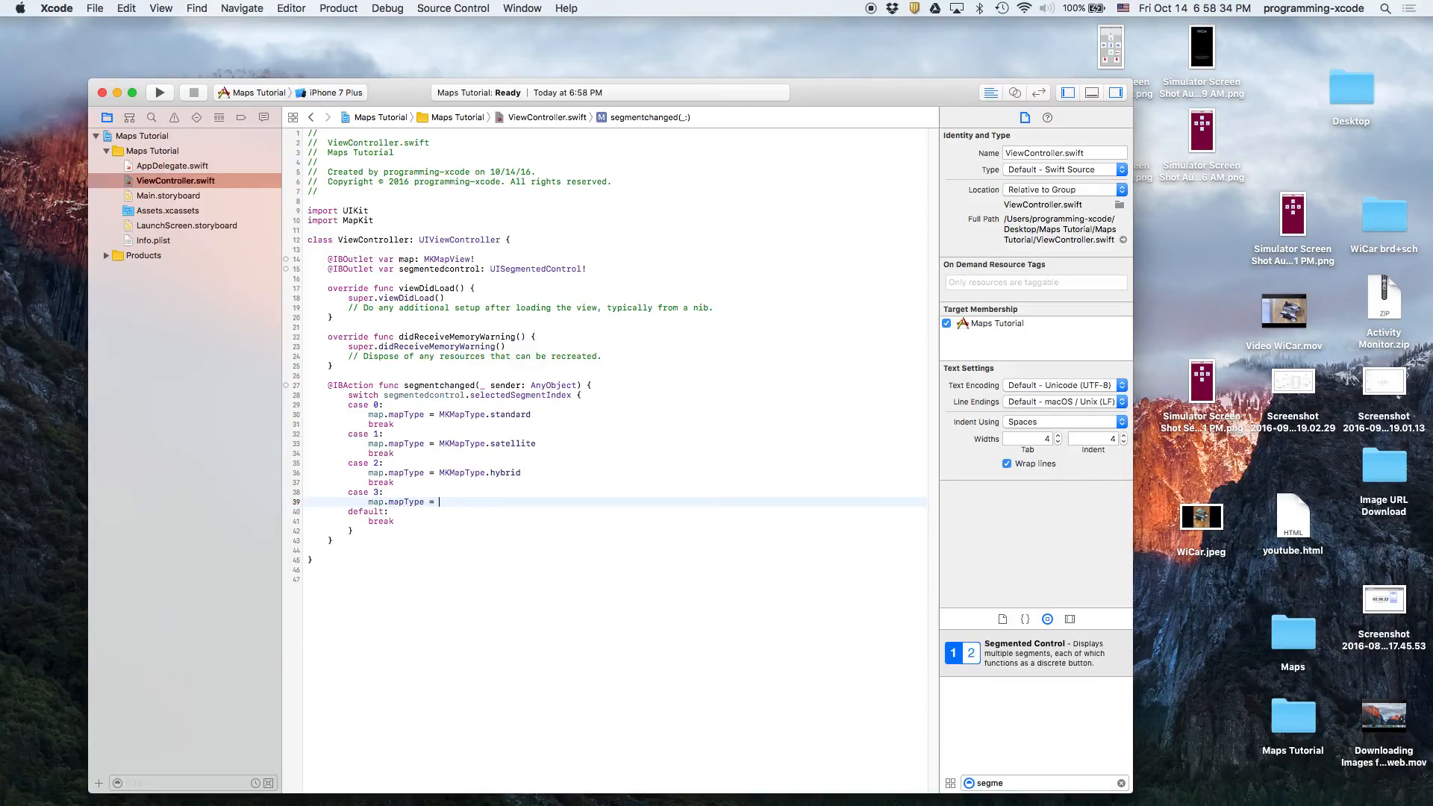
type("MKMapType.")
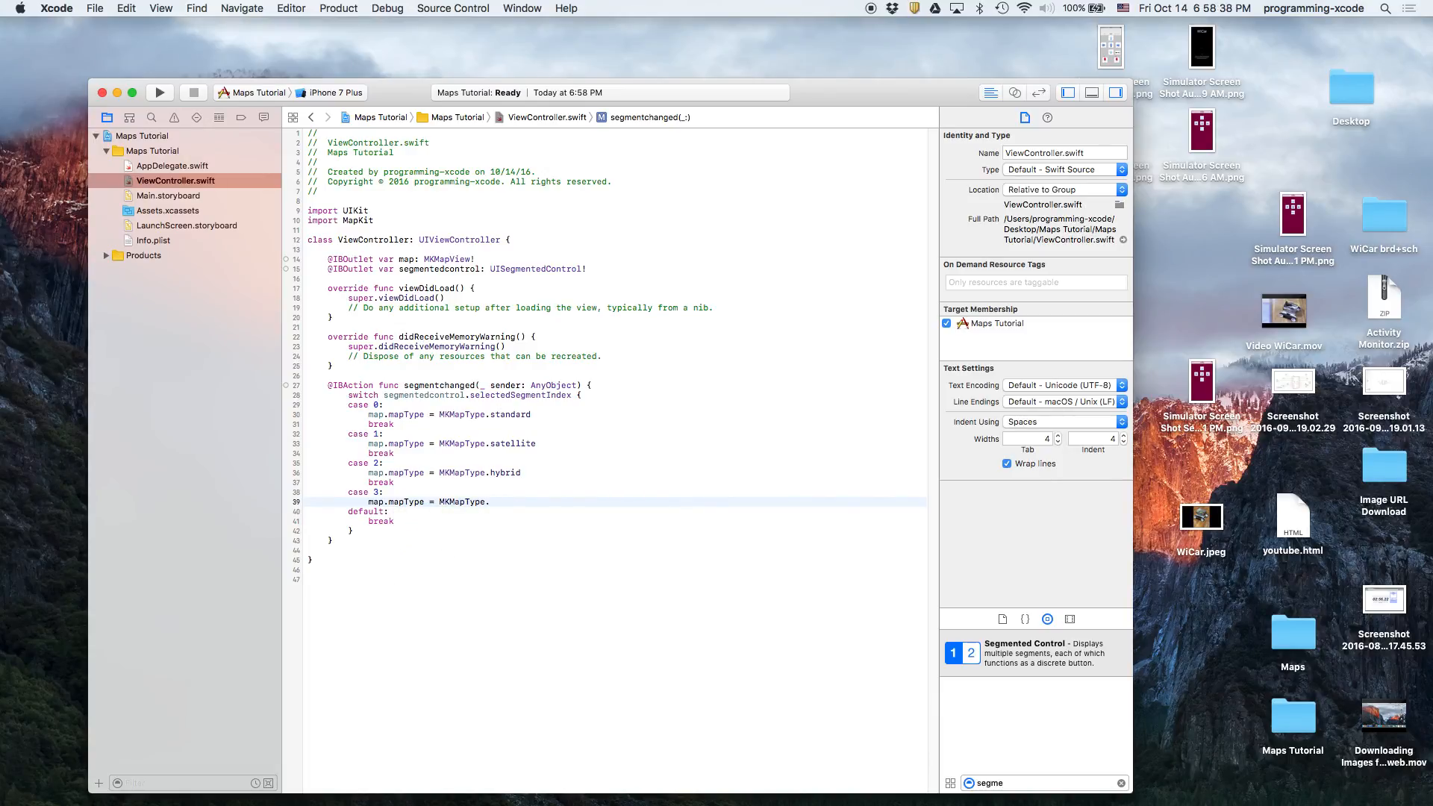
type("hybridFlyover")
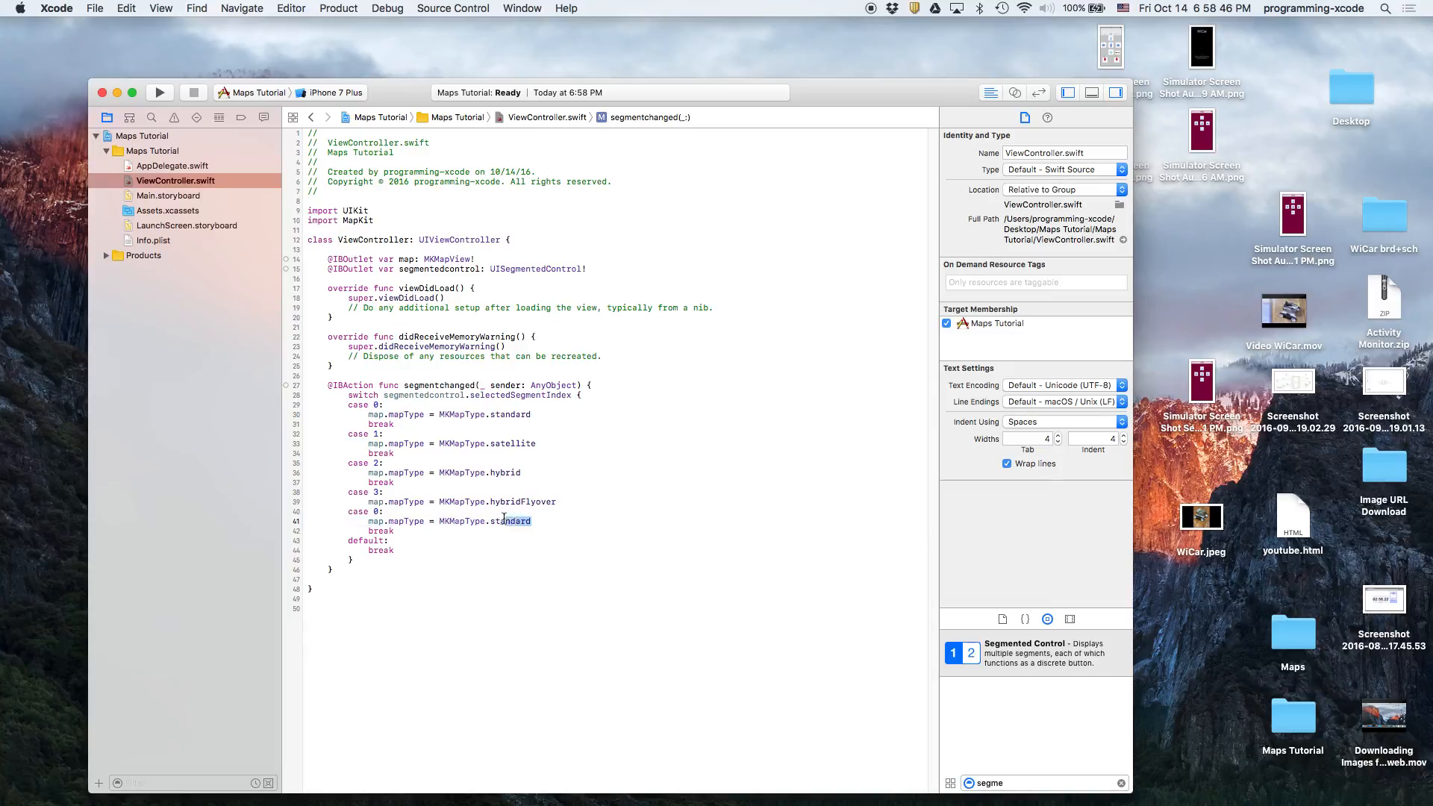
Add case 4 setting MKMapType.satelliteFlyover, with break after each case.
type("satelliteFlyove")
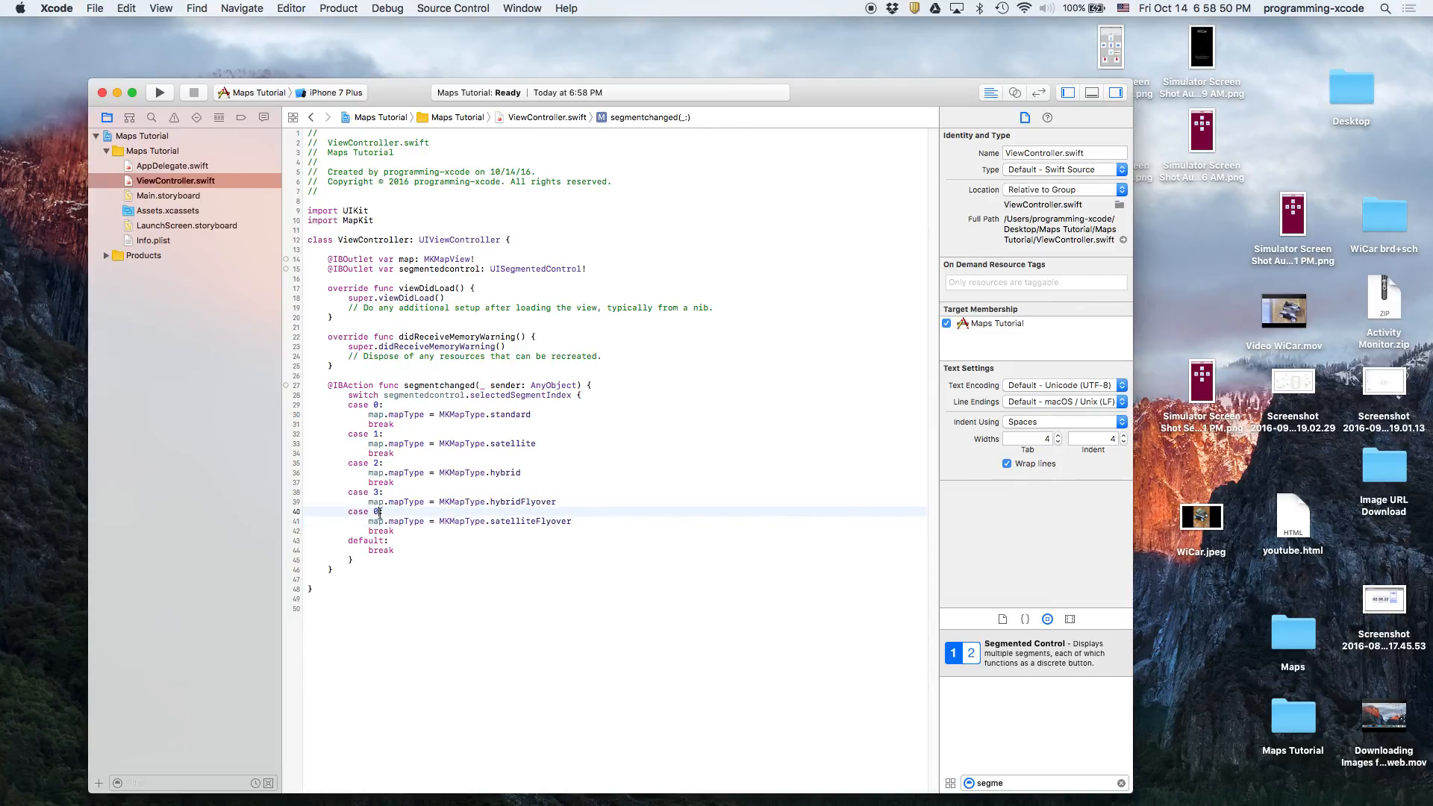
type("4")
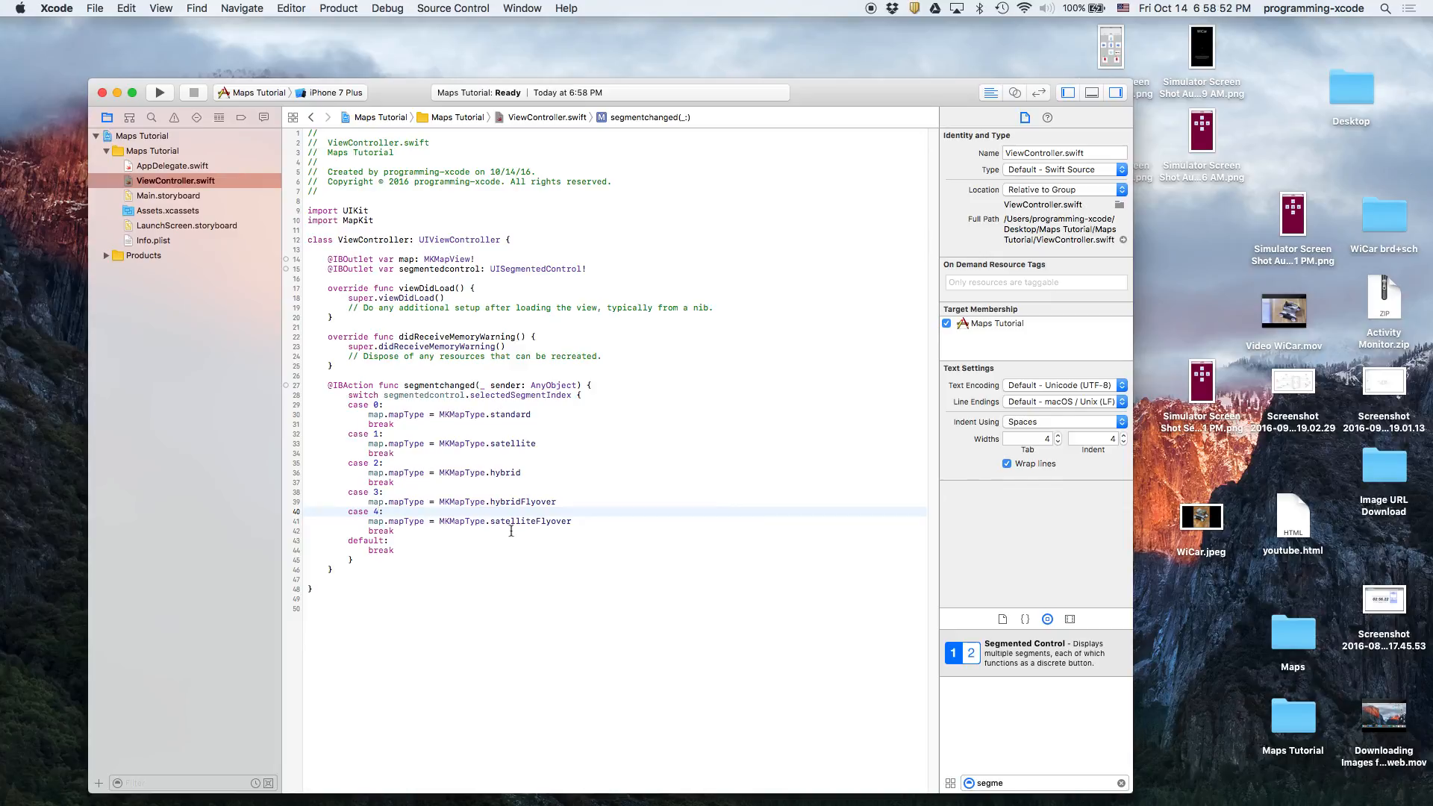
type("break")
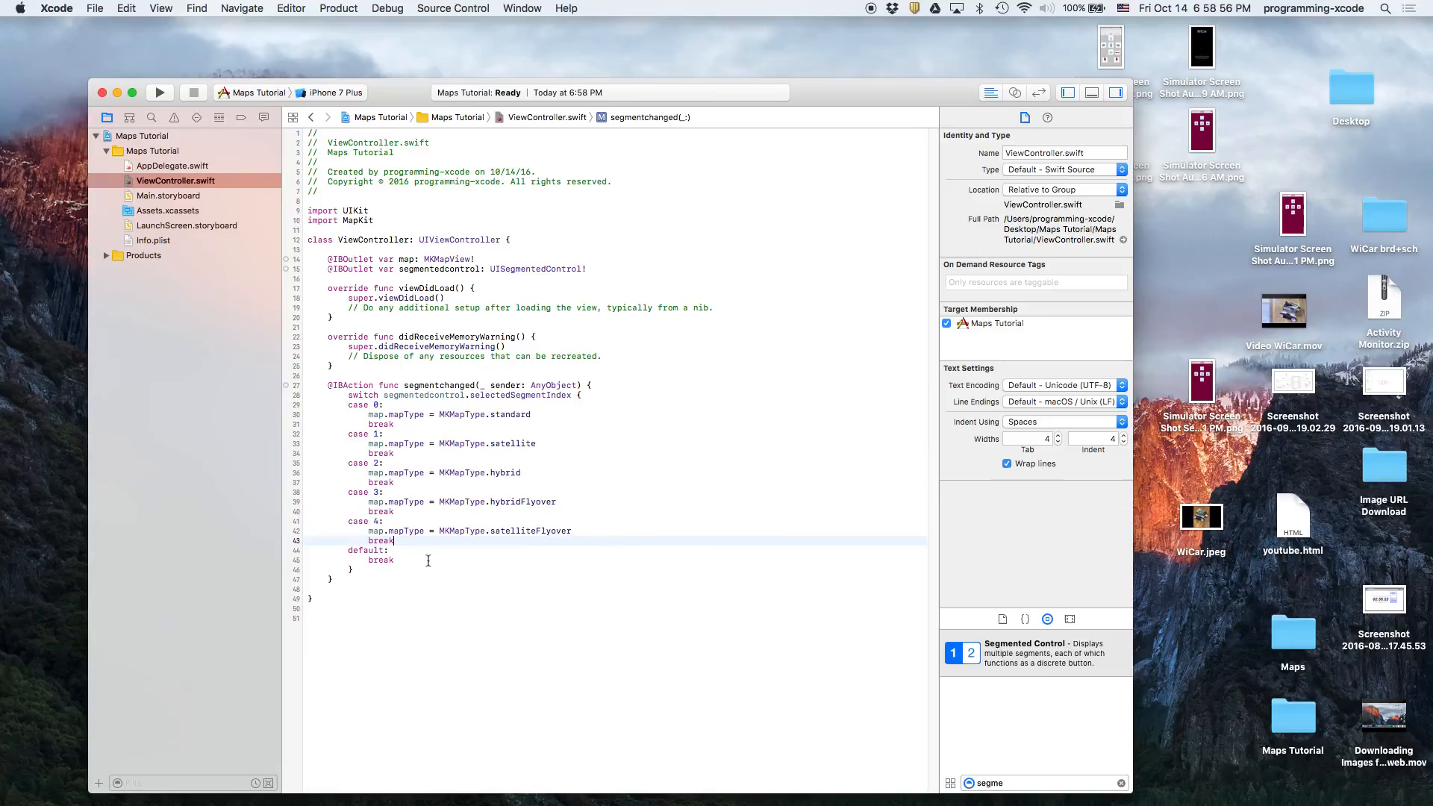
type("map.mapType")
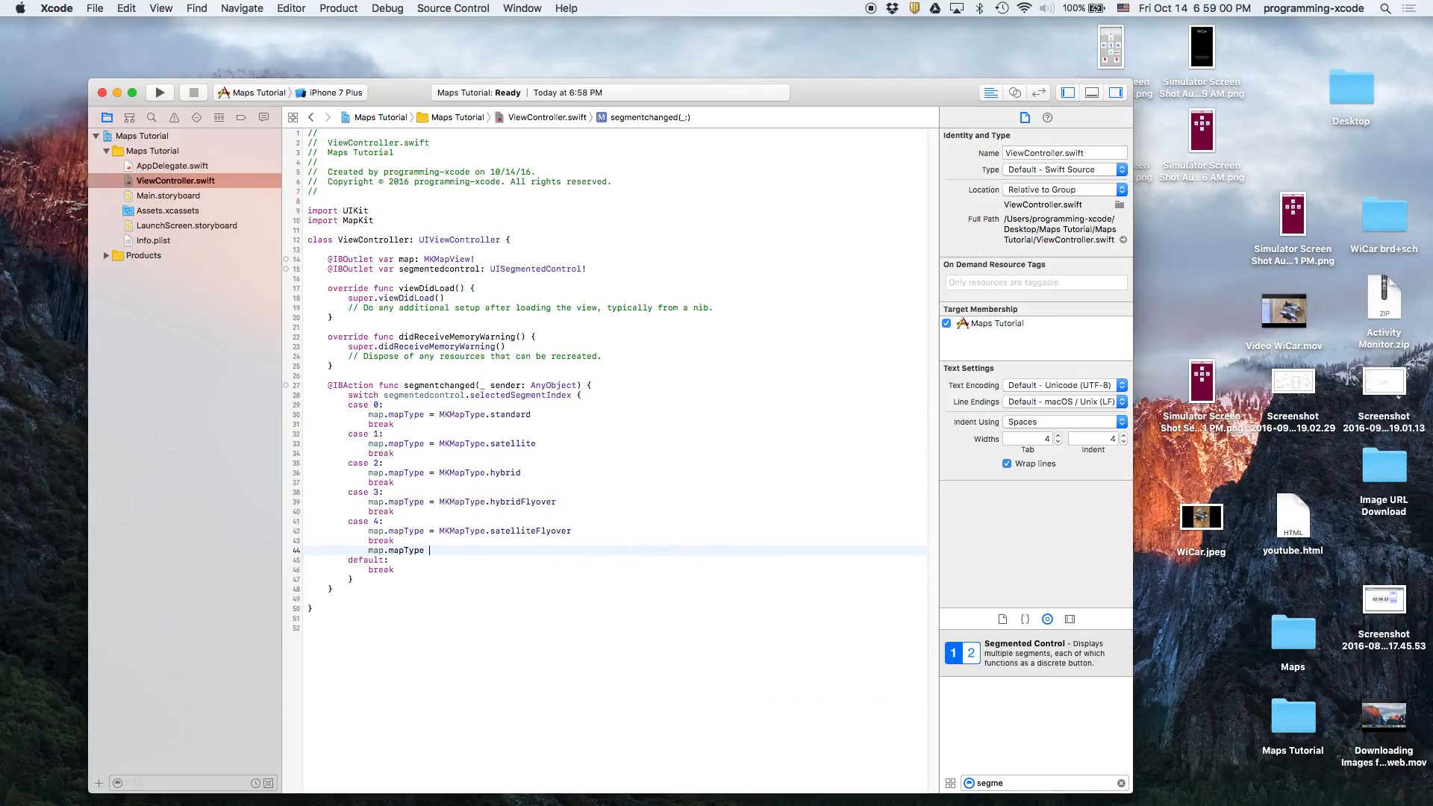
type("MKMapType.s")
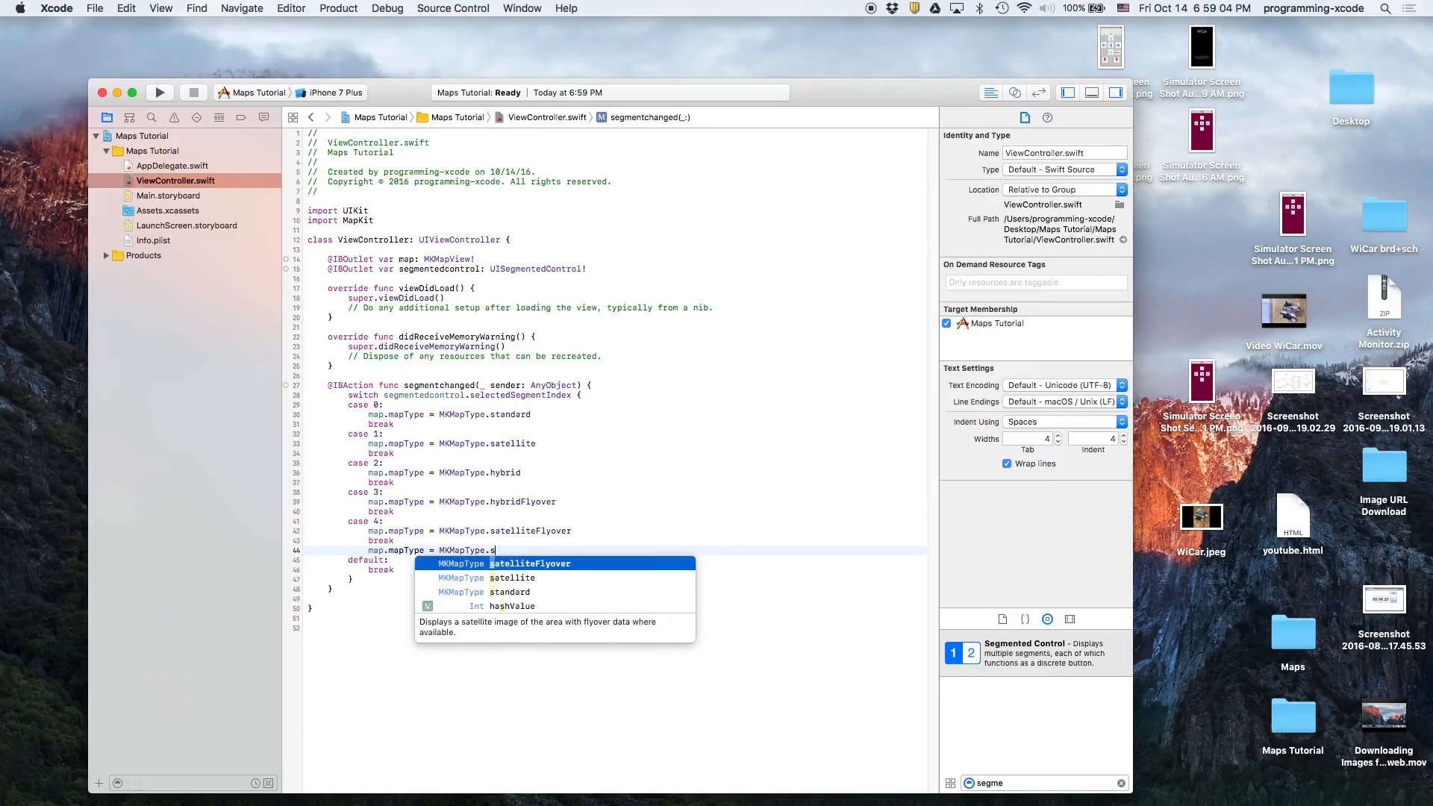
type("ta")
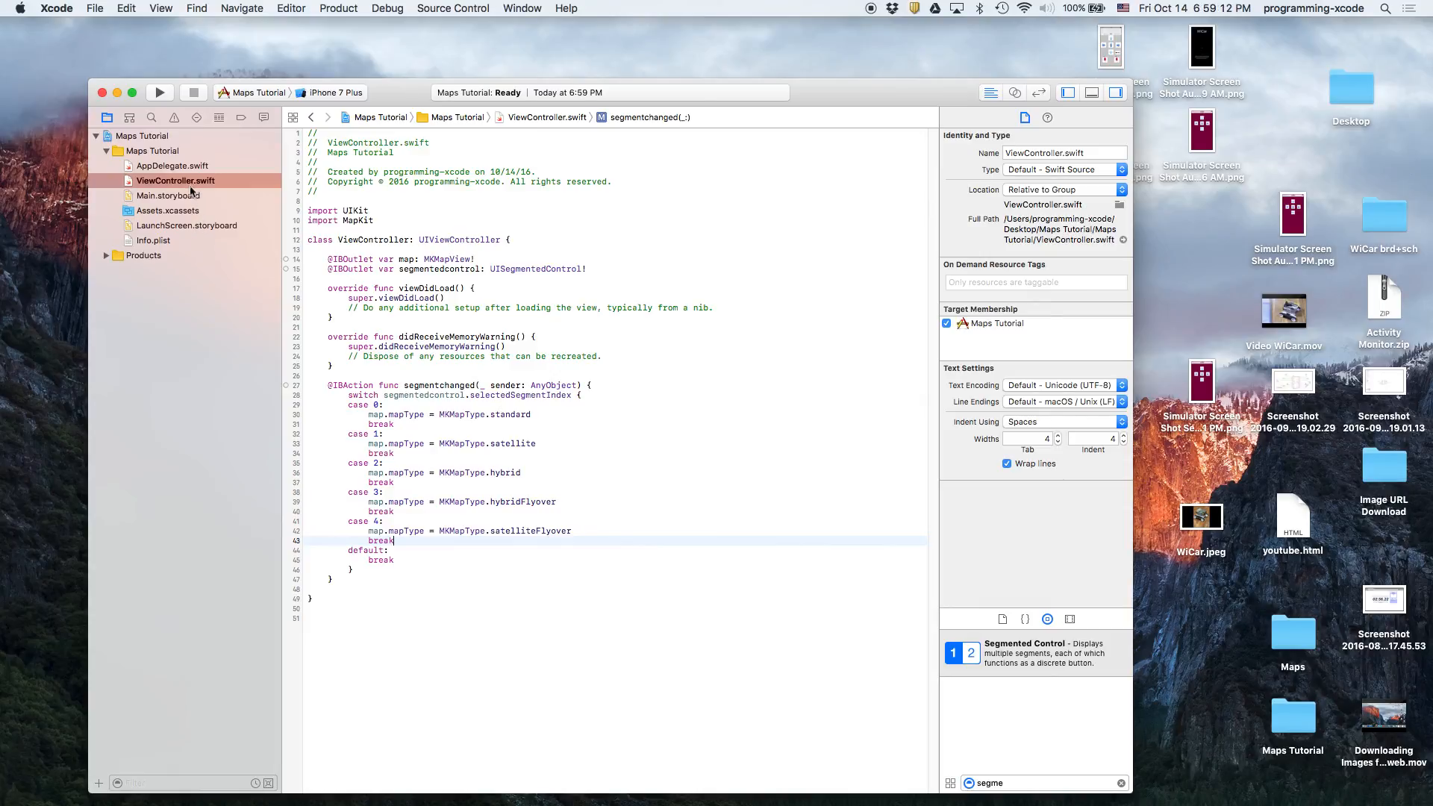
In the storyboard, title segment 3 'Sat. Fly' and segment 4 'Hy. Fly'.
left_click(167, 195)
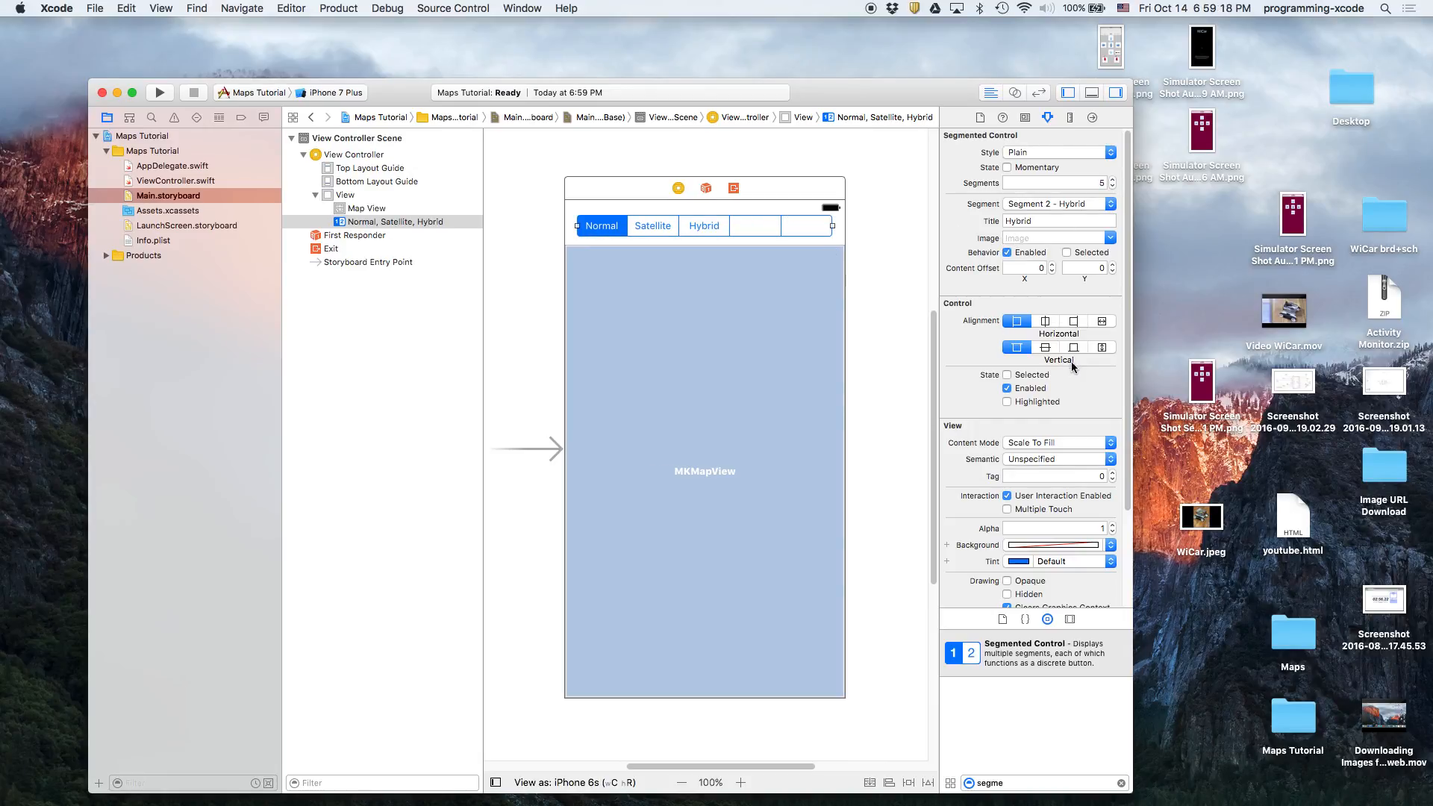
left_click(1055, 220)
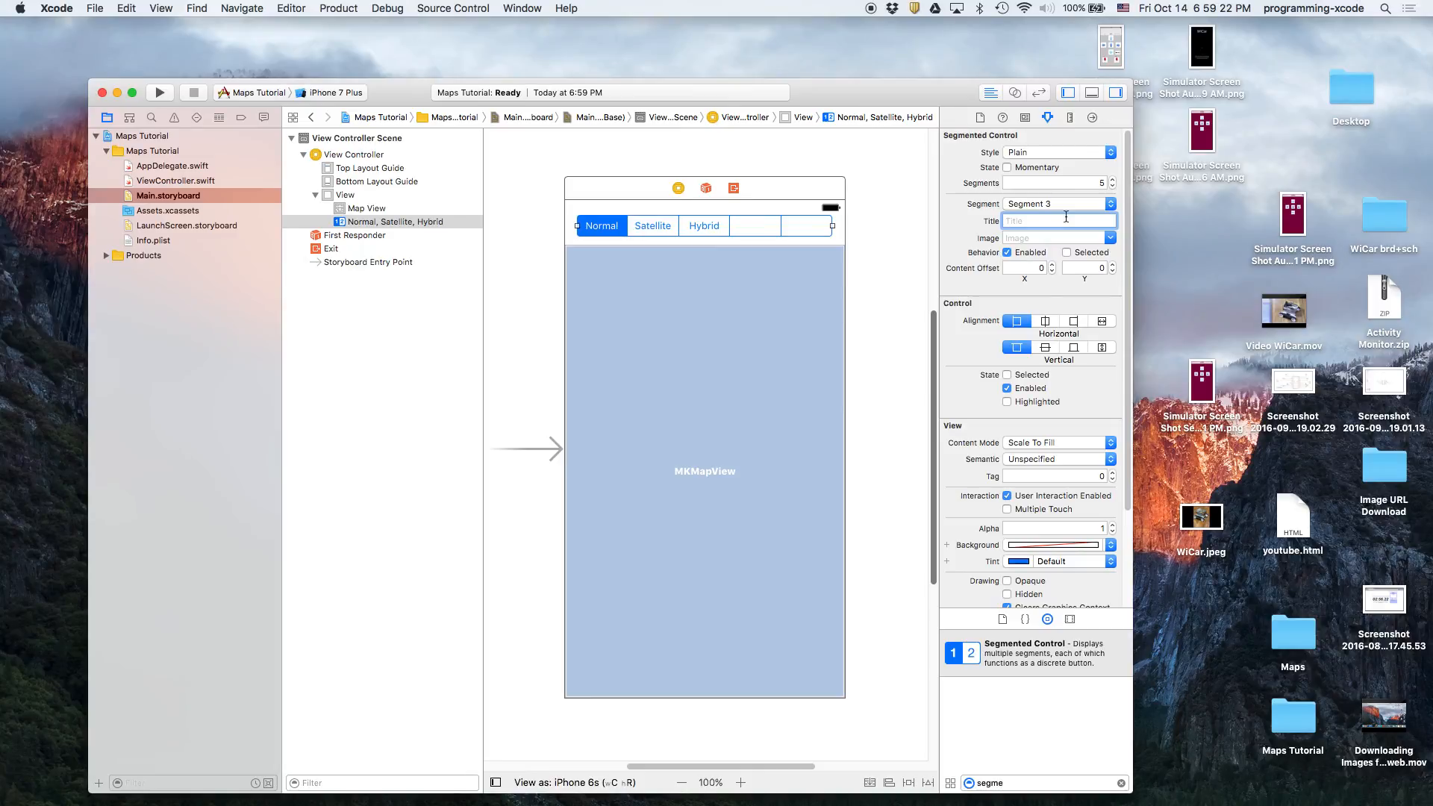
type("Sate")
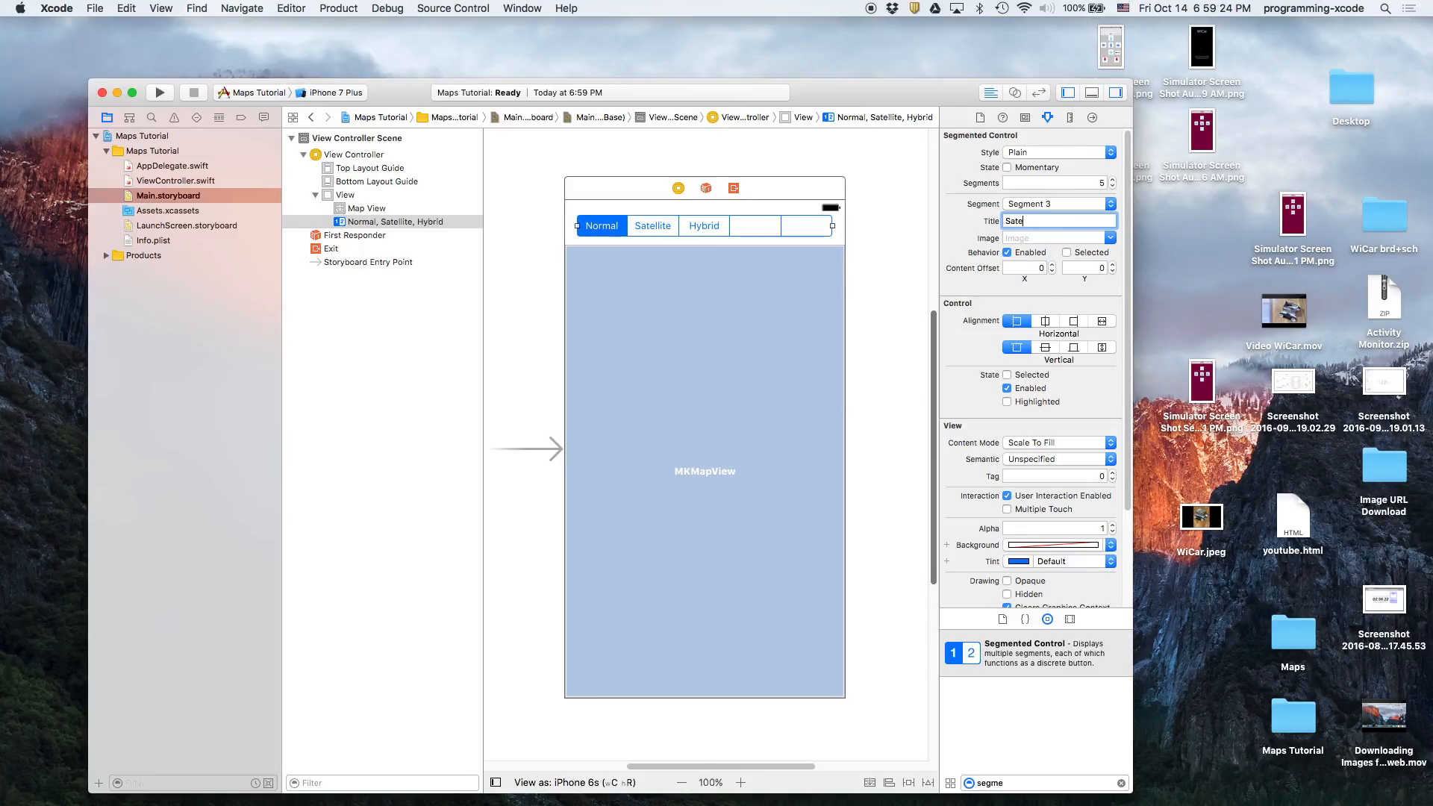
type("Sat. Flyover")
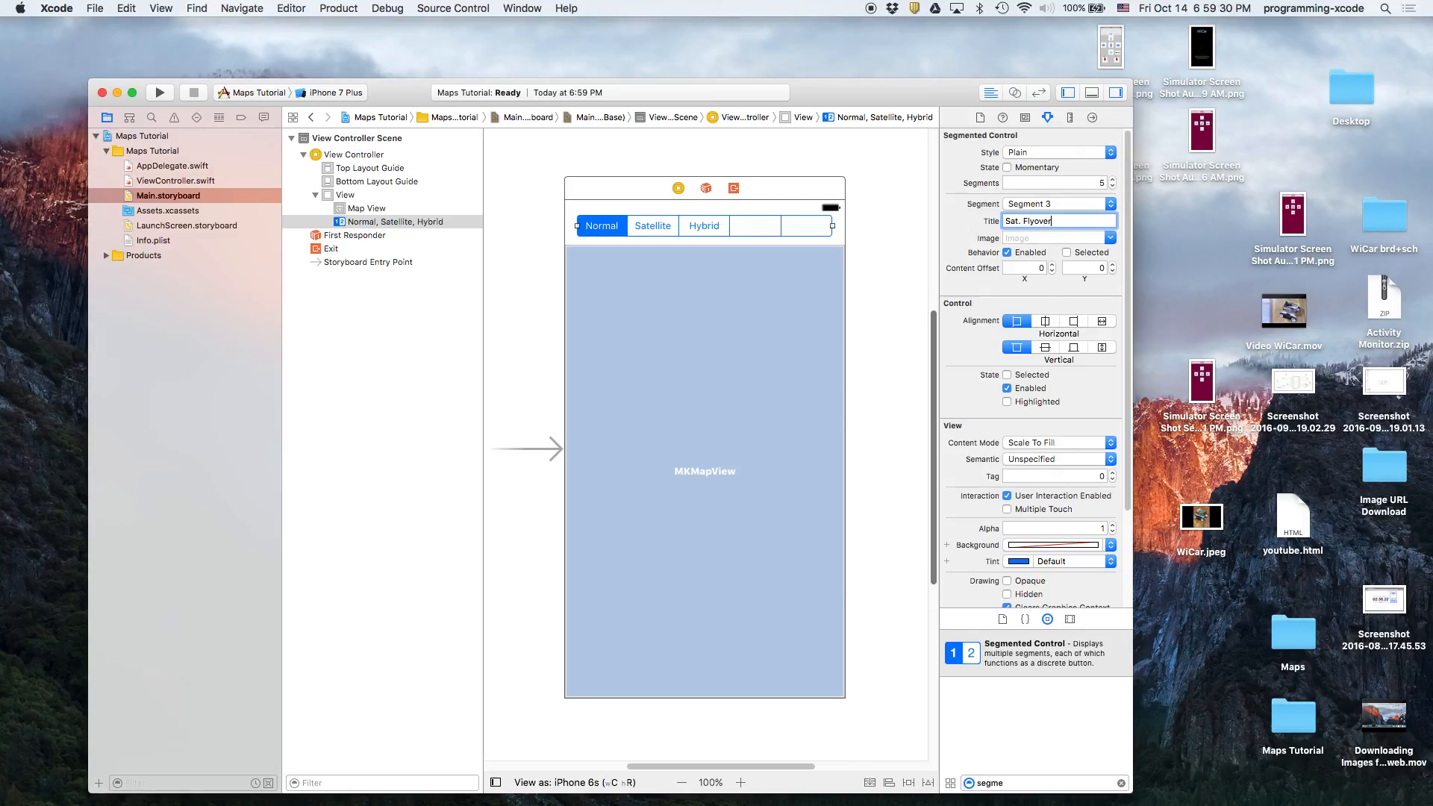
key("Return")
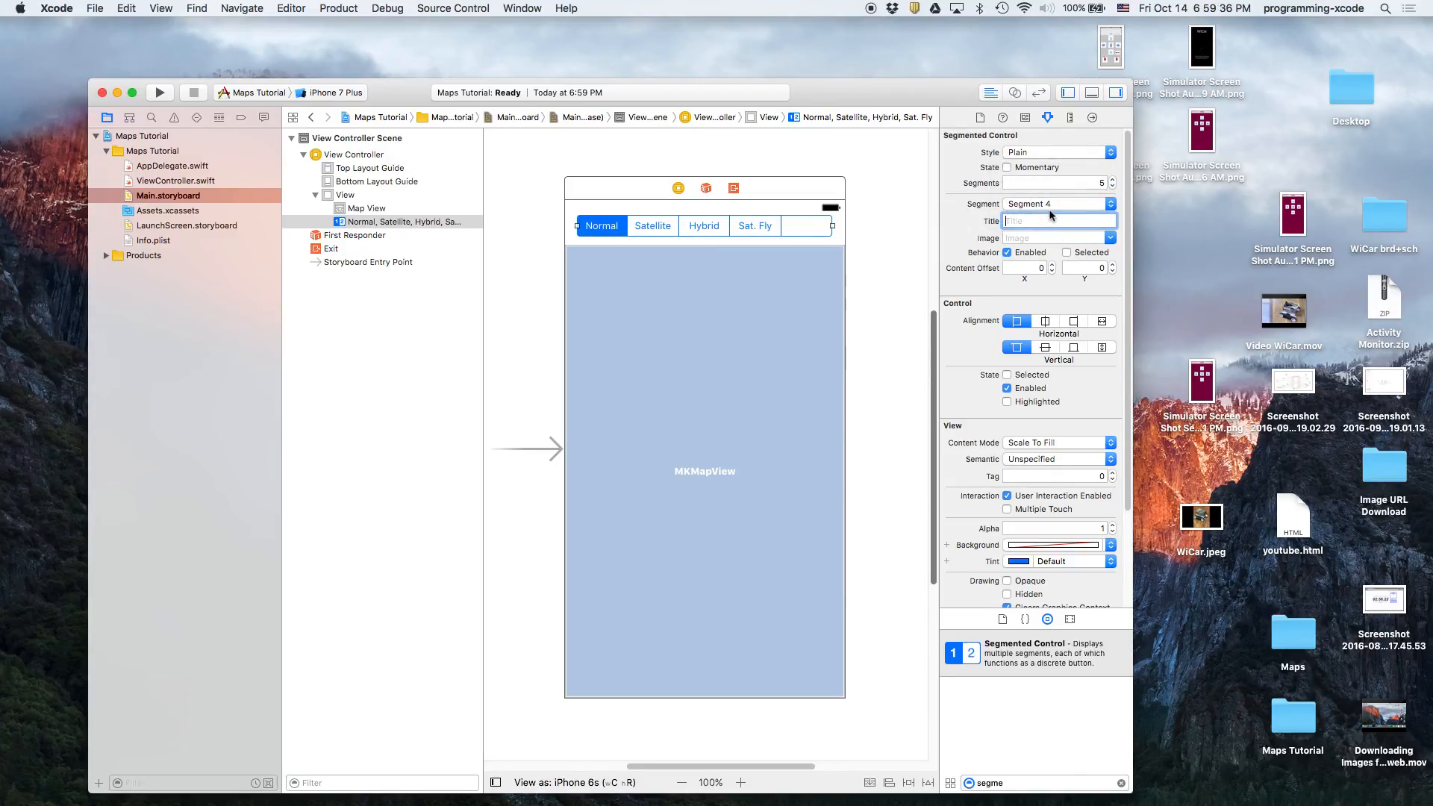
type("Hybrid")
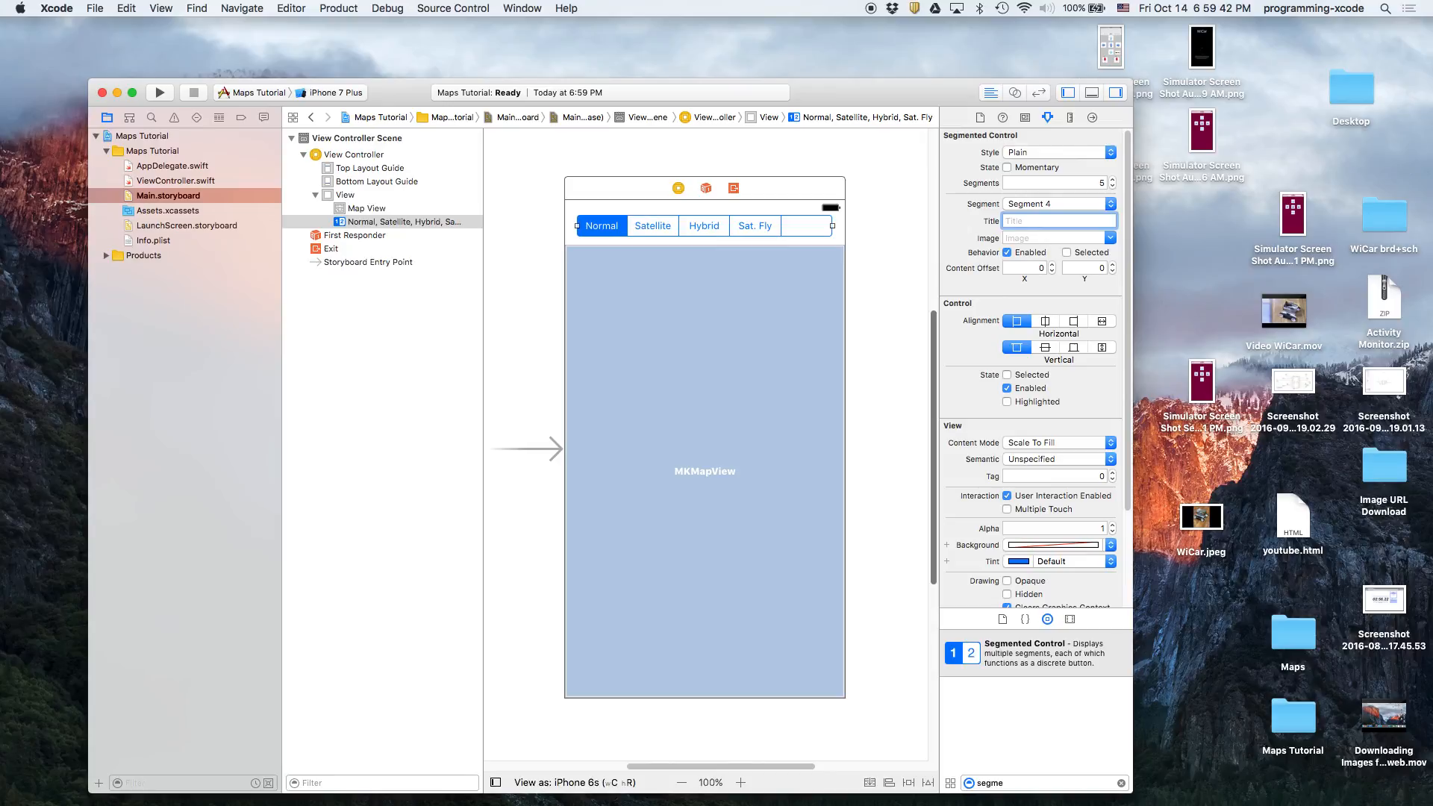
type("Hy")
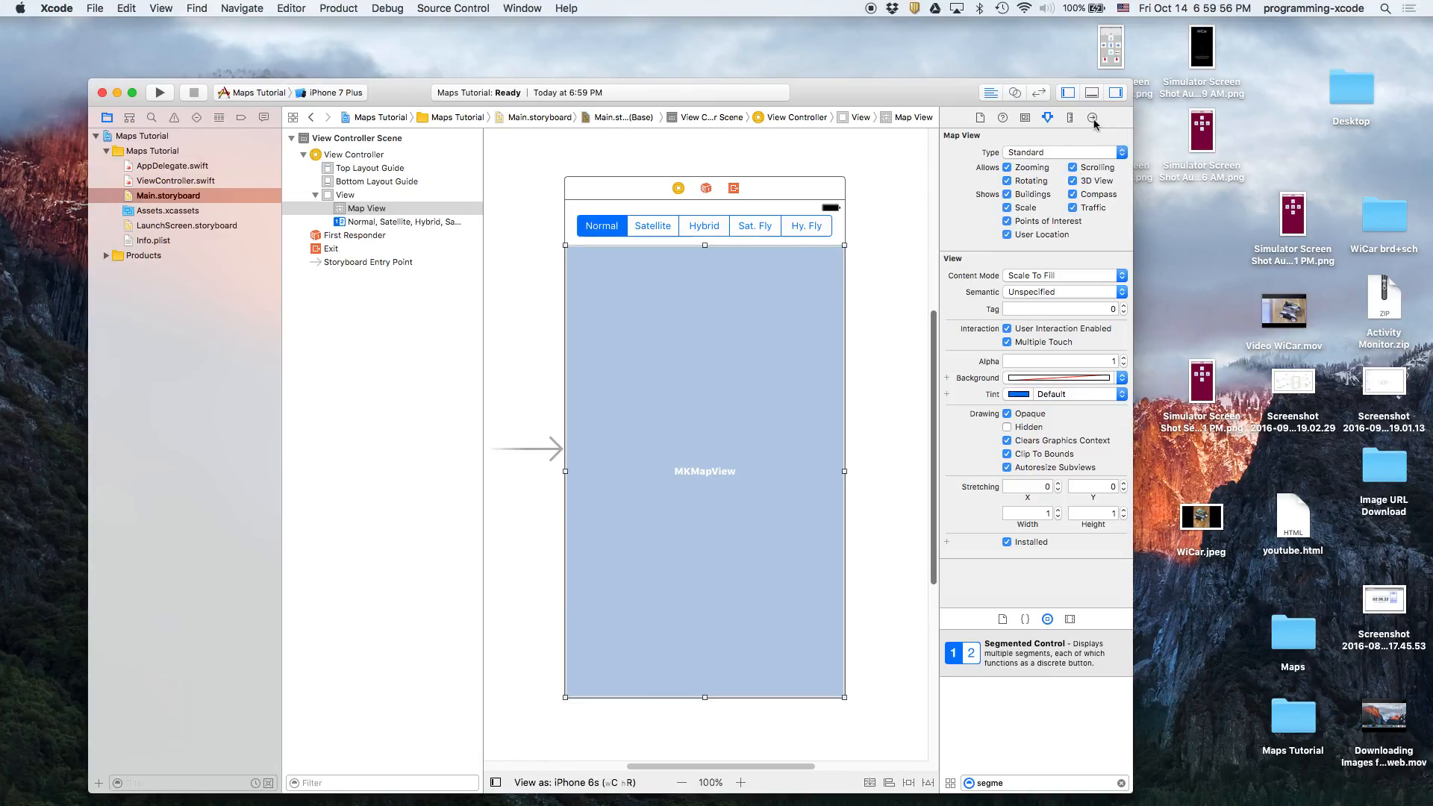
Connect the map and segmentedcontrol outlets, wire Value Changed to segmentchanged, and run.
left_click(1091, 117)
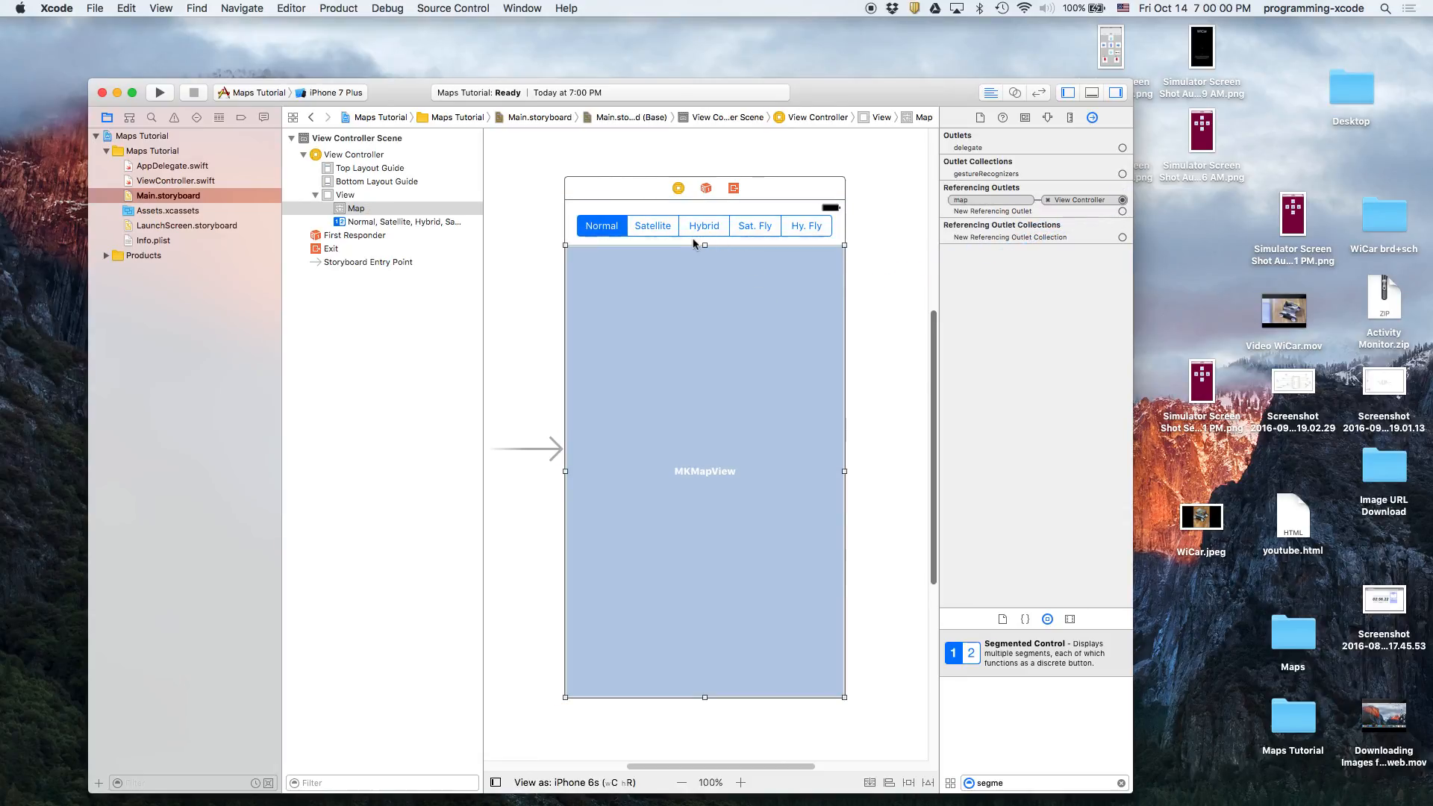
left_click(402, 222)
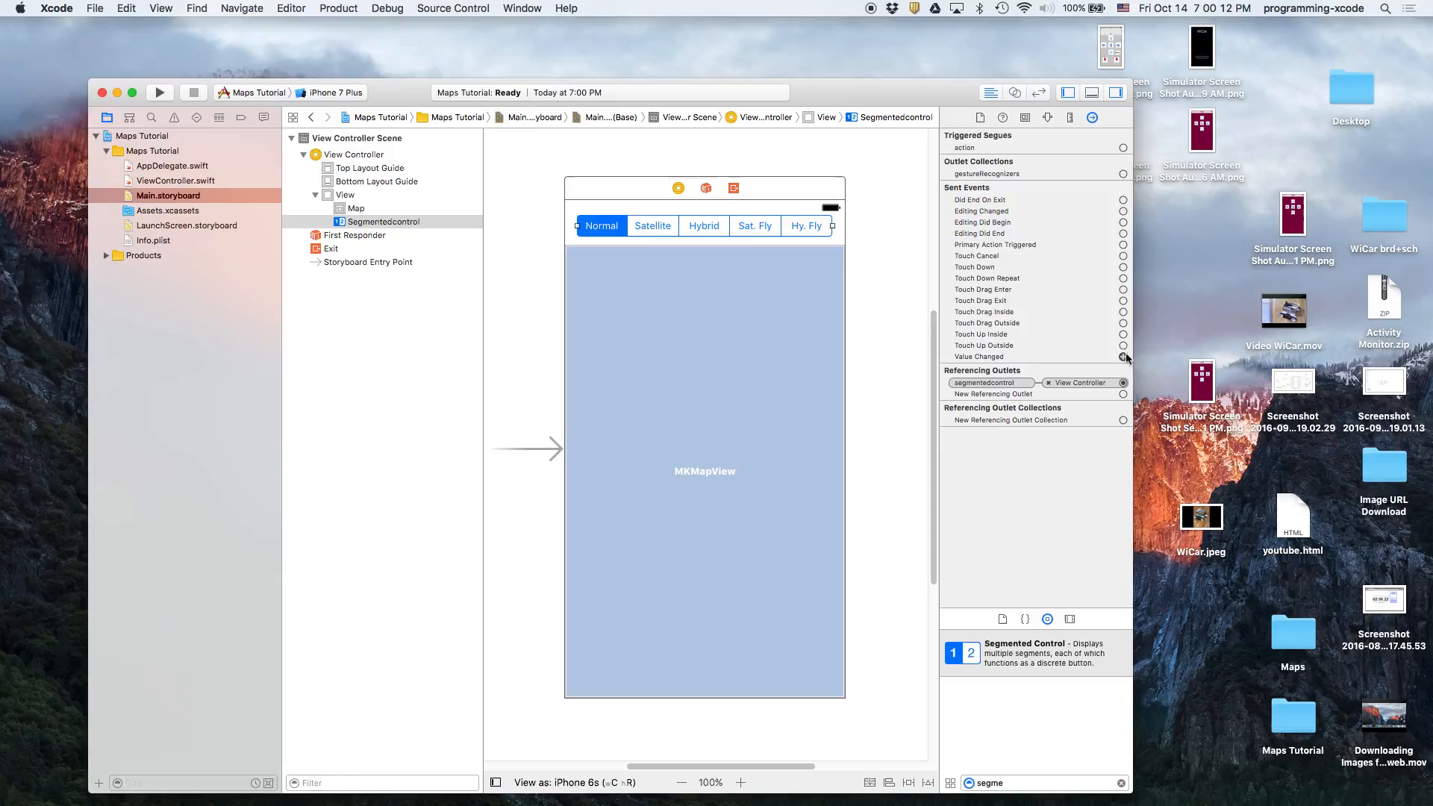
left_click(1122, 356)
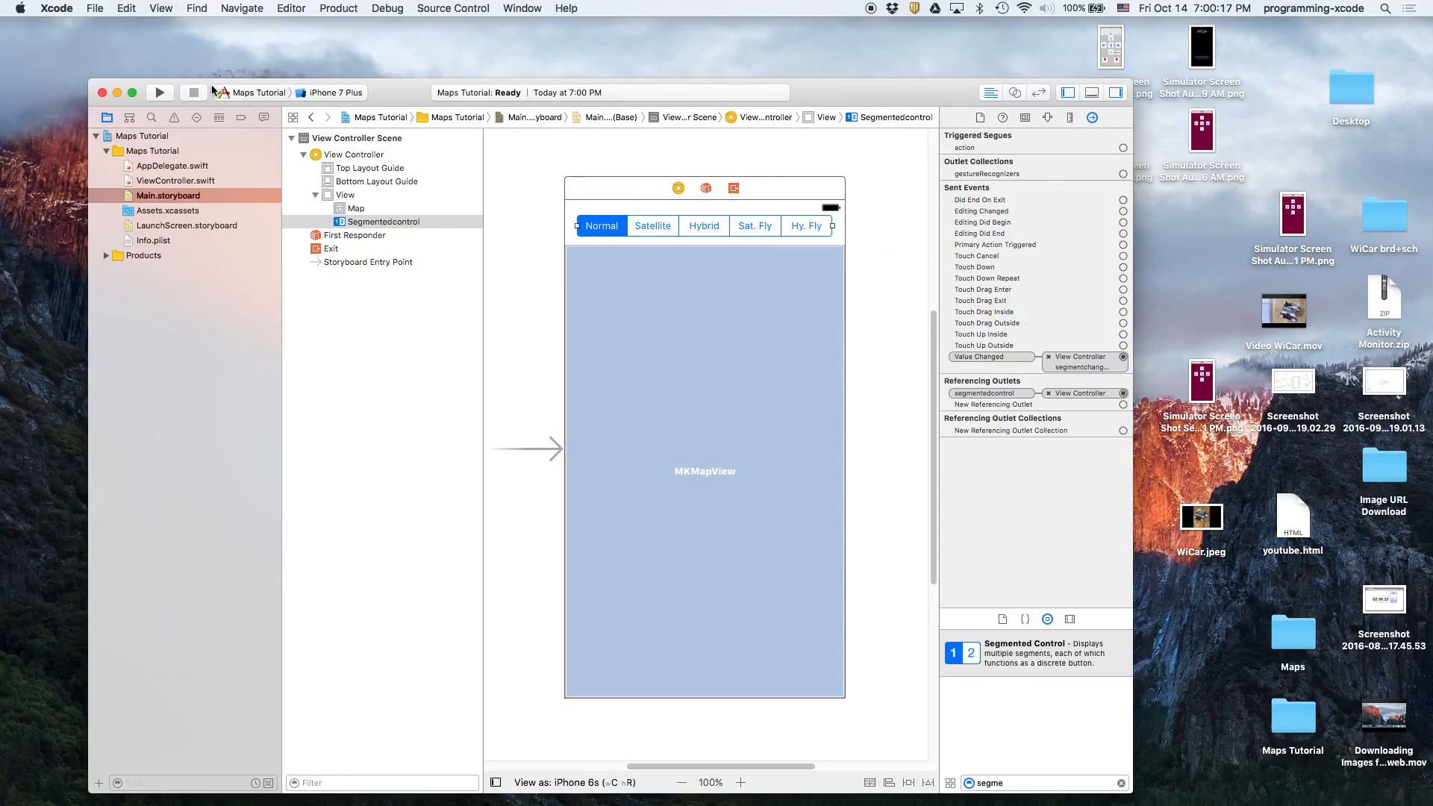
left_click(159, 93)
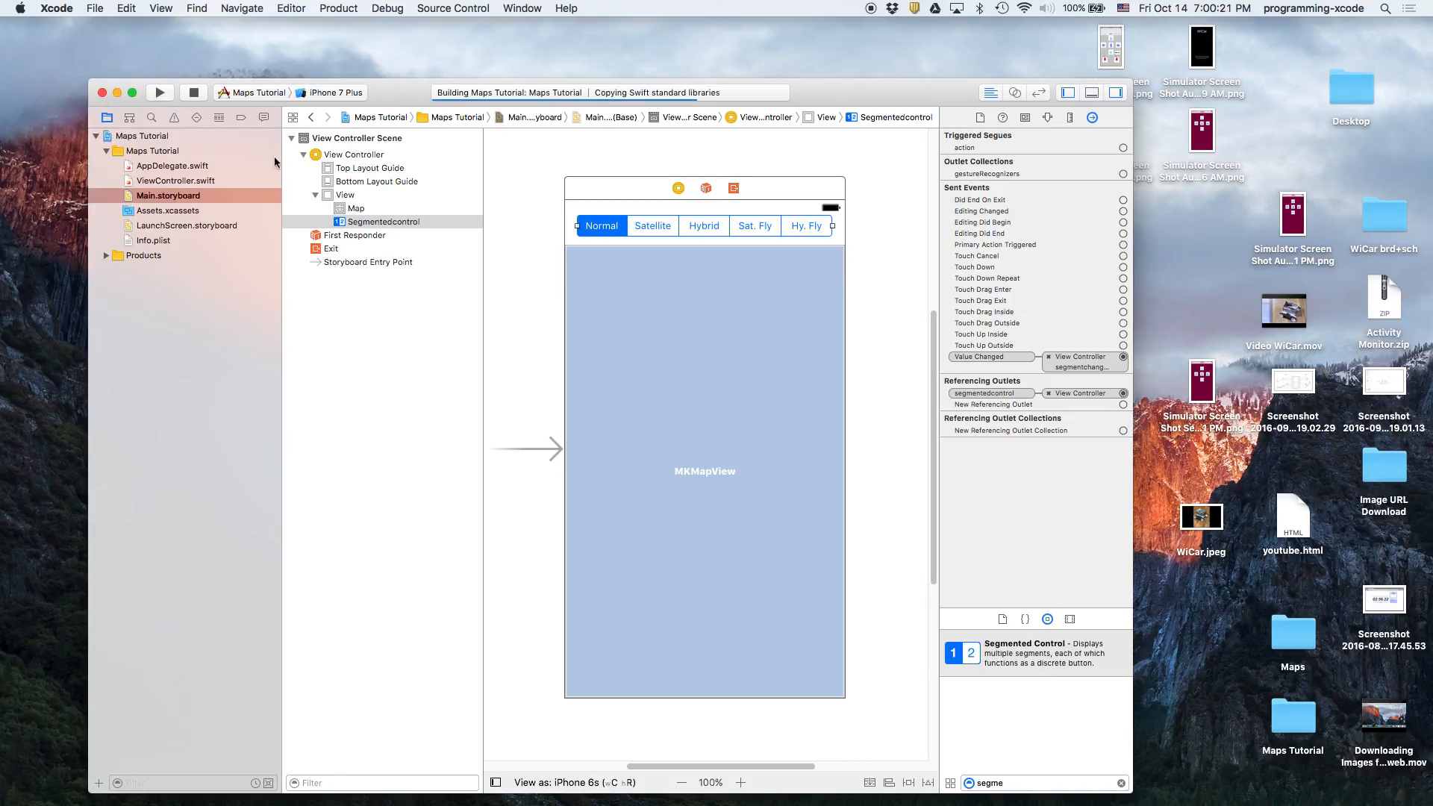
Launch Maps Tutorial in Simulator and try the Satellite and Hybrid map types.
left_click(159, 92)
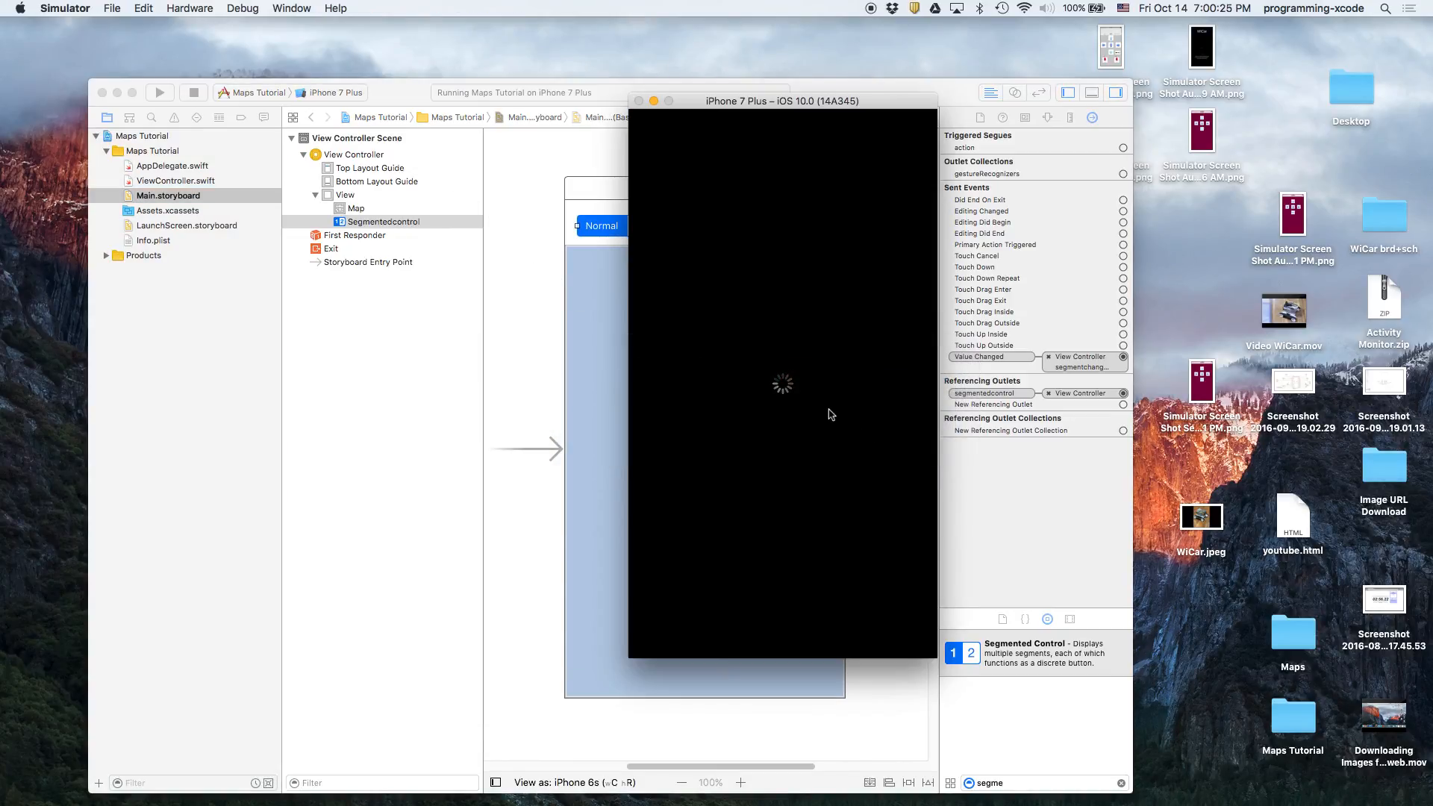
mouse_move(872, 372)
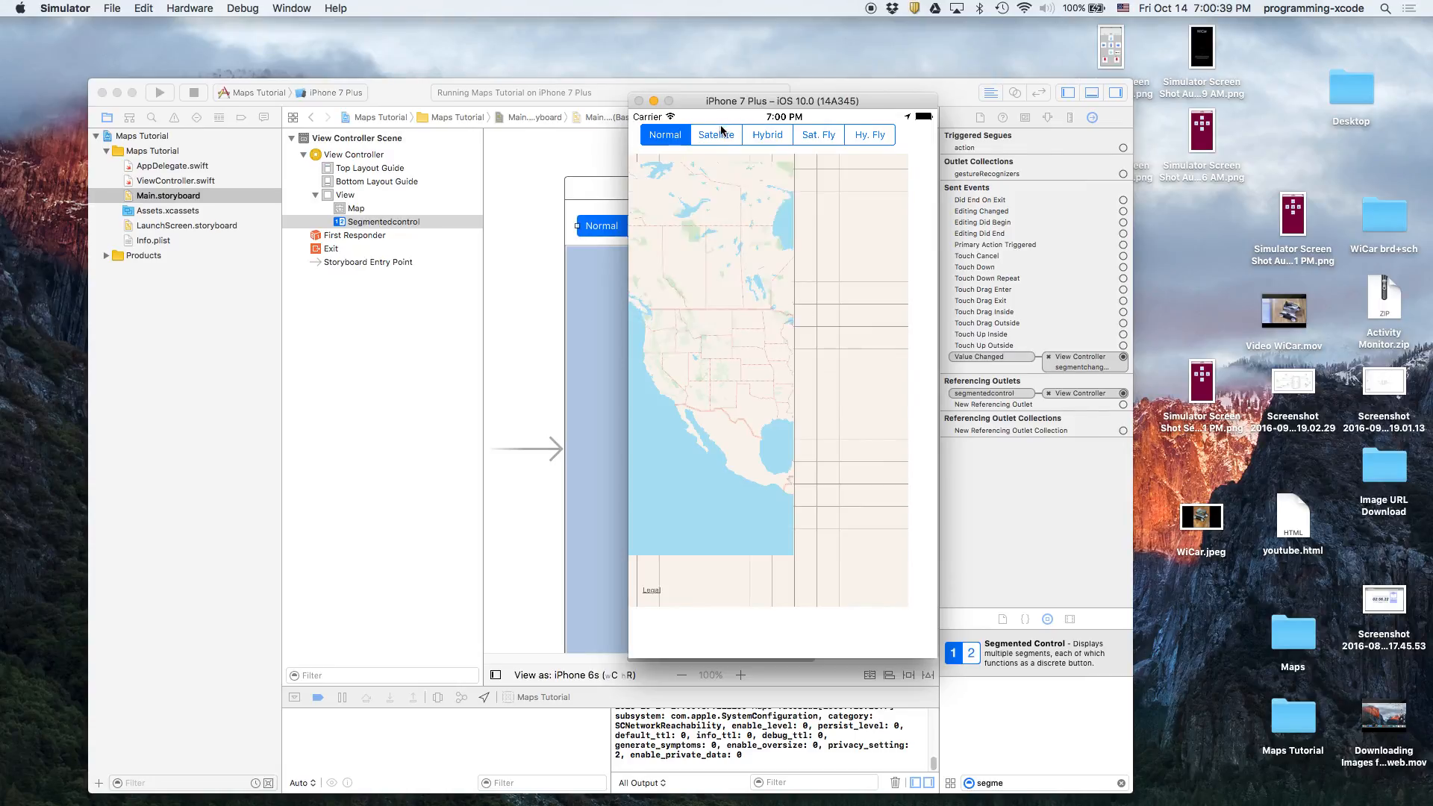
left_click(715, 135)
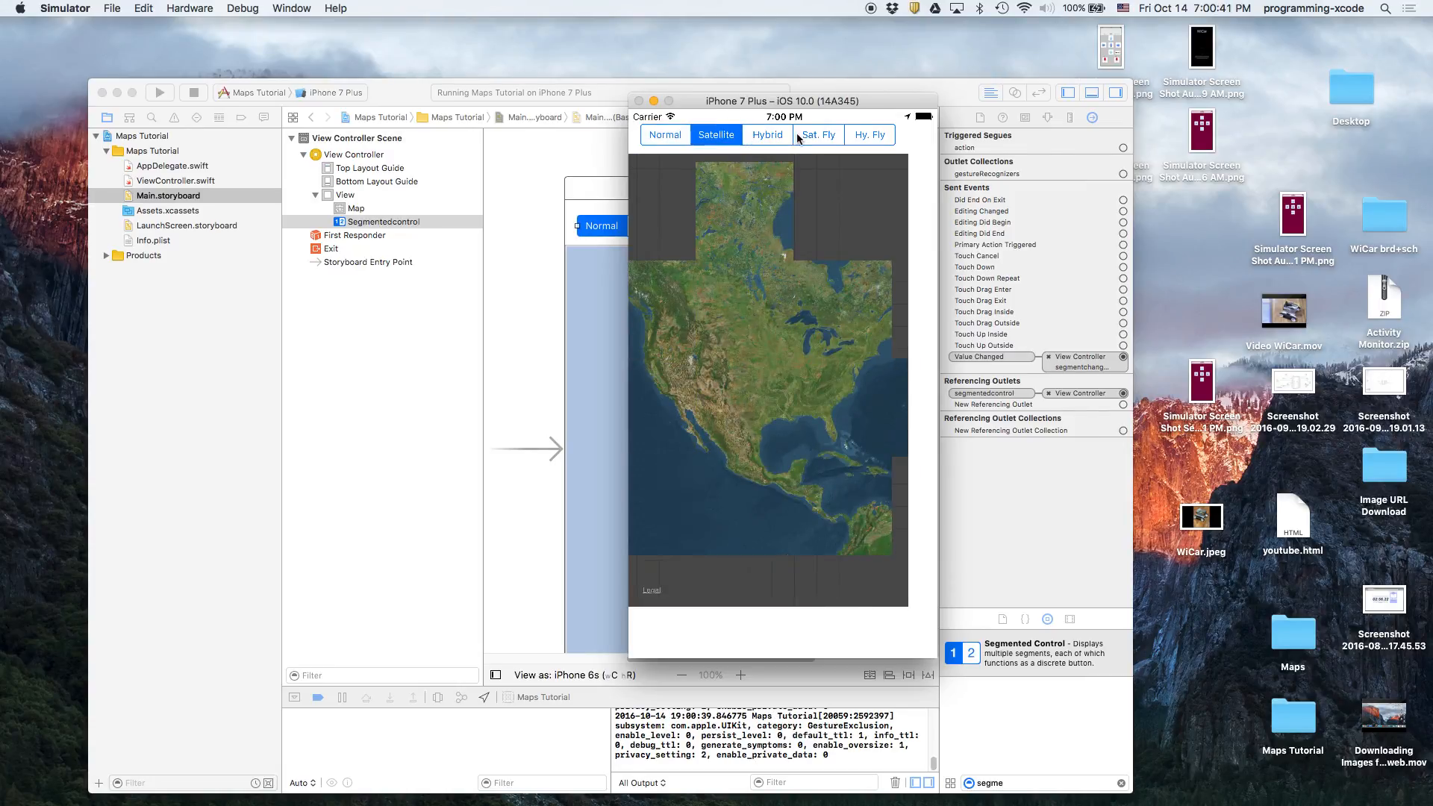
left_click(767, 135)
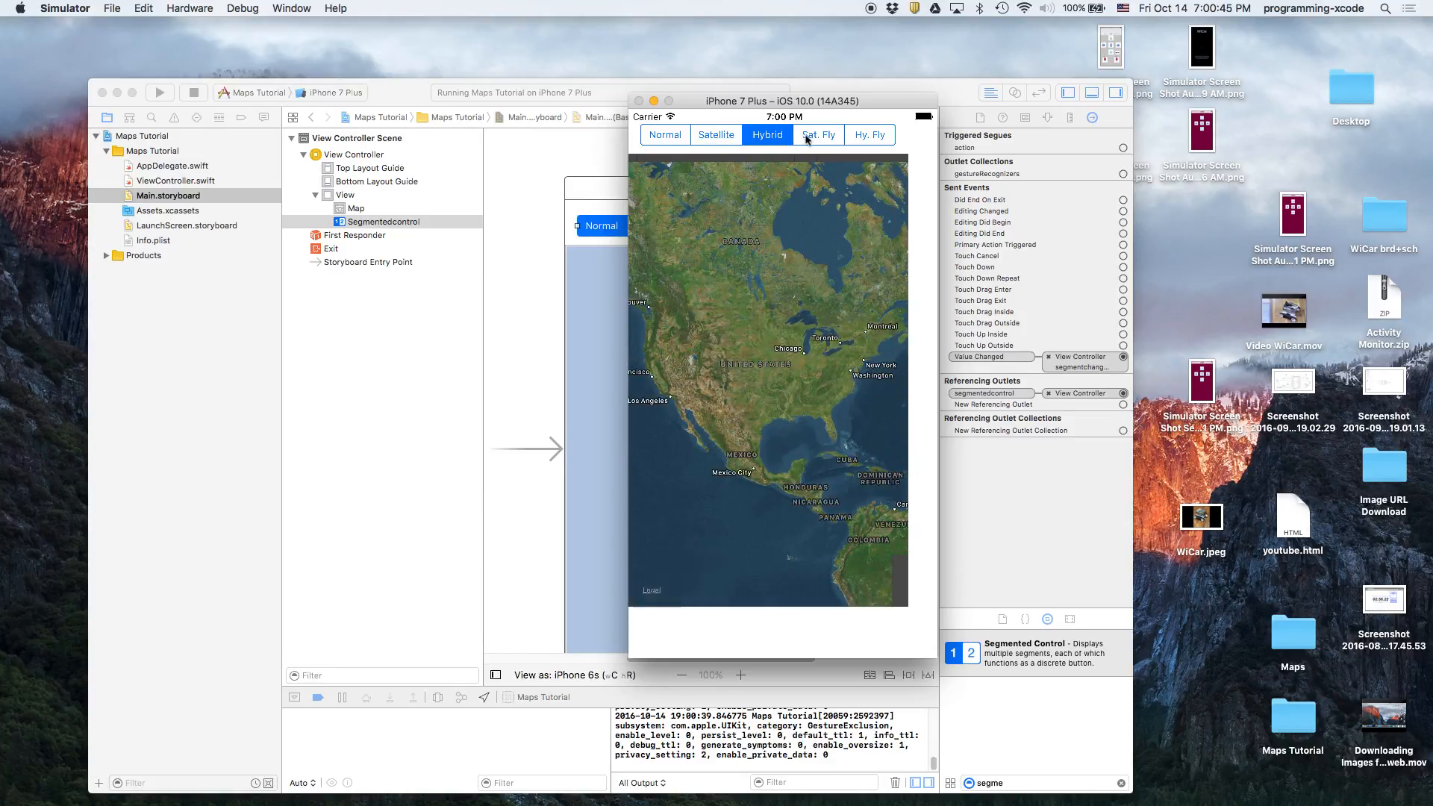
Toggle between Sat. Fly and Hy. Fly, revealing the two flyover types are swapped.
left_click(818, 134)
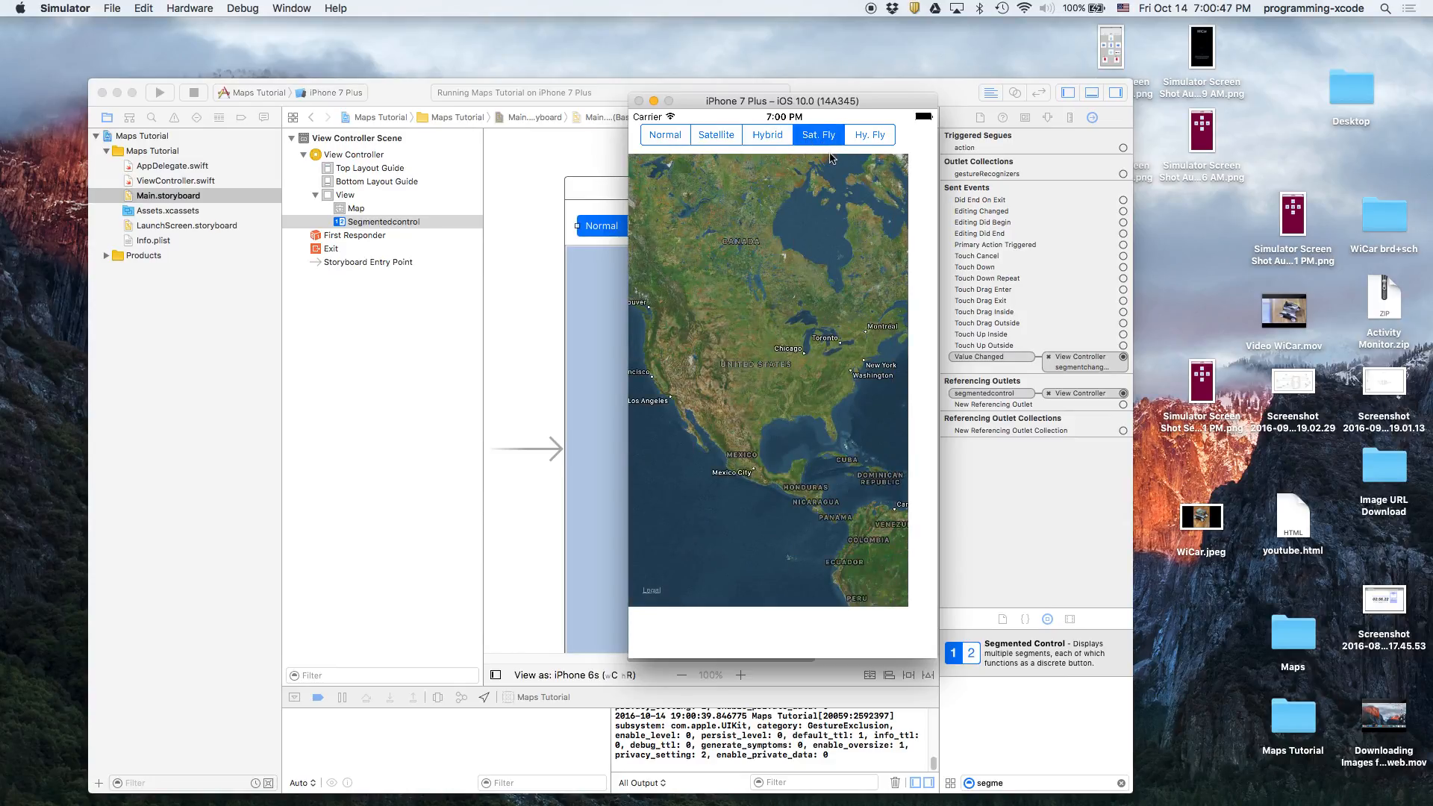
left_click(870, 135)
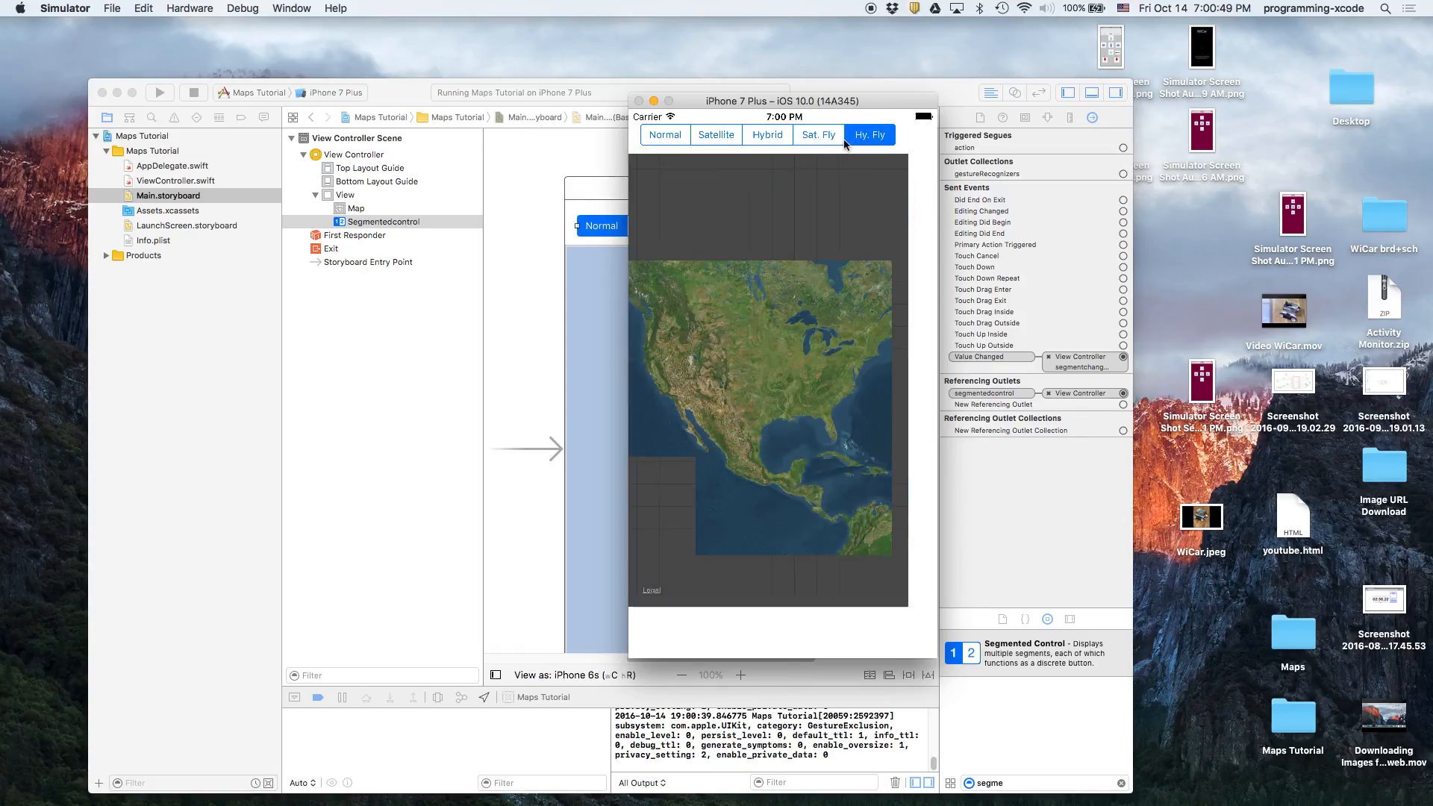
left_click(870, 135)
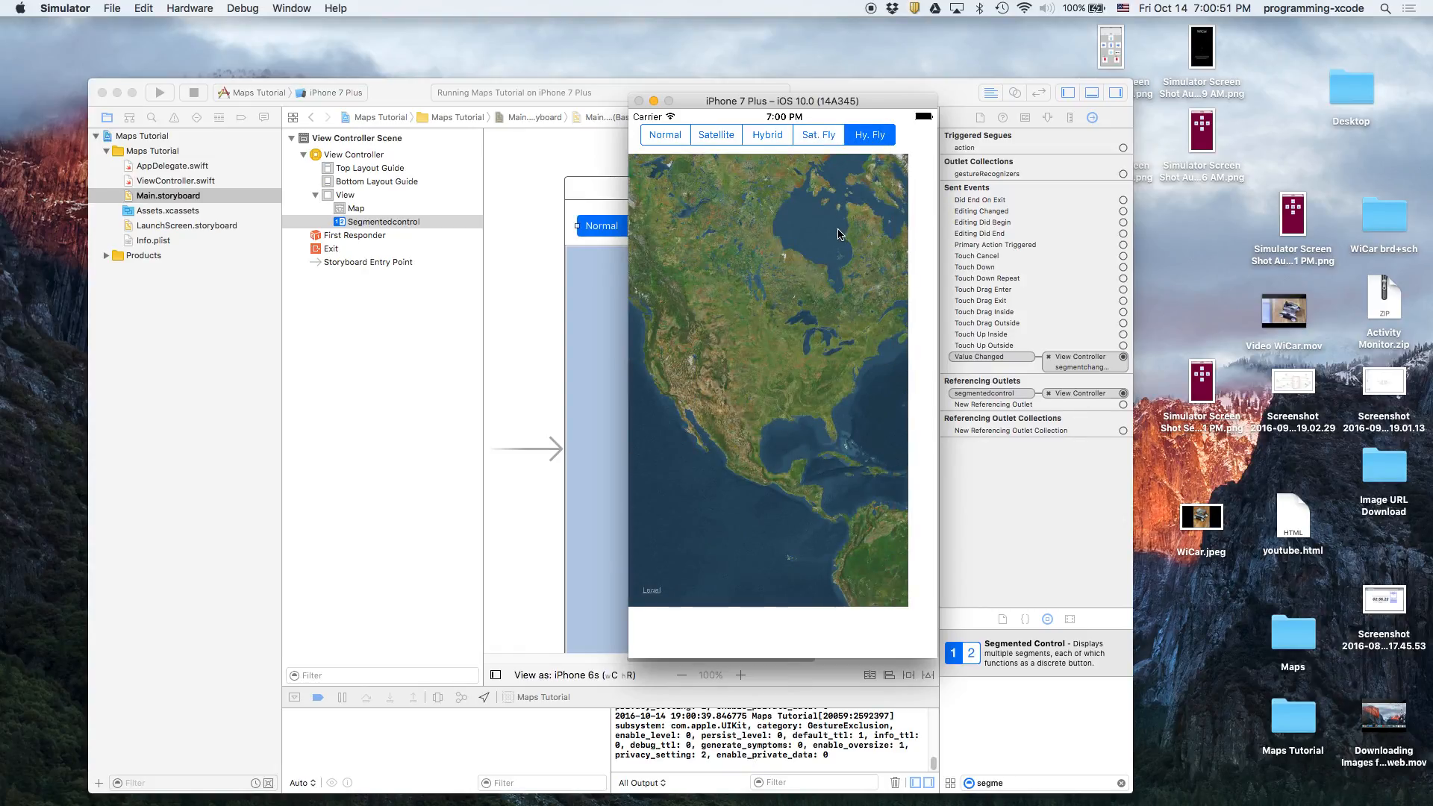
left_click(818, 135)
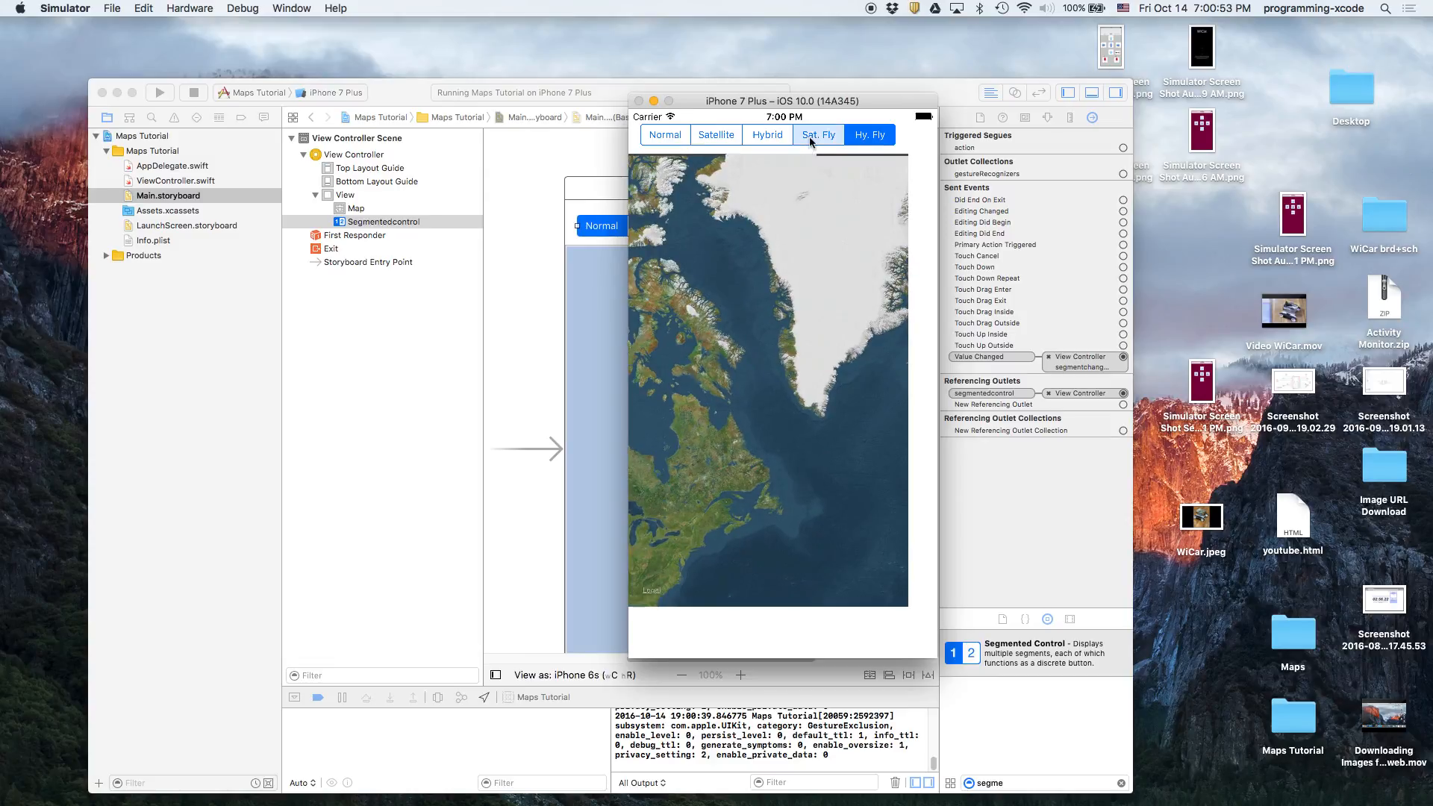
left_click(818, 135)
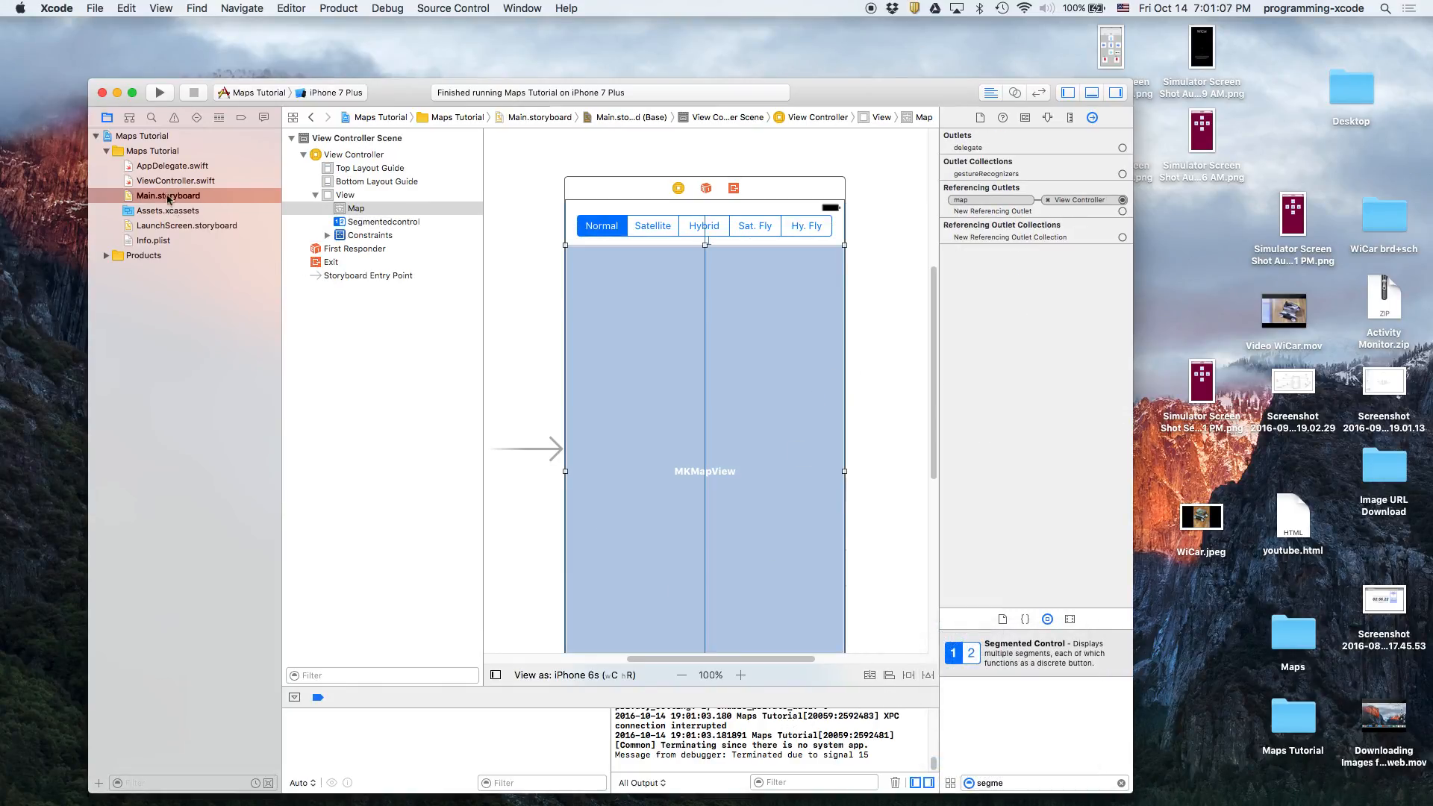
In ViewController.swift, swap cases 3 and 4 to satelliteFlyover and hybridFlyover, then relaunch.
left_click(176, 180)
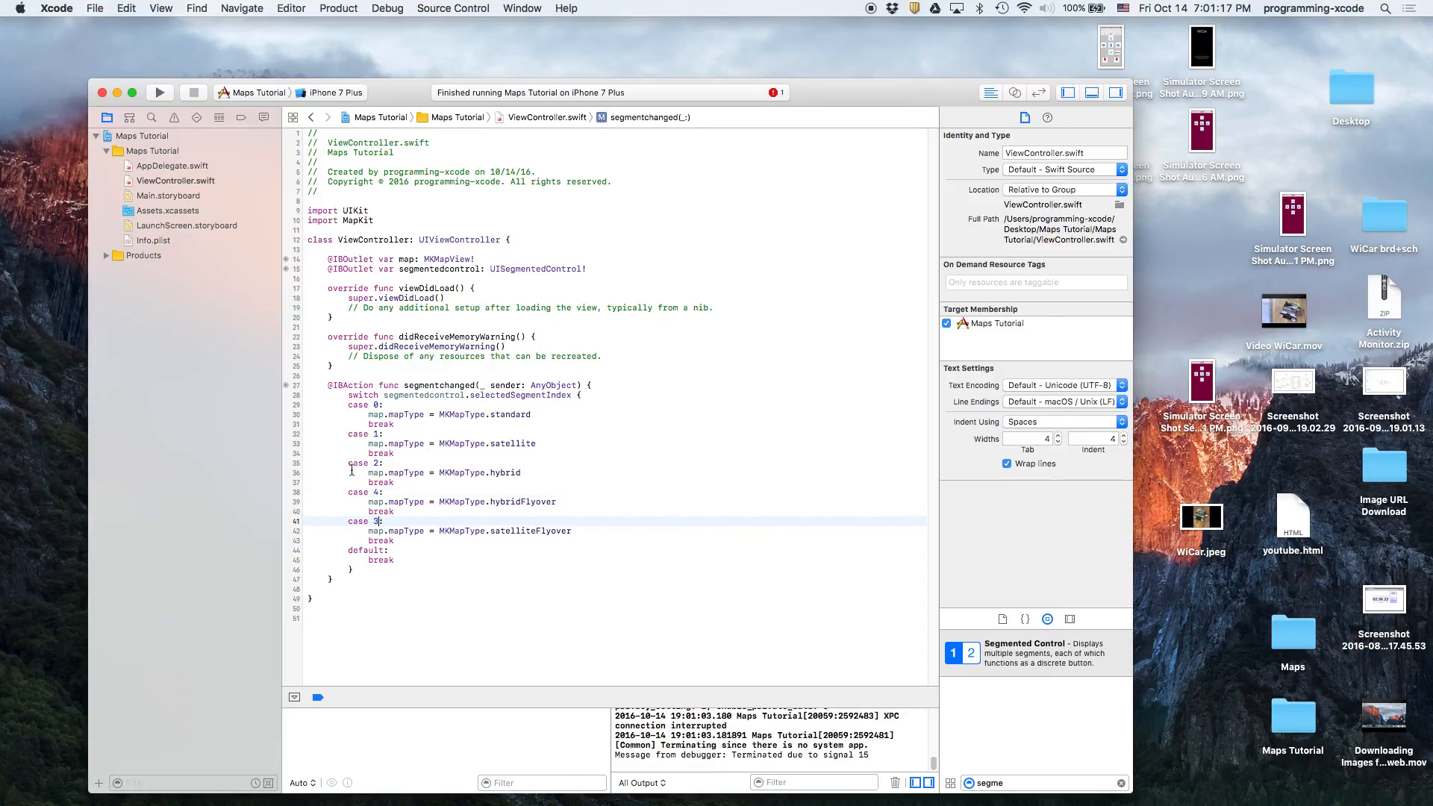
left_click(159, 92)
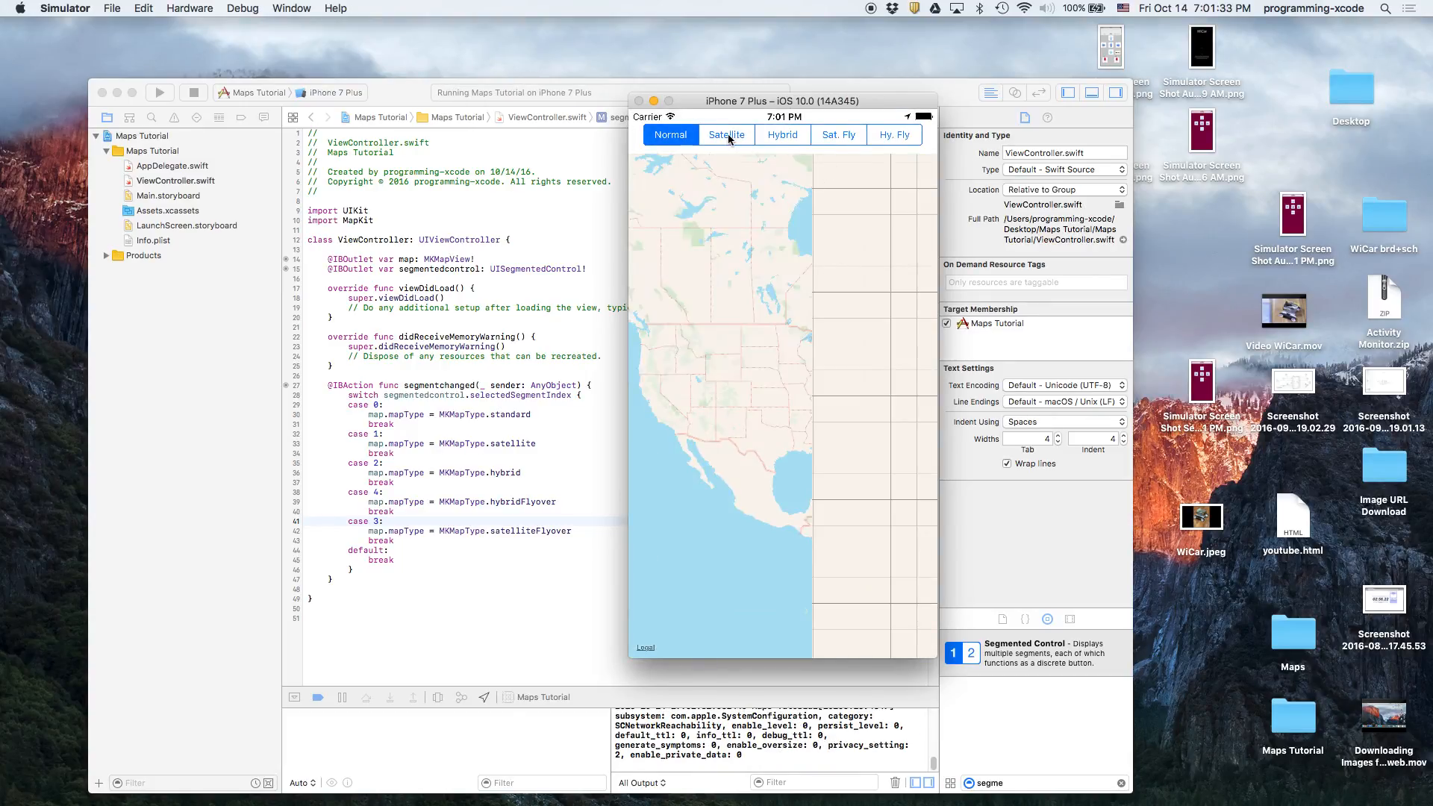
Tap Hybrid, Sat. Fly, Hy. Fly, Normal and Satellite to confirm each map type displays correctly.
left_click(782, 135)
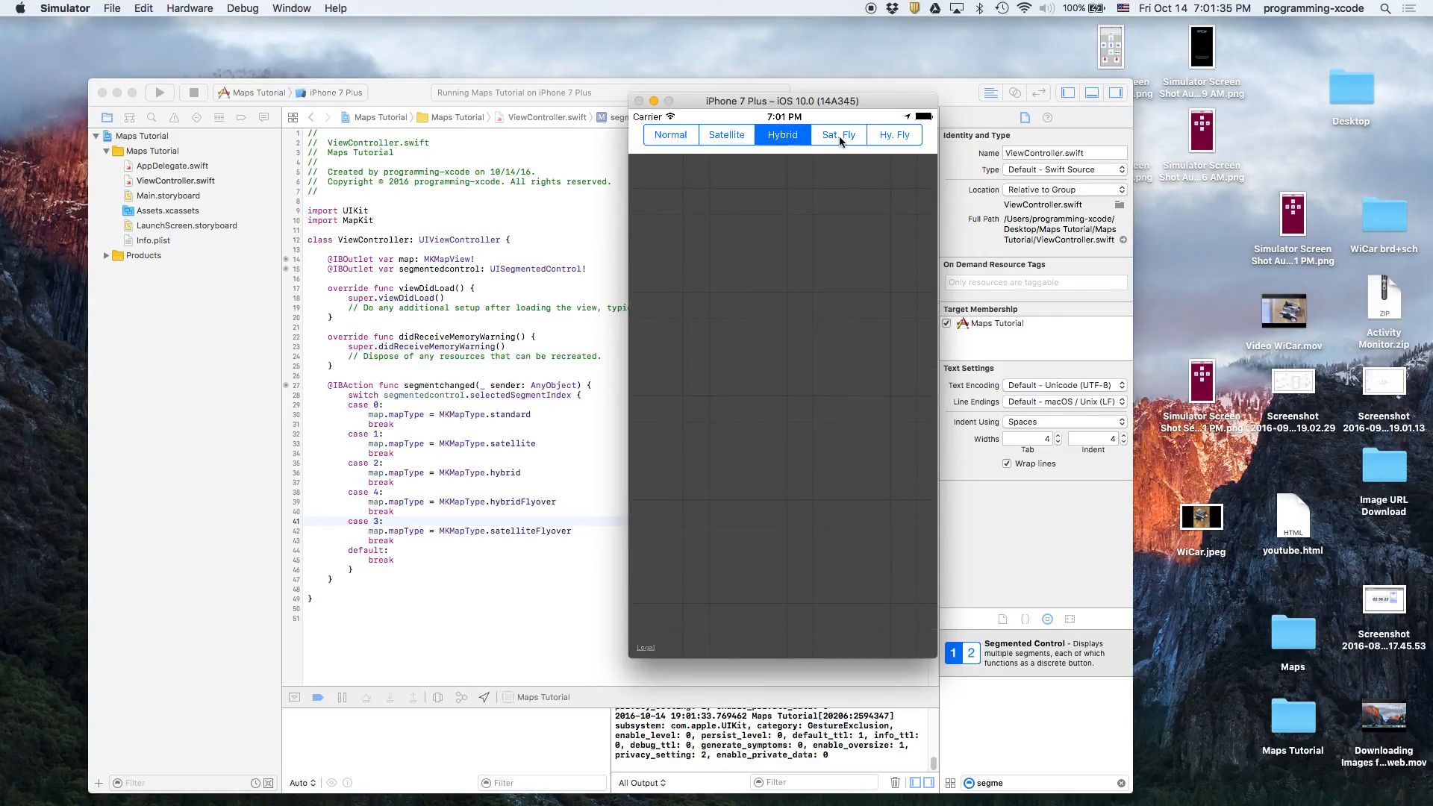
left_click(837, 135)
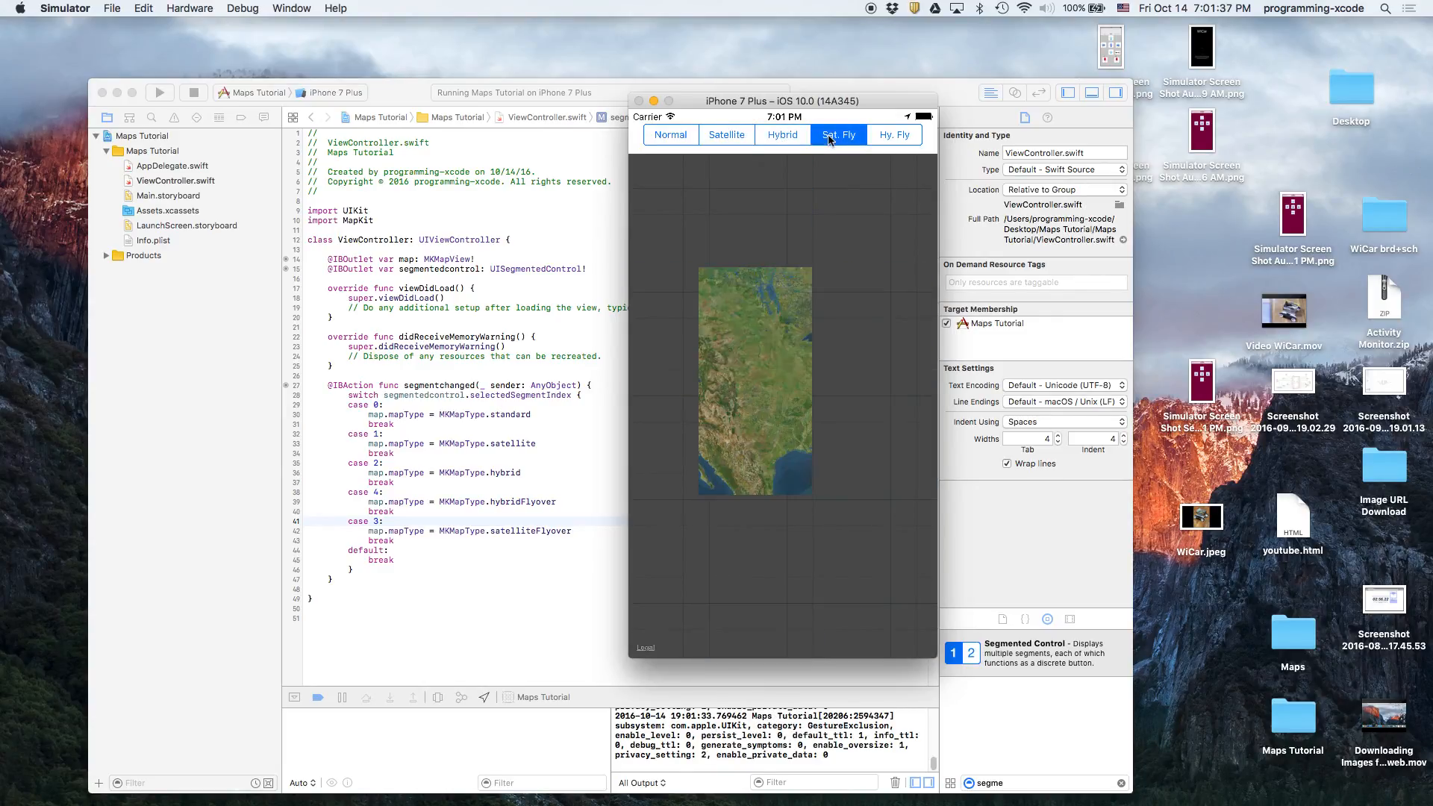
left_click(894, 134)
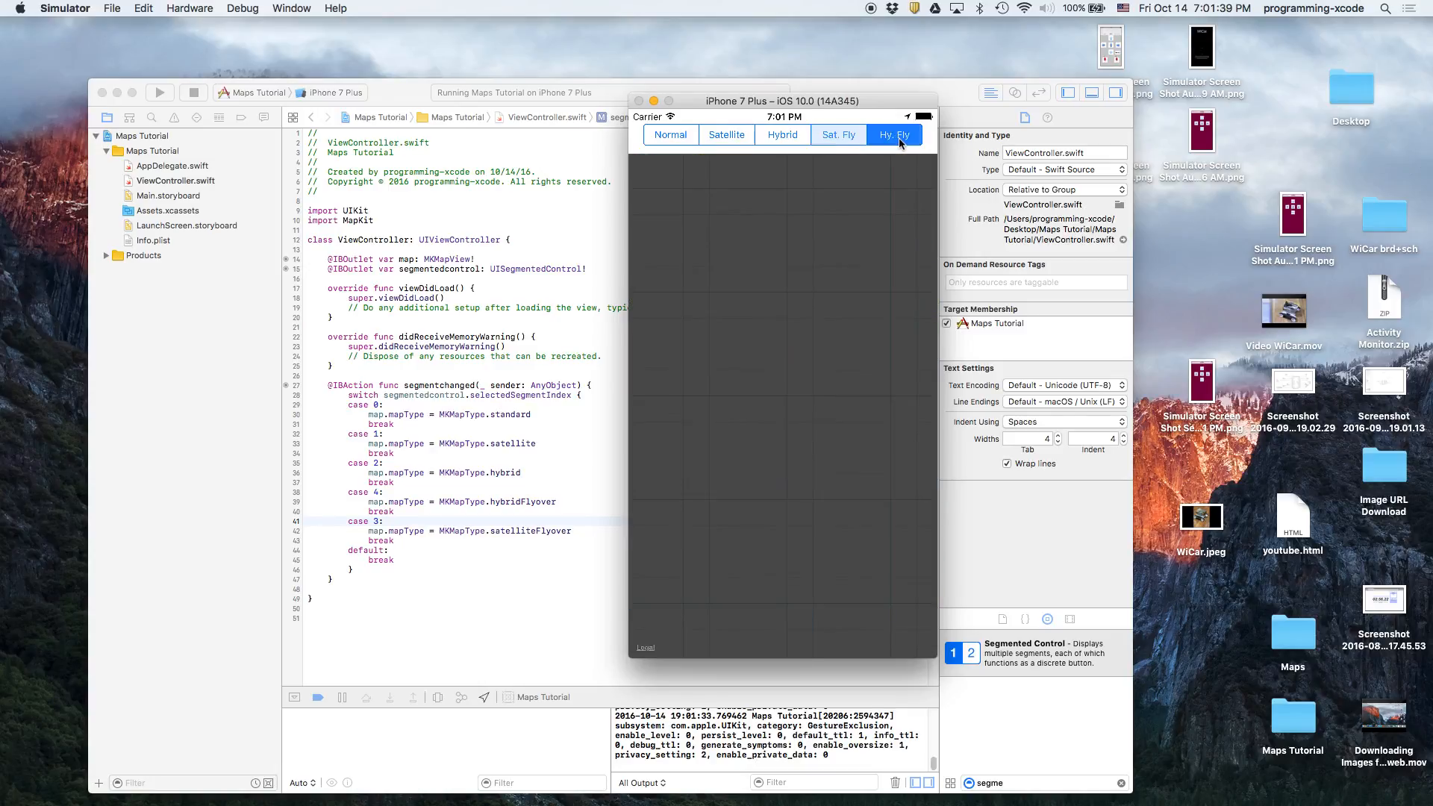
left_click(894, 135)
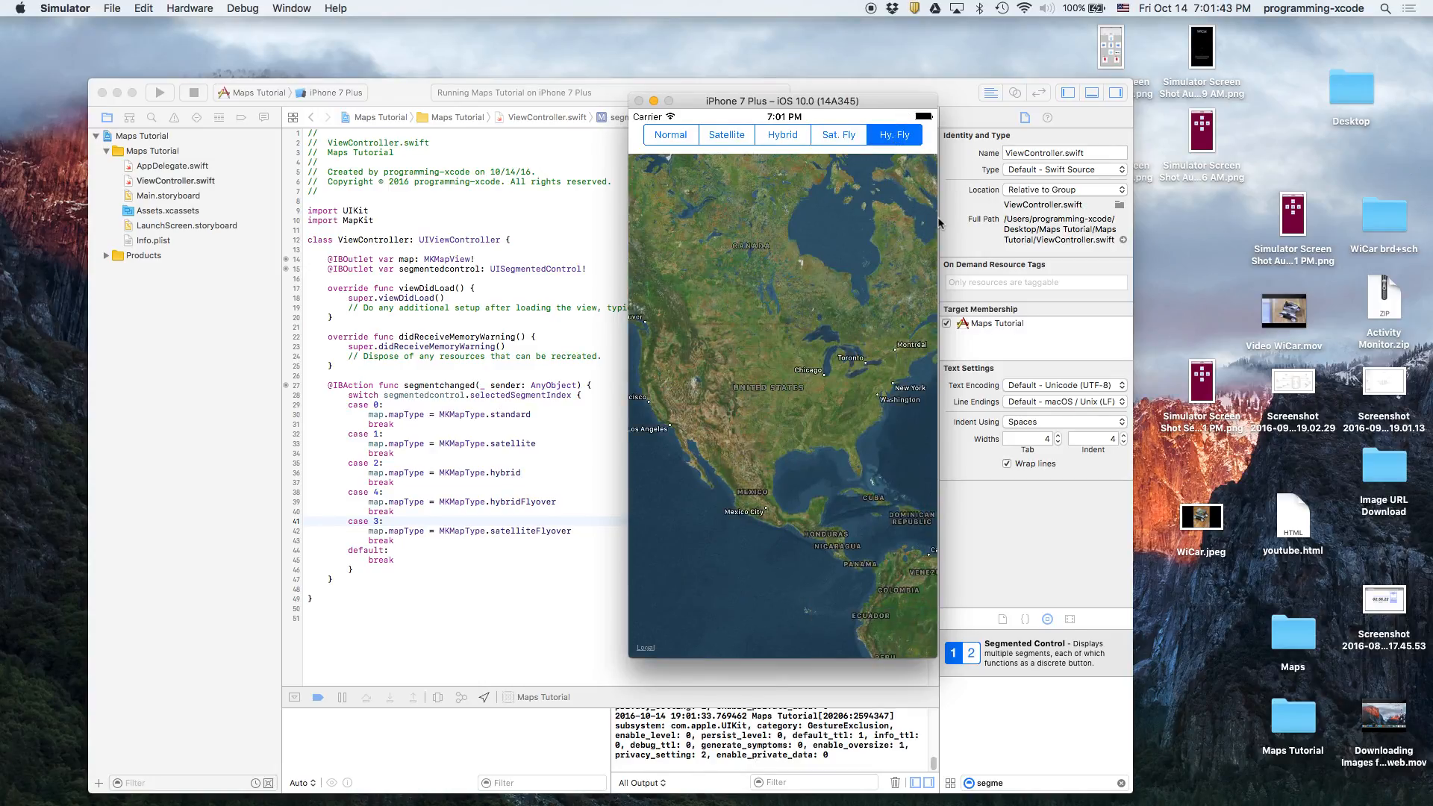
left_click(670, 135)
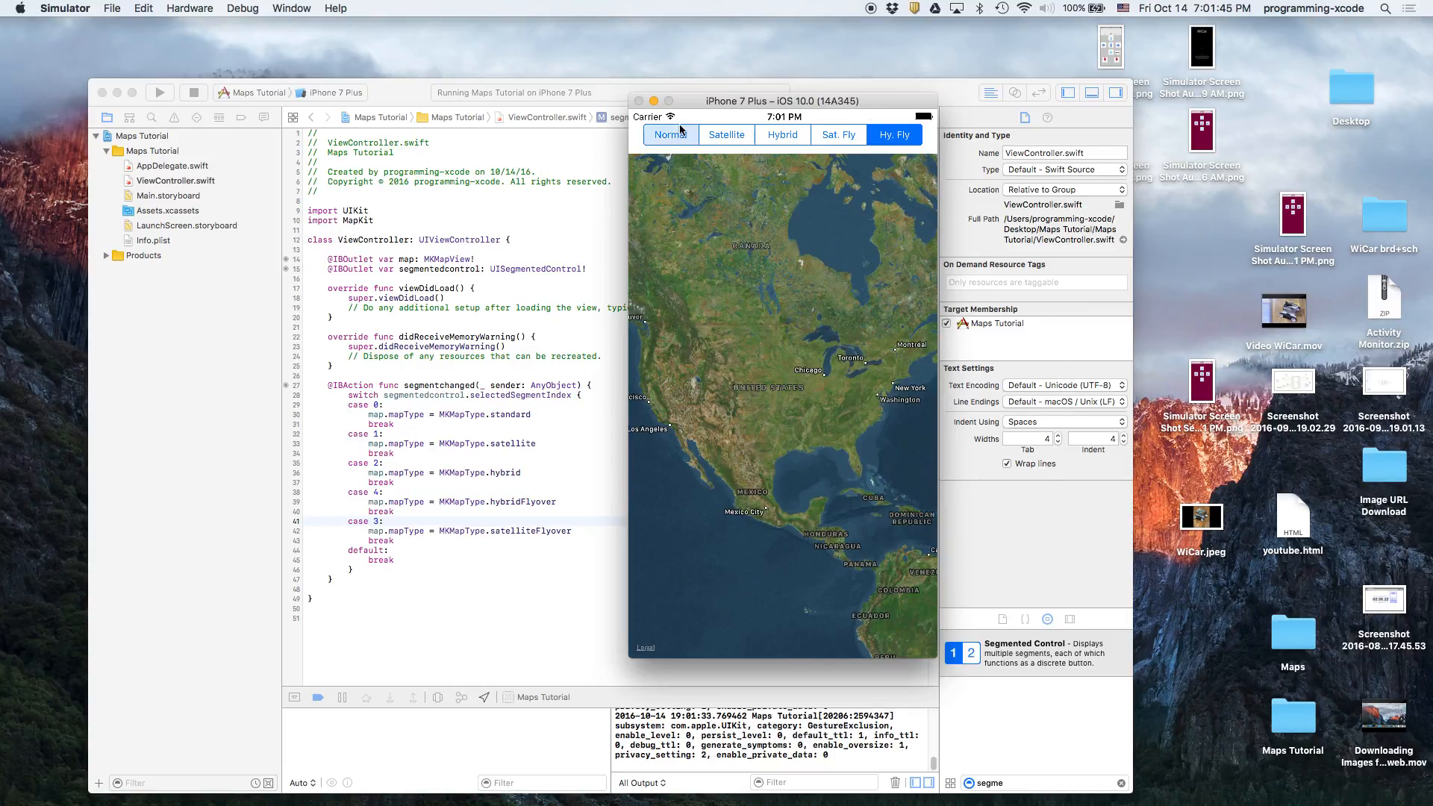
left_click(670, 135)
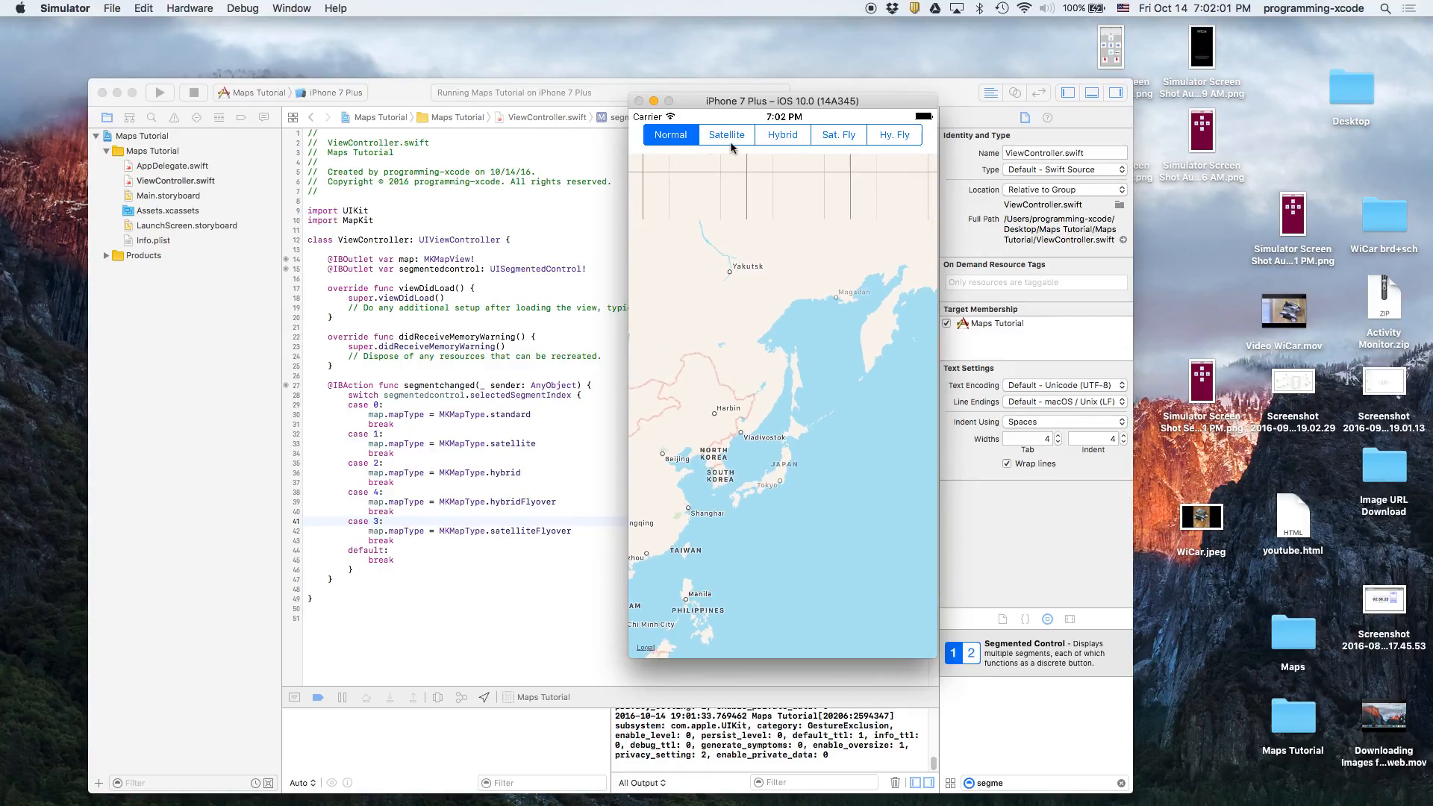
left_click(726, 135)
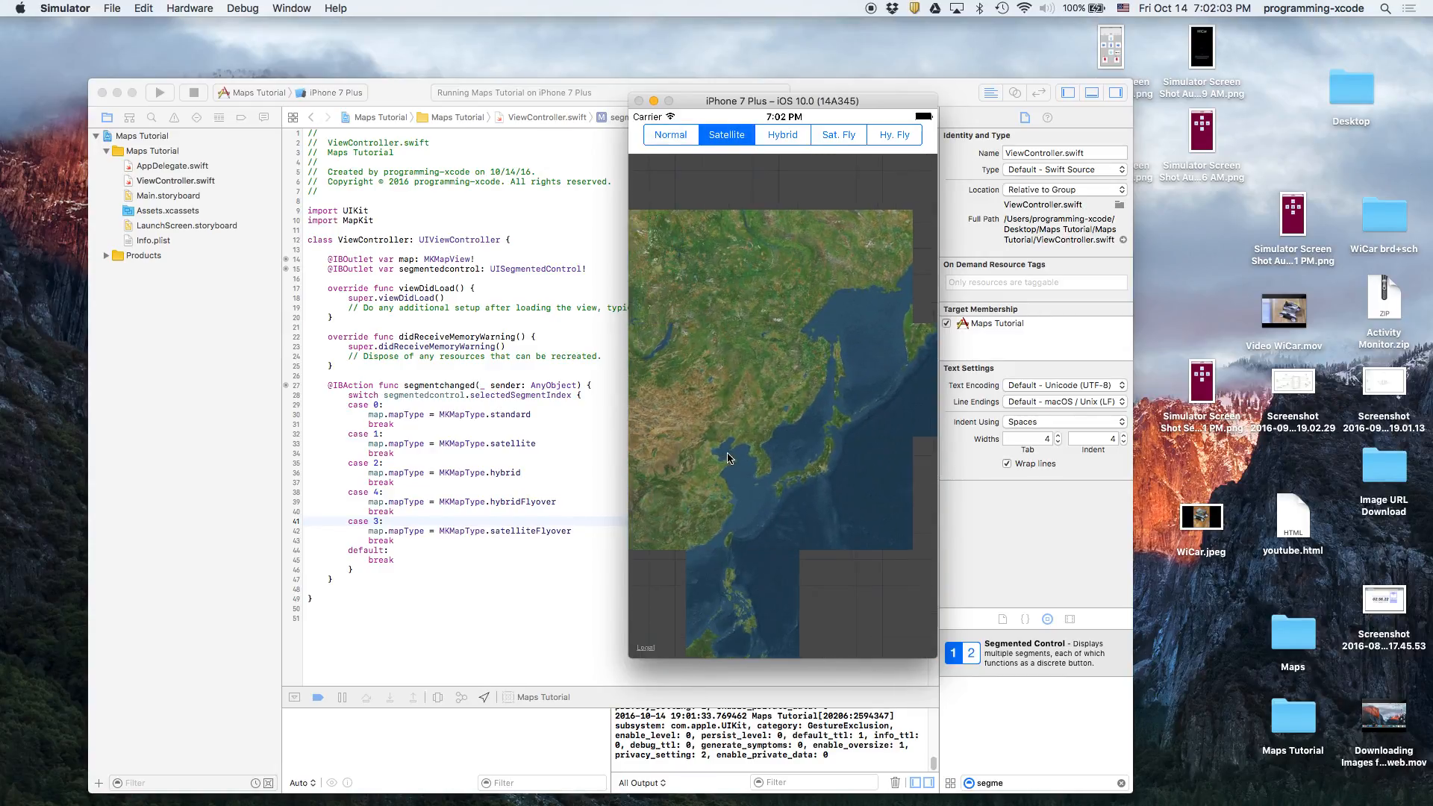